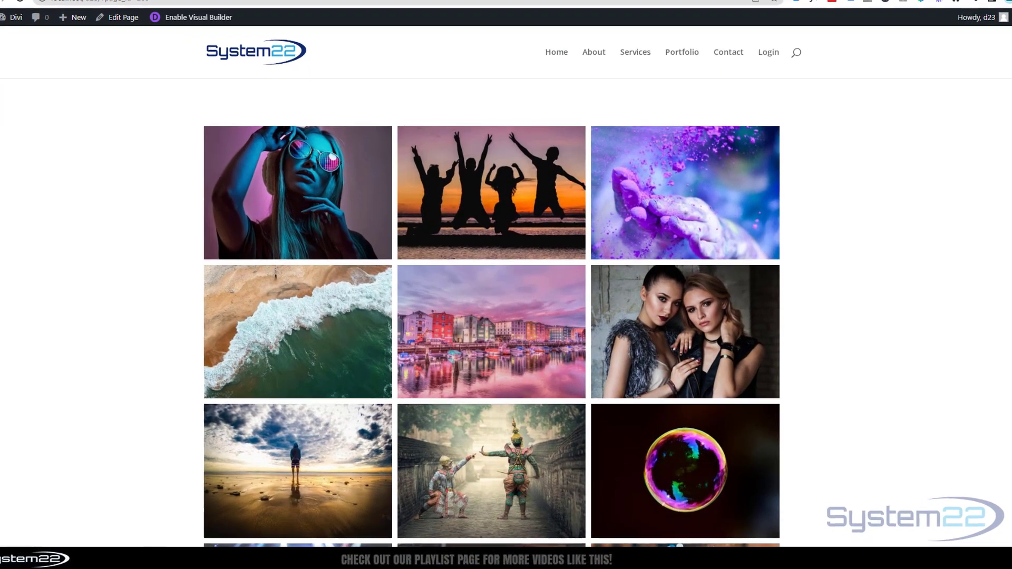
Enable the Visual Builder and delete the existing gallery row
{"action": "scroll", "scroll_direction": "down", "scroll_amount": 3}
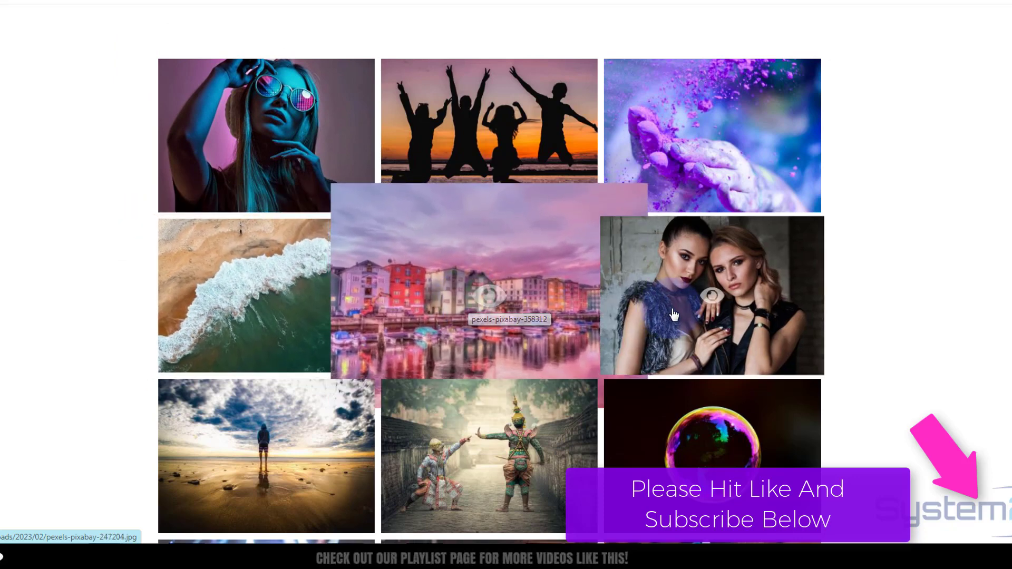
{"action": "mouse_move", "coordinate": [681, 439]}
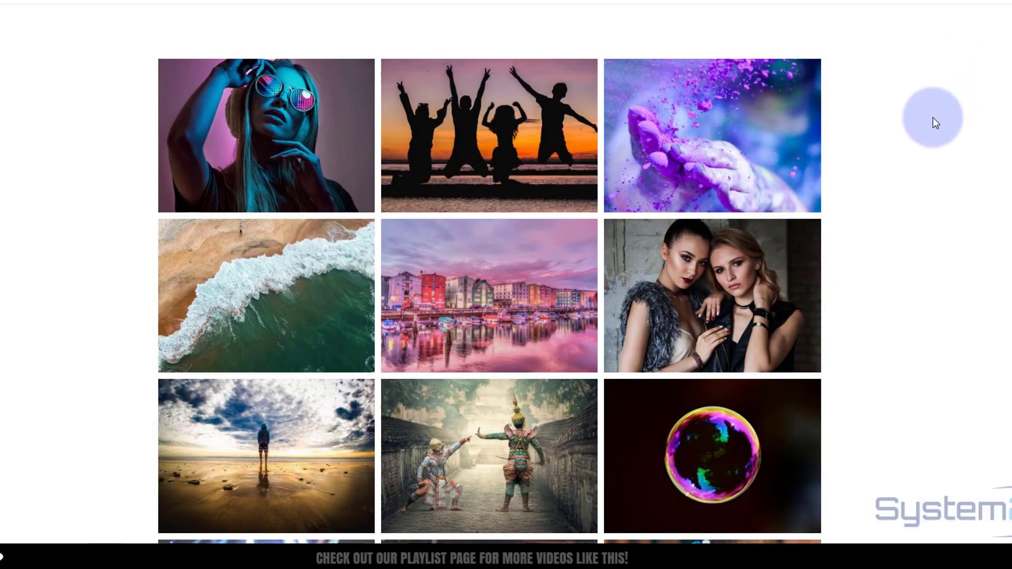
{"action": "key", "text": "F11"}
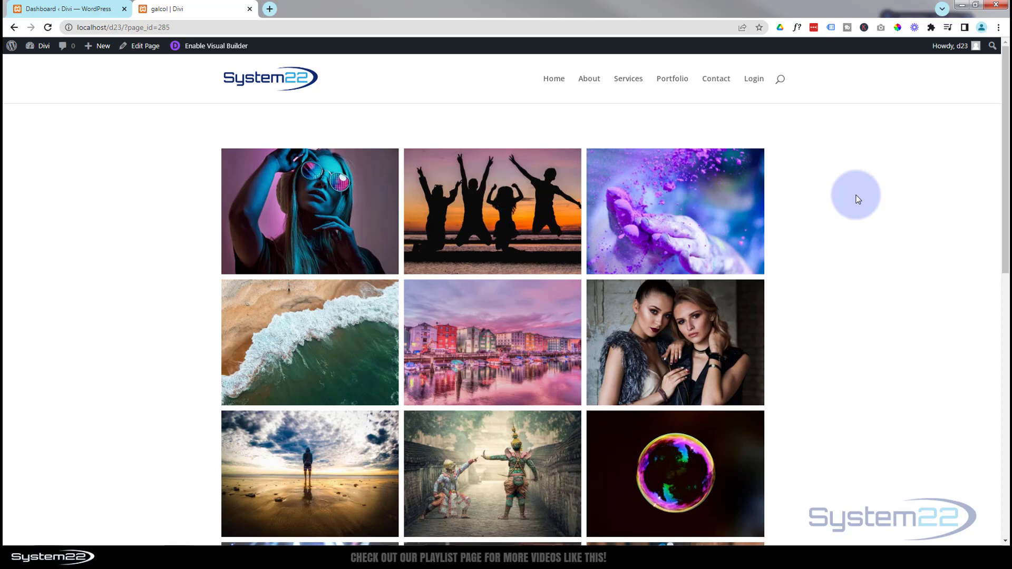
{"action": "mouse_move", "coordinate": [175, 176]}
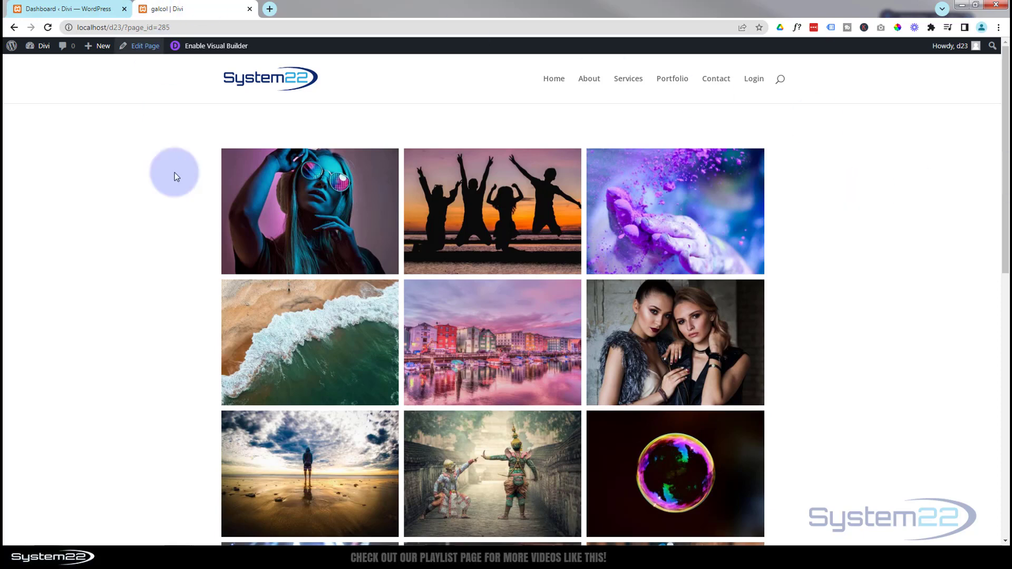
{"action": "mouse_move", "coordinate": [883, 238]}
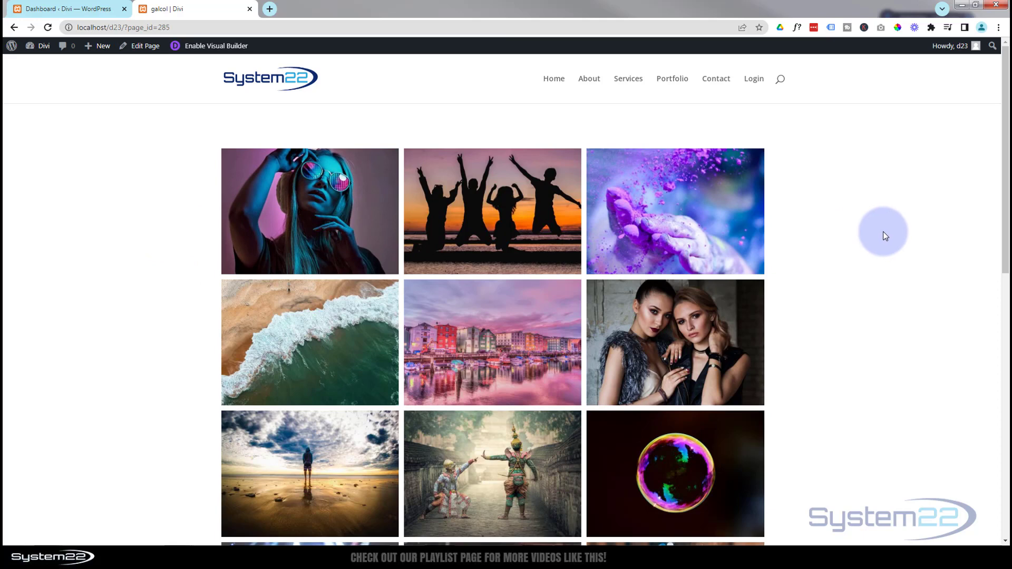
{"action": "mouse_move", "coordinate": [155, 172]}
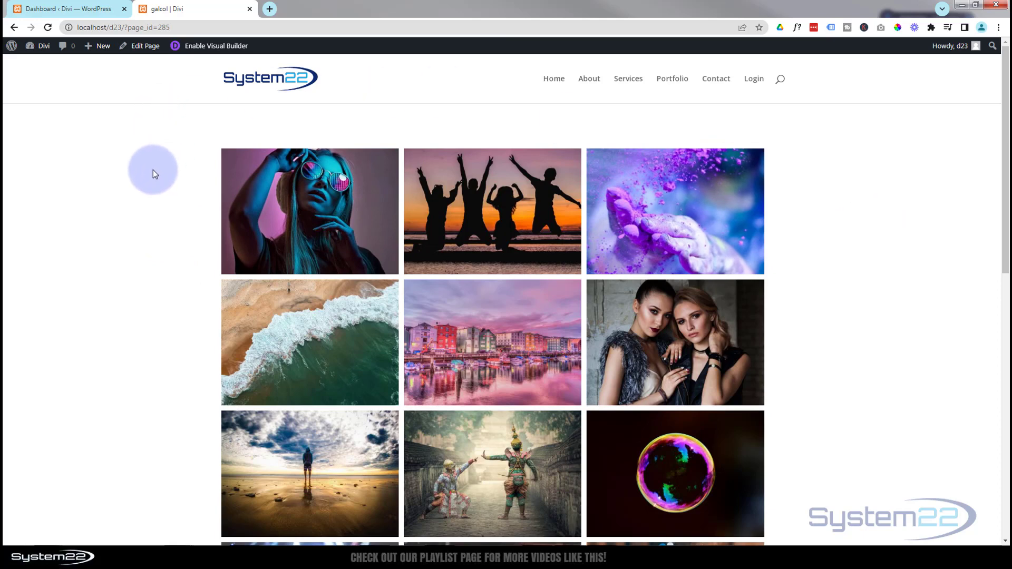
{"action": "mouse_move", "coordinate": [216, 45]}
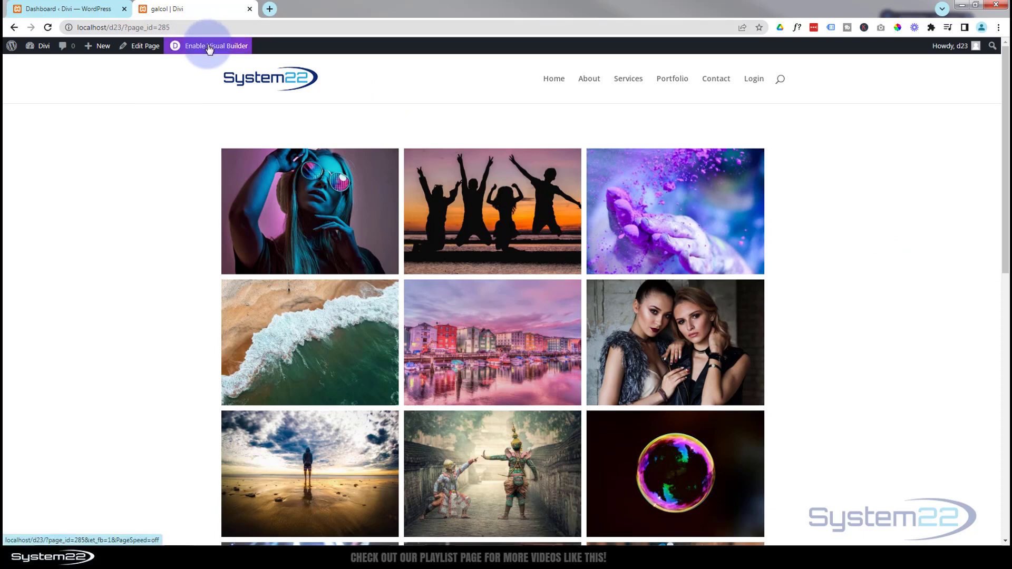
{"action": "left_click", "coordinate": [215, 46]}
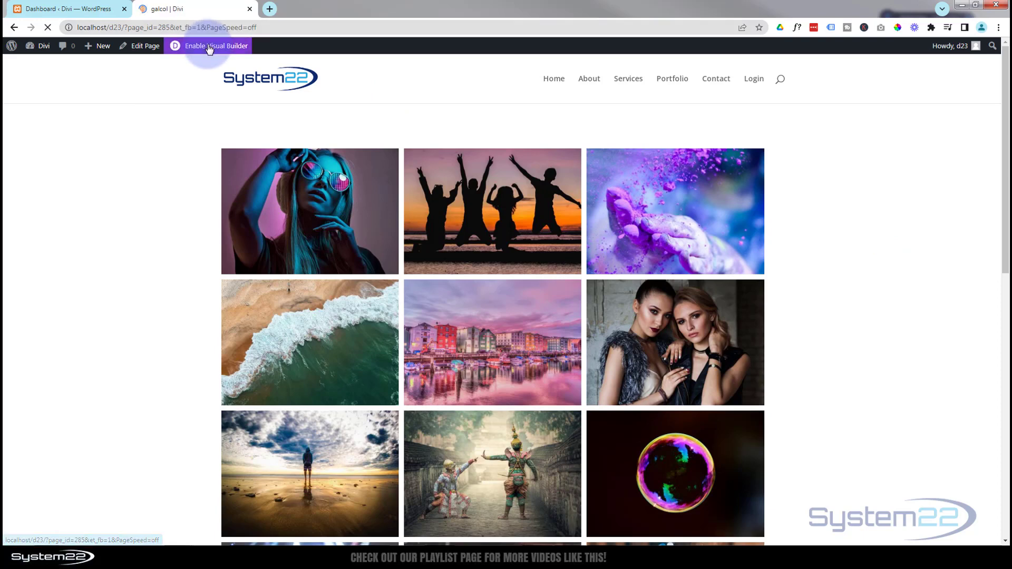
{"action": "left_click", "coordinate": [216, 46]}
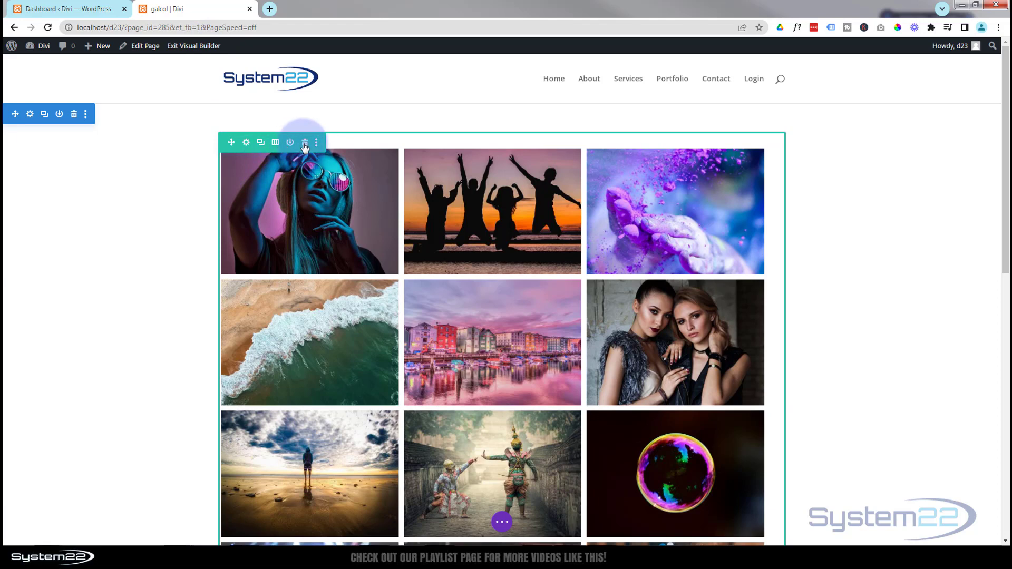
{"action": "left_click", "coordinate": [305, 142]}
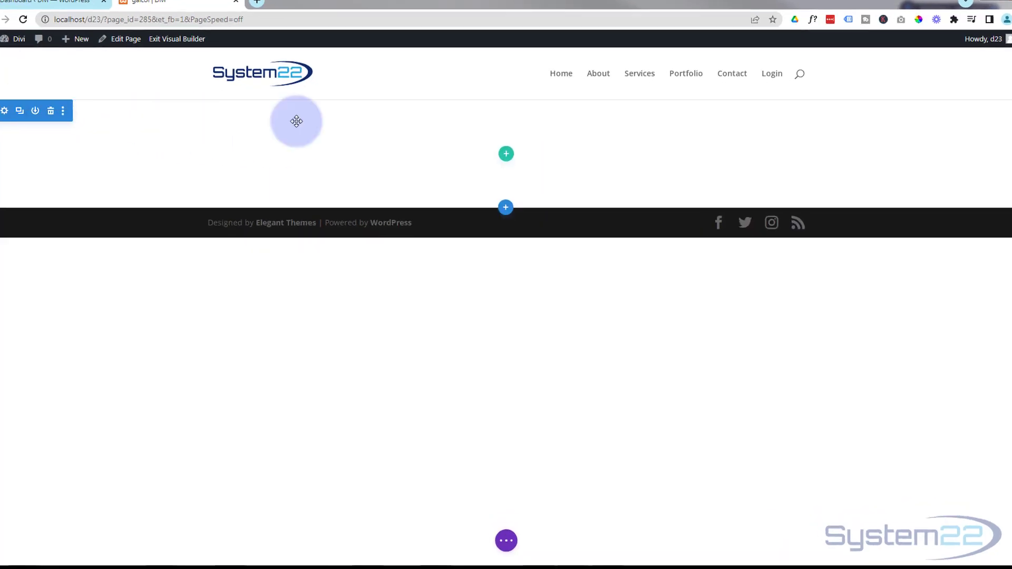
Add a one-column row and choose the Gallery module
{"action": "left_click", "coordinate": [507, 154]}
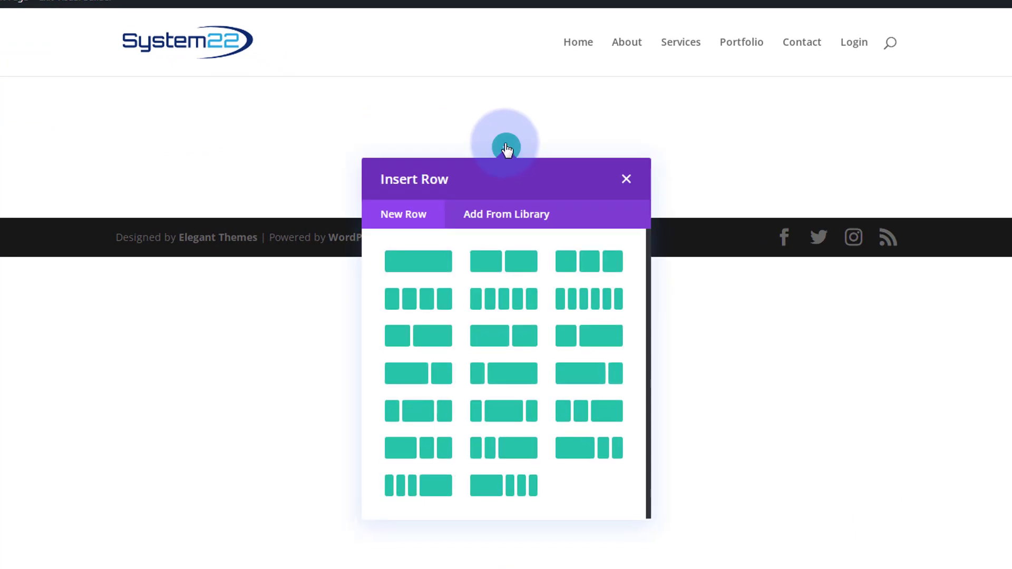
{"action": "mouse_move", "coordinate": [418, 262]}
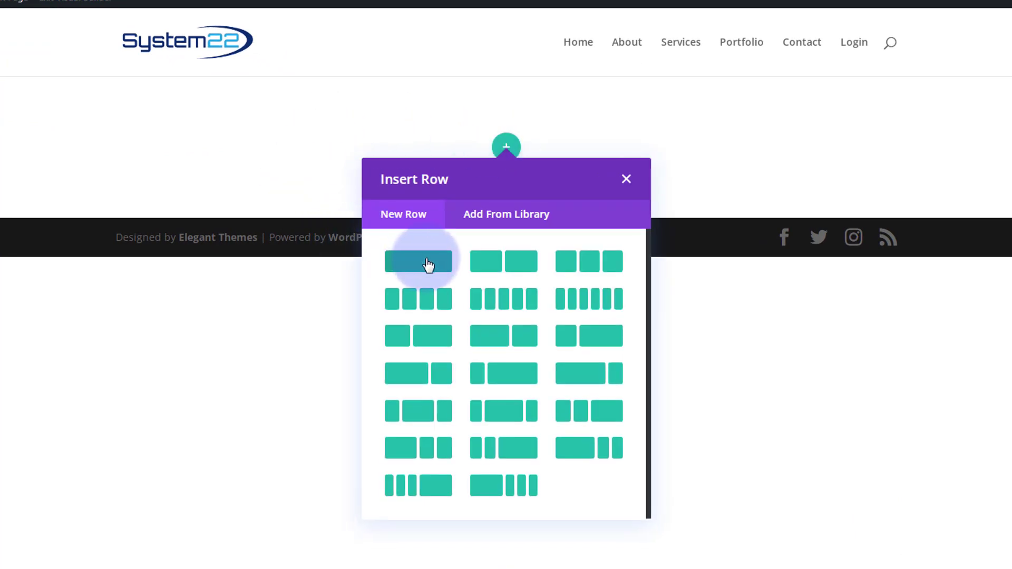
{"action": "left_click", "coordinate": [418, 261]}
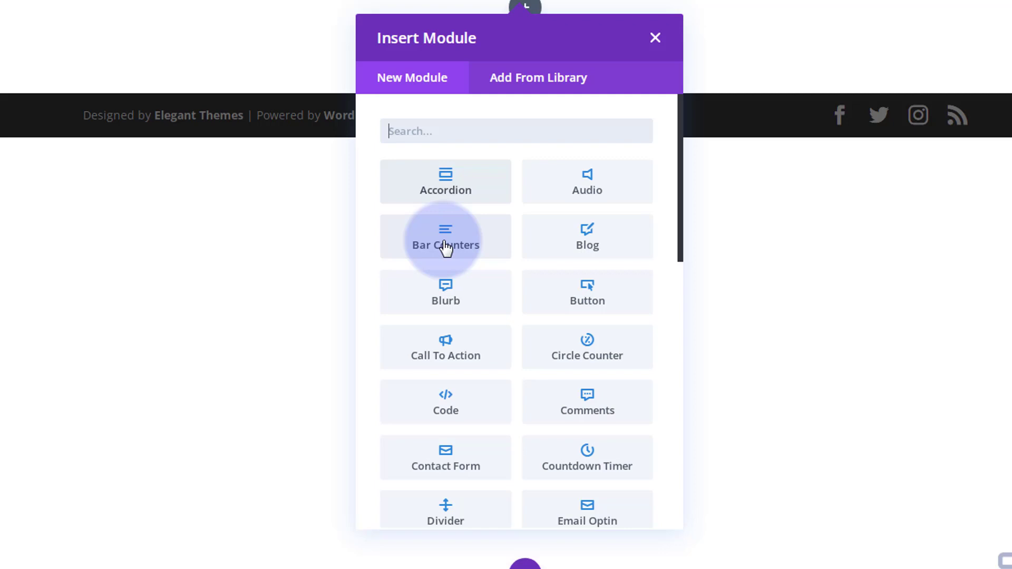
{"action": "scroll", "scroll_direction": "down", "scroll_amount": 3}
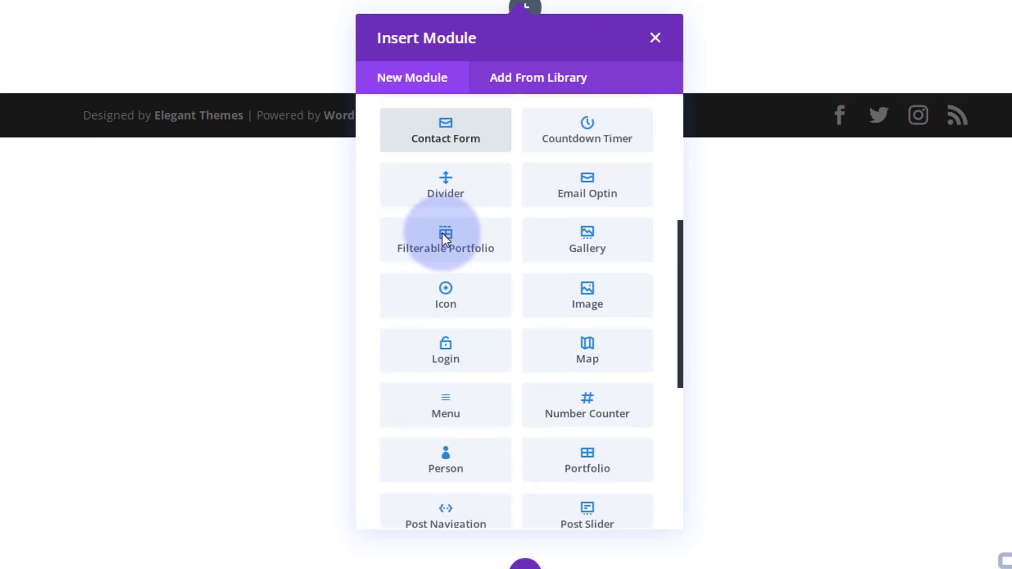
{"action": "mouse_move", "coordinate": [494, 238]}
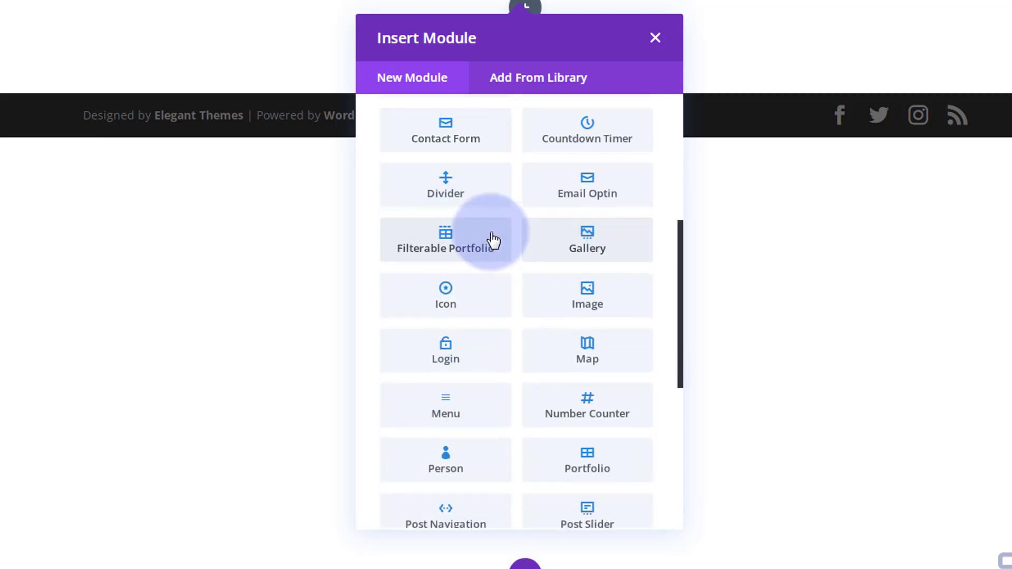
{"action": "scroll", "scroll_direction": "down", "scroll_amount": 3}
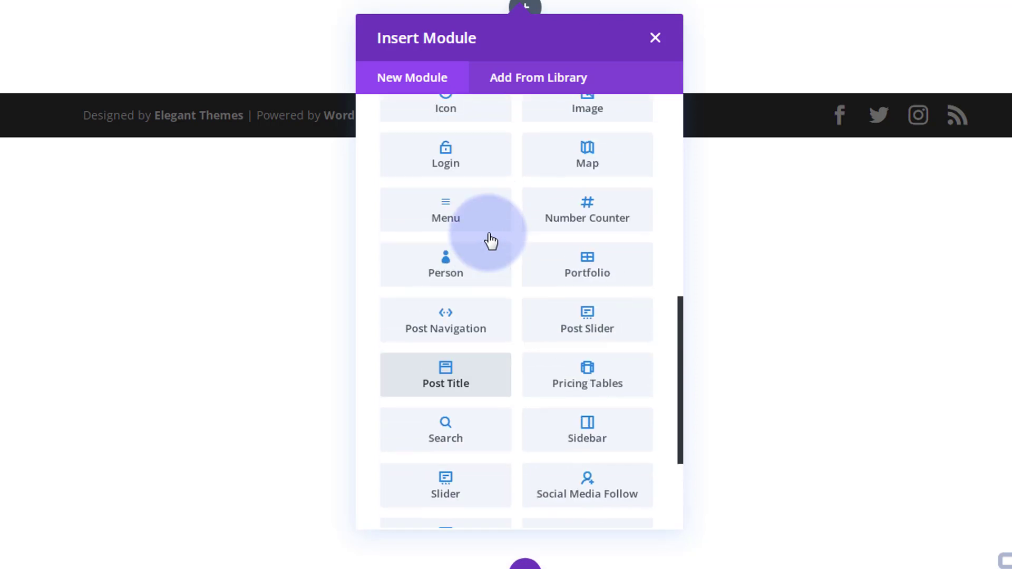
{"action": "scroll", "scroll_direction": "up", "scroll_amount": 3}
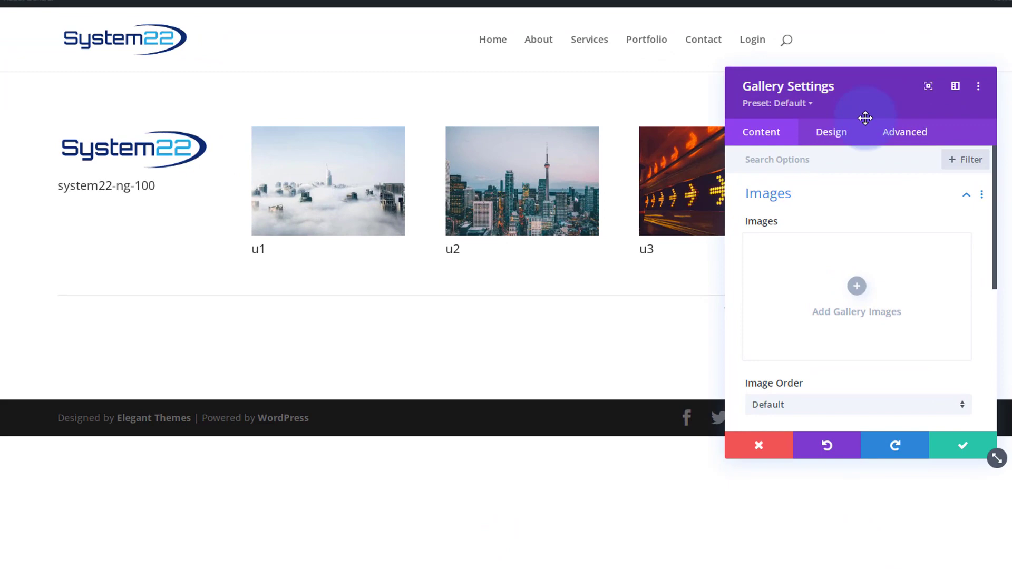
Select fourteen Media Library photos, including the paraglider, and insert them into the gallery
{"action": "left_click", "coordinate": [857, 285]}
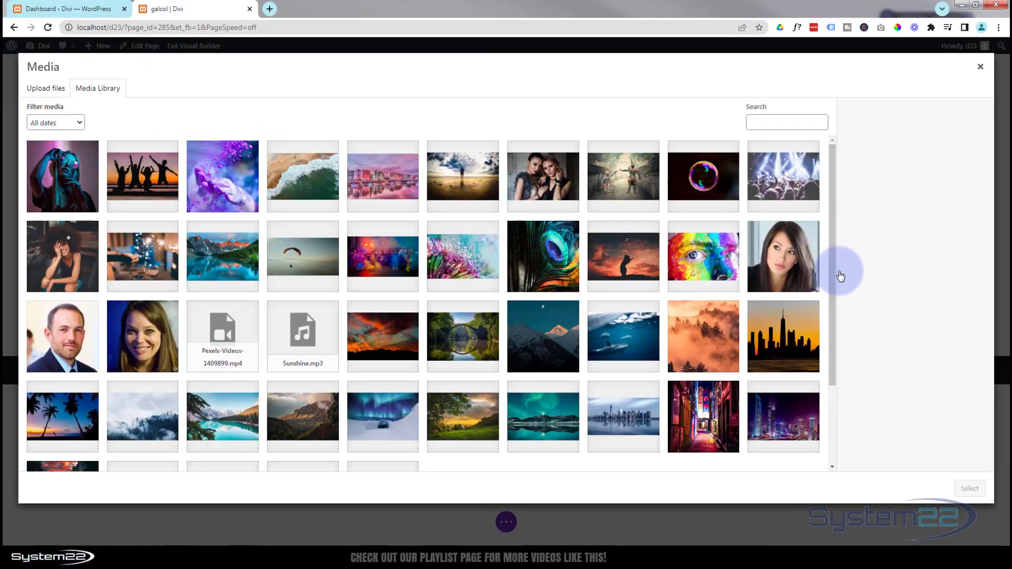
{"action": "left_click", "coordinate": [62, 175]}
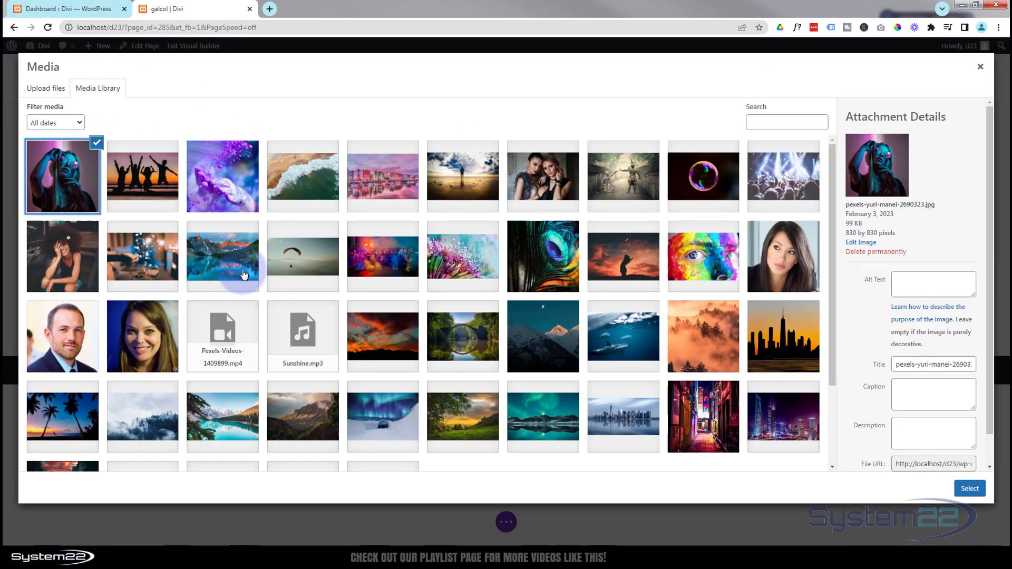
{"action": "left_click", "coordinate": [222, 256]}
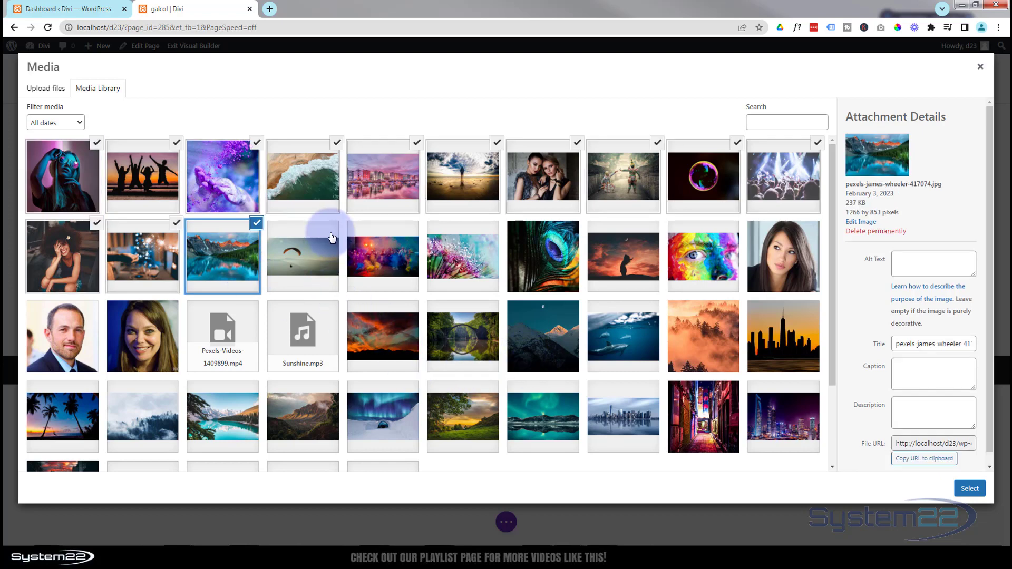
{"action": "left_click", "coordinate": [302, 256]}
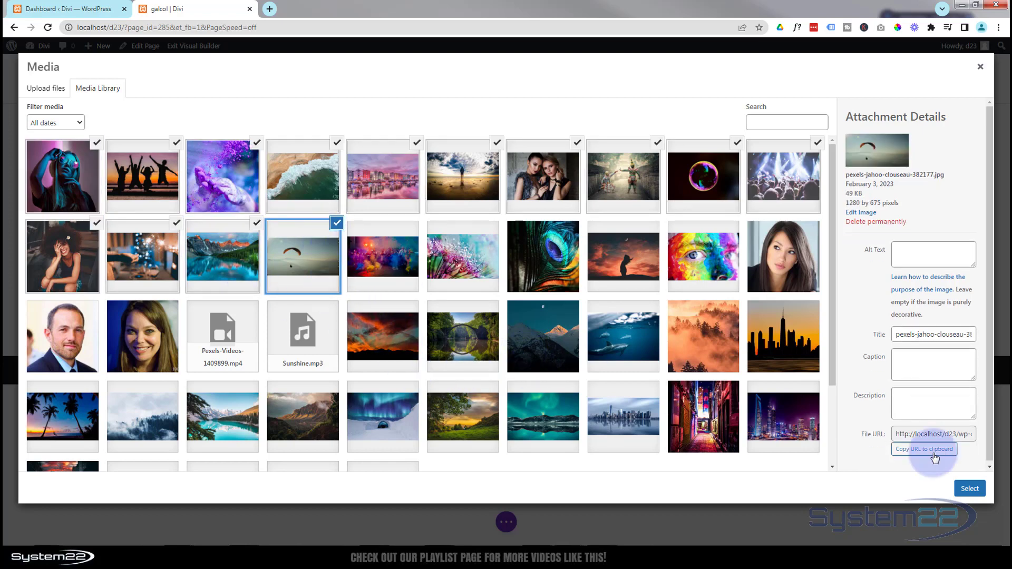
{"action": "left_click", "coordinate": [969, 488]}
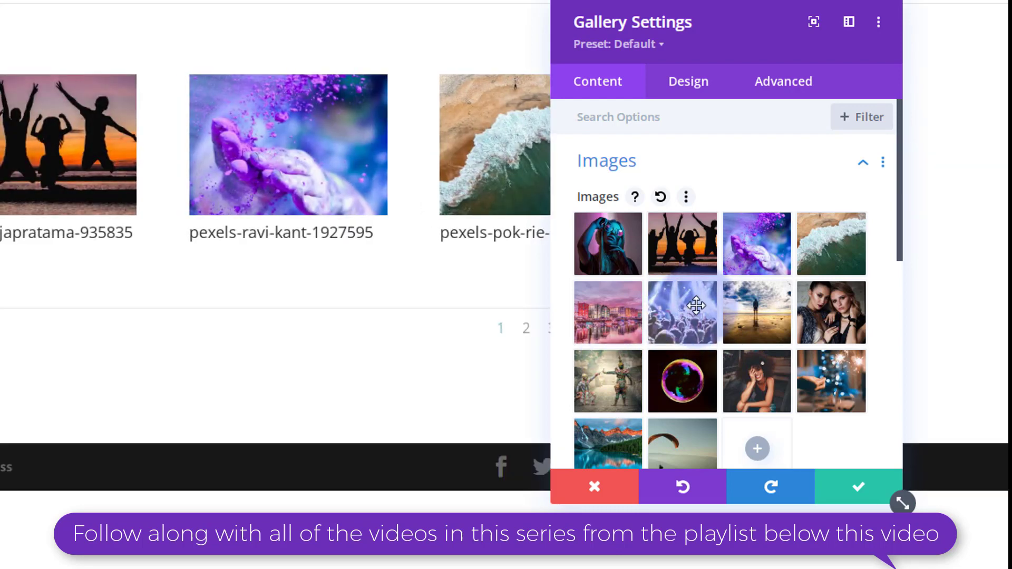
{"action": "mouse_move", "coordinate": [708, 307]}
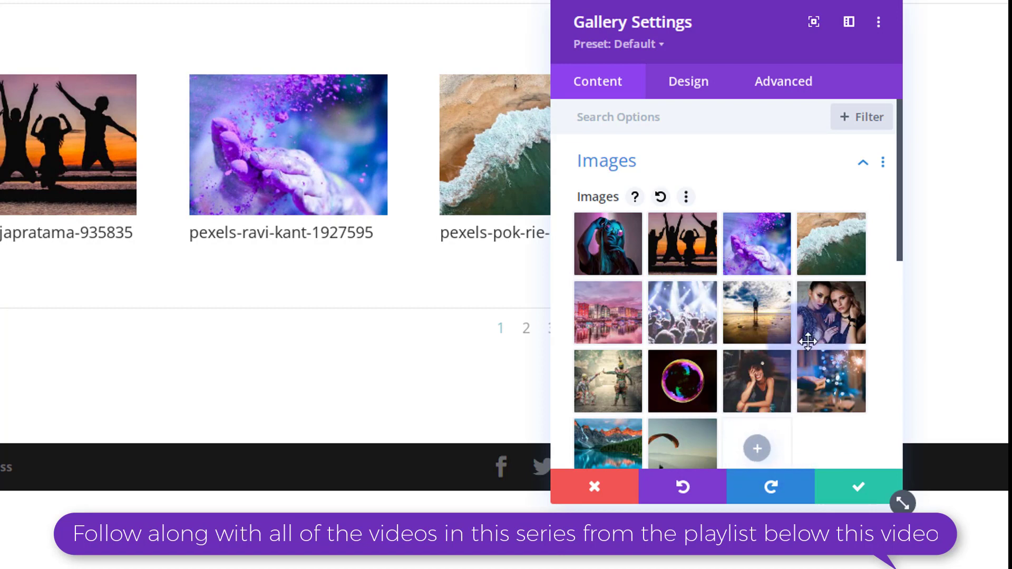
{"action": "mouse_move", "coordinate": [300, 179]}
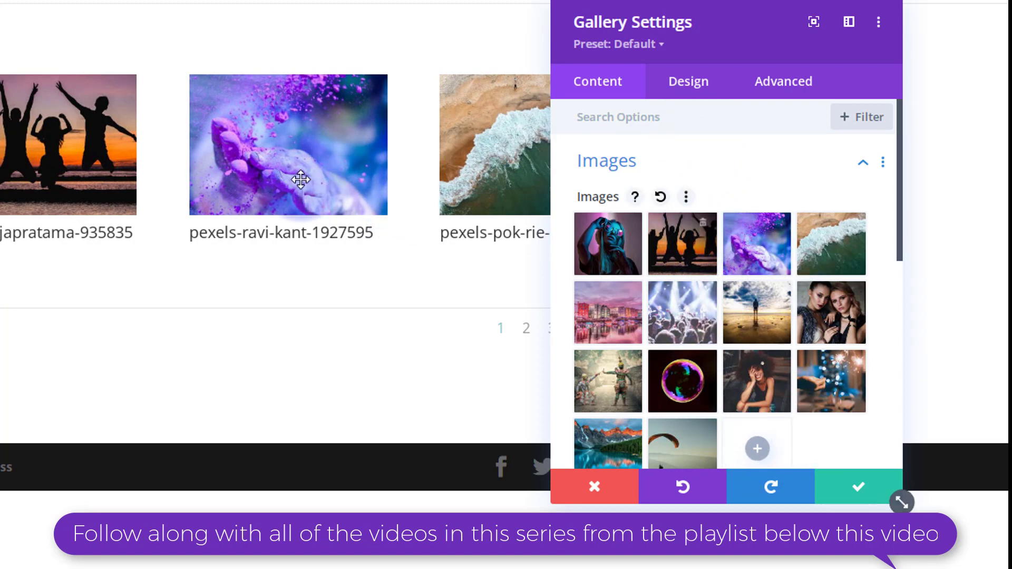
{"action": "mouse_move", "coordinate": [648, 248]}
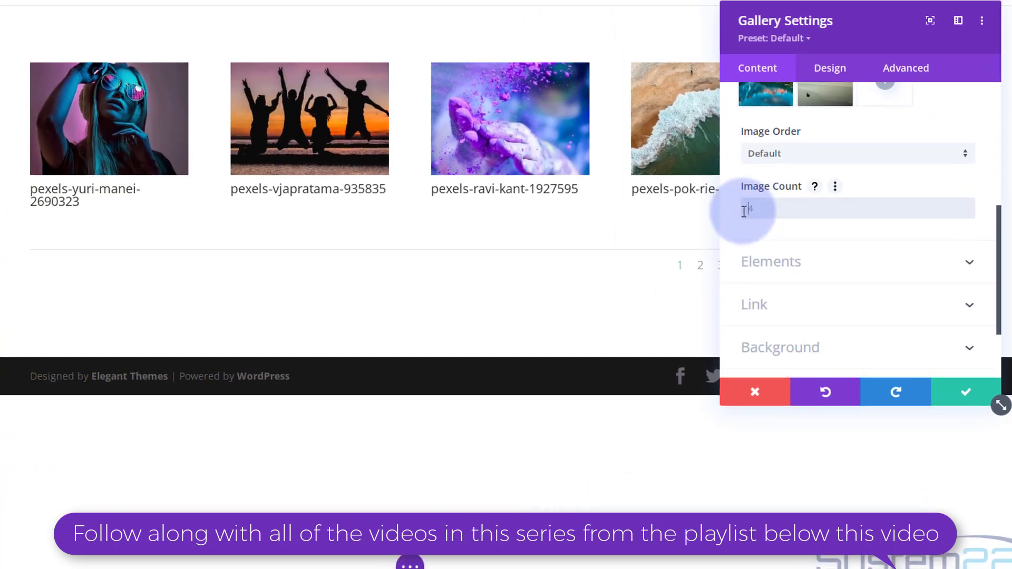
Show 12 images and set Show Title and Caption and Show Pagination to No
{"action": "type", "text": "12"}
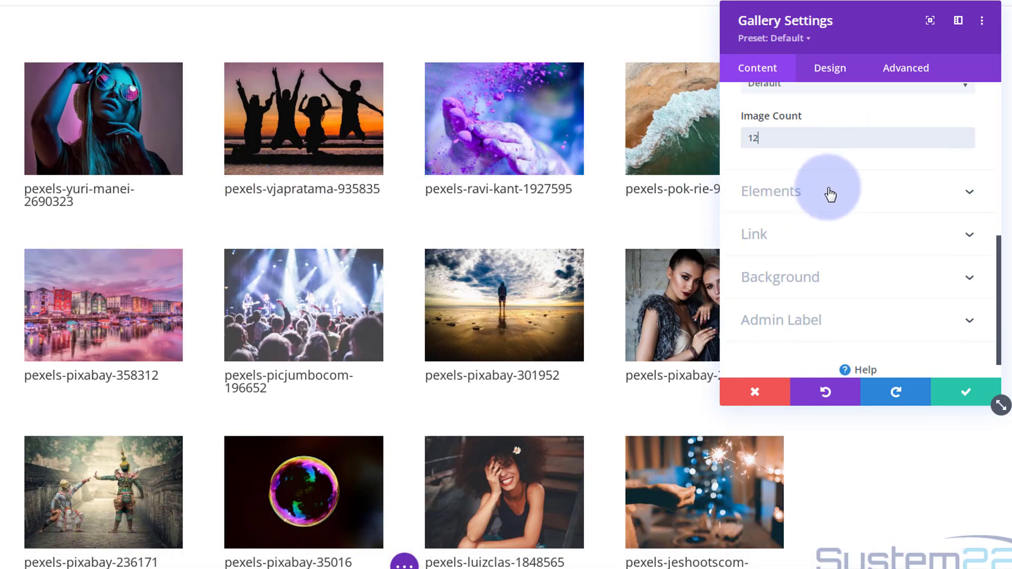
{"action": "left_click", "coordinate": [770, 191]}
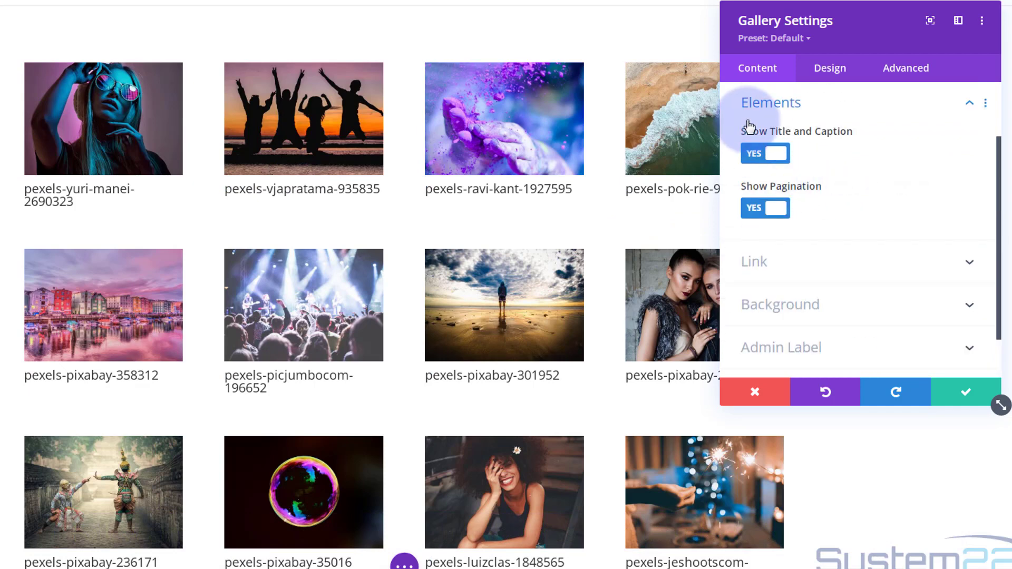
{"action": "left_click", "coordinate": [764, 152]}
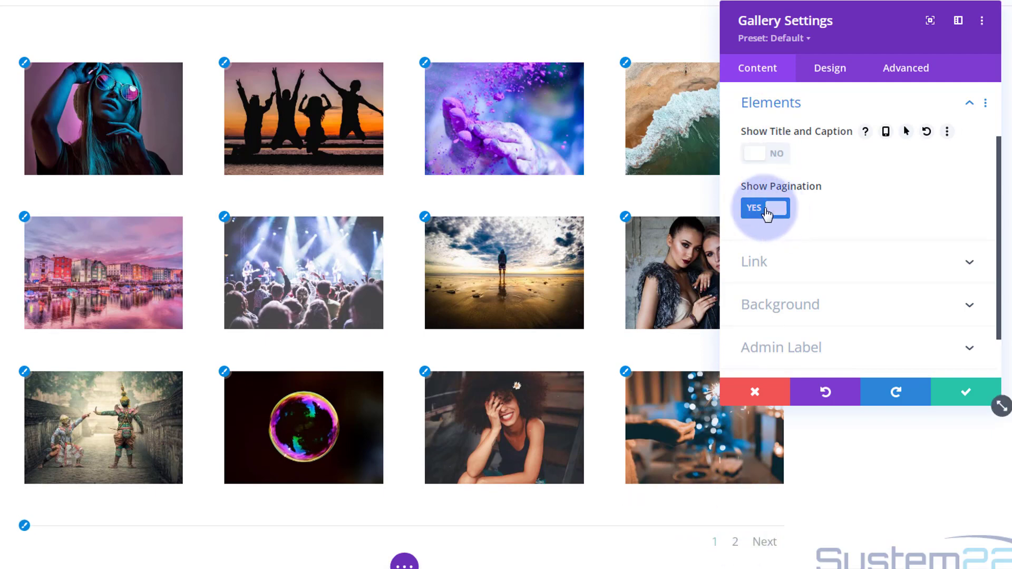
{"action": "left_click", "coordinate": [765, 208]}
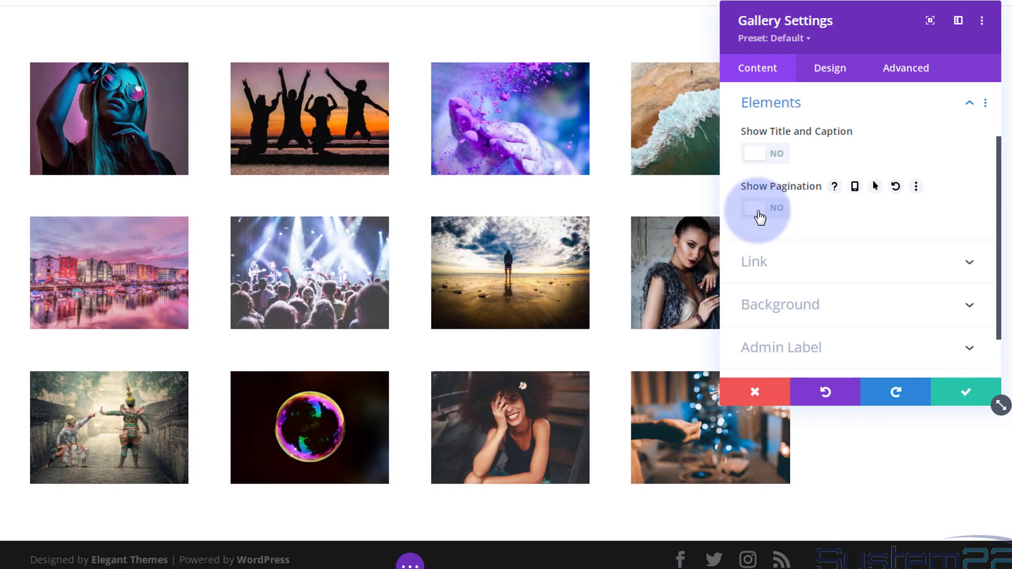
{"action": "mouse_move", "coordinate": [803, 271]}
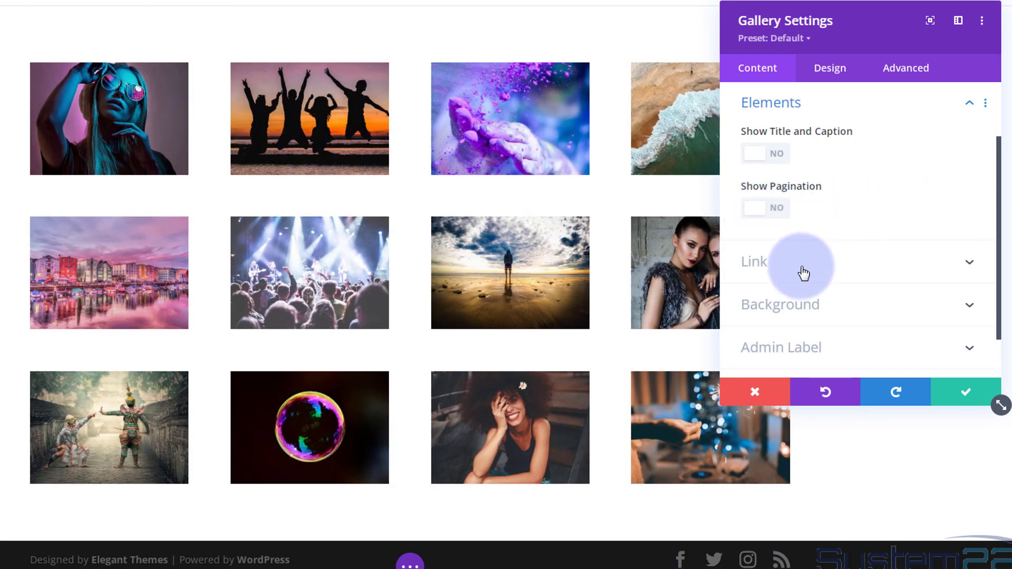
{"action": "mouse_move", "coordinate": [849, 318]}
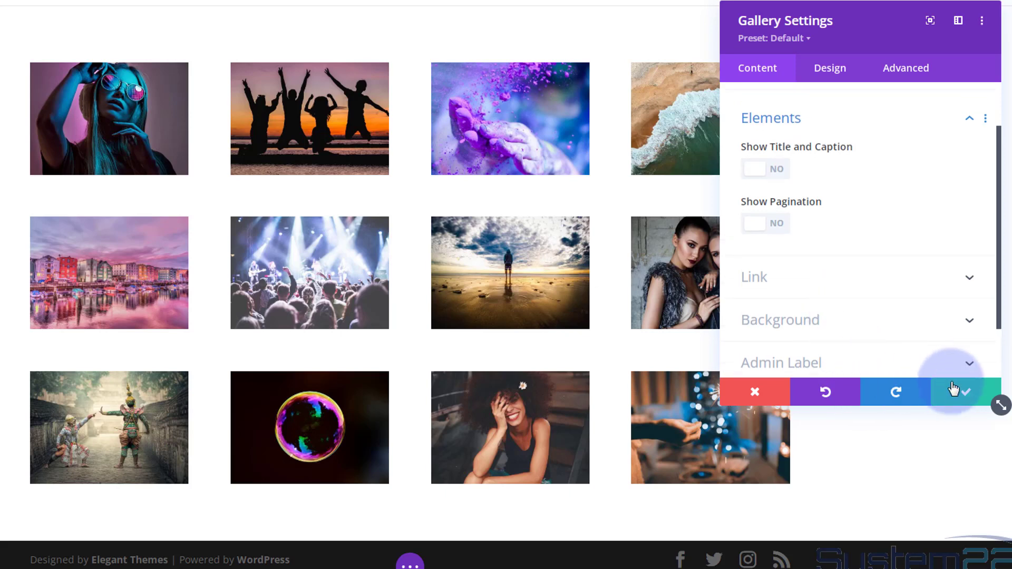
Save the gallery, then enable a custom row gutter width of 1 and save
{"action": "left_click", "coordinate": [962, 392]}
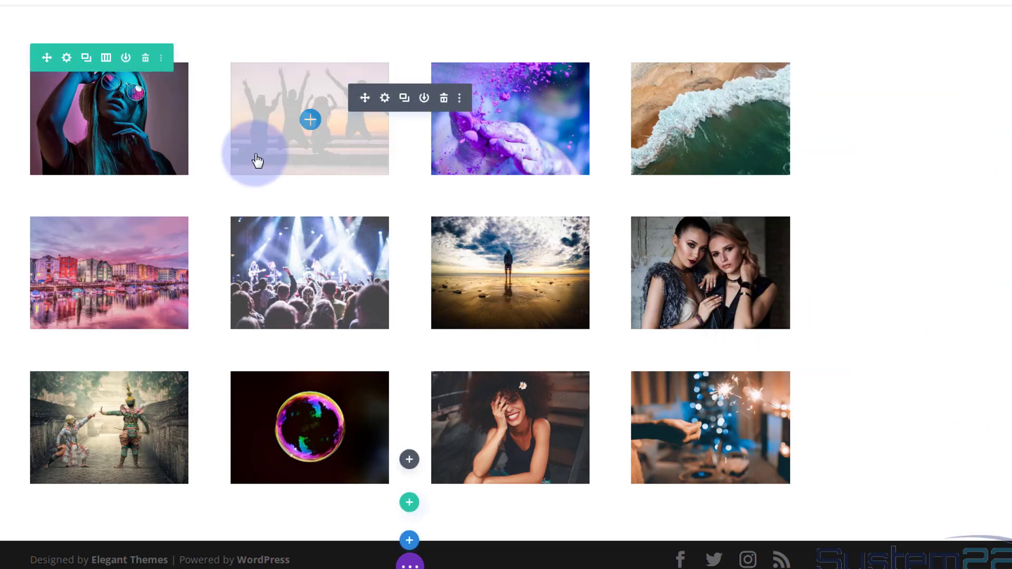
{"action": "left_click", "coordinate": [383, 98]}
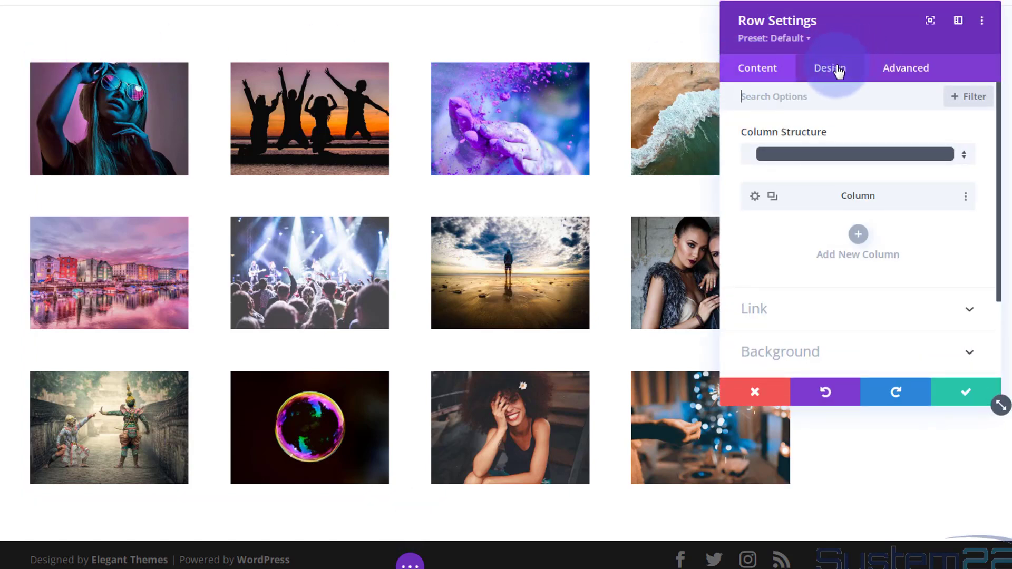
{"action": "left_click", "coordinate": [830, 68]}
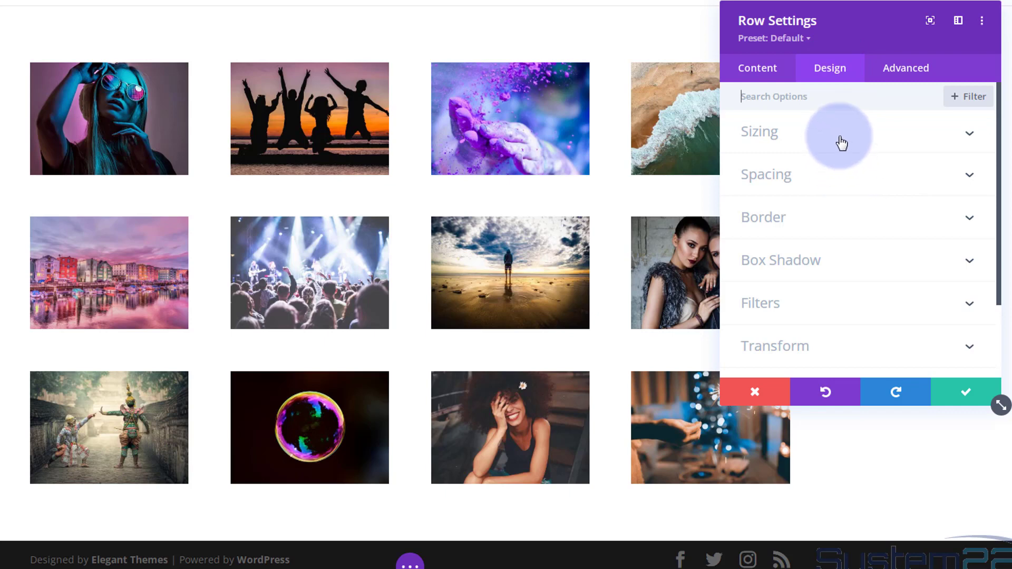
{"action": "left_click", "coordinate": [759, 132]}
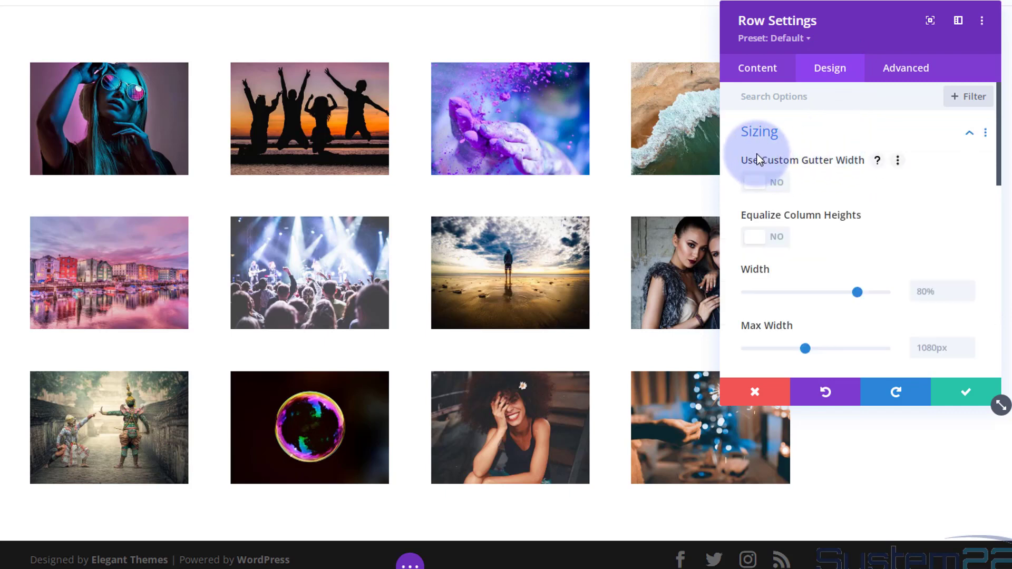
{"action": "mouse_move", "coordinate": [228, 185]}
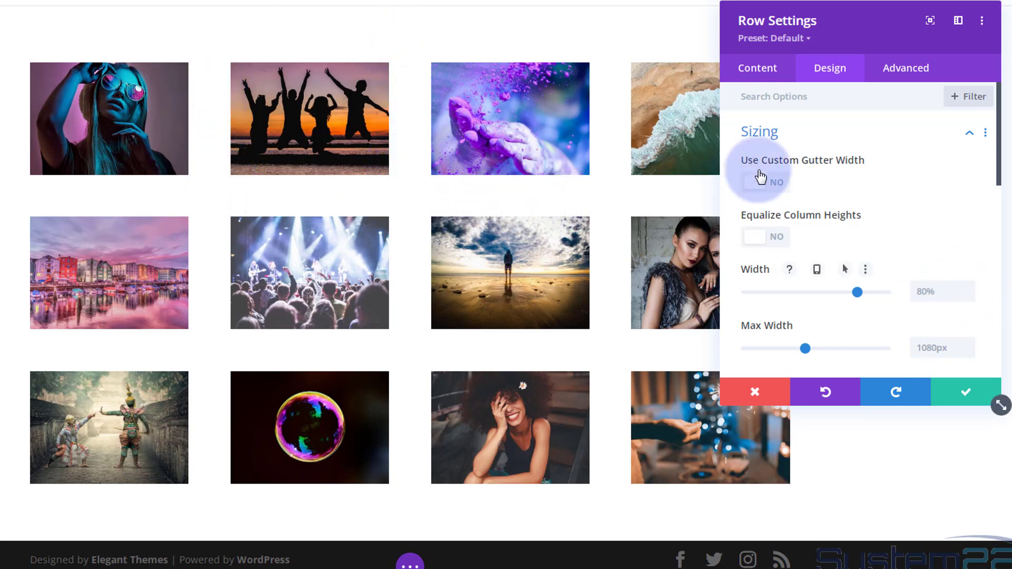
{"action": "left_click", "coordinate": [764, 182]}
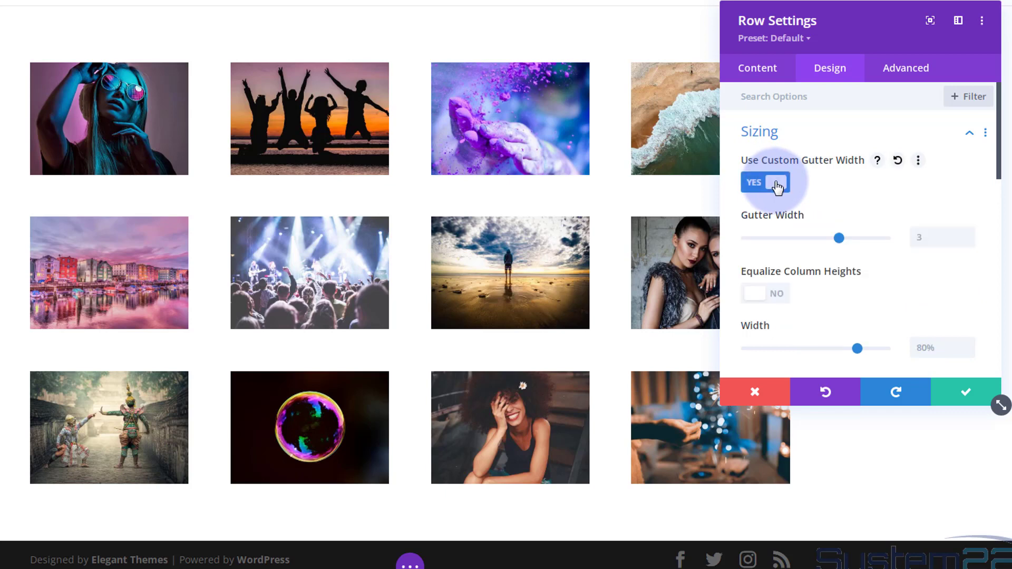
{"action": "mouse_move", "coordinate": [814, 239]}
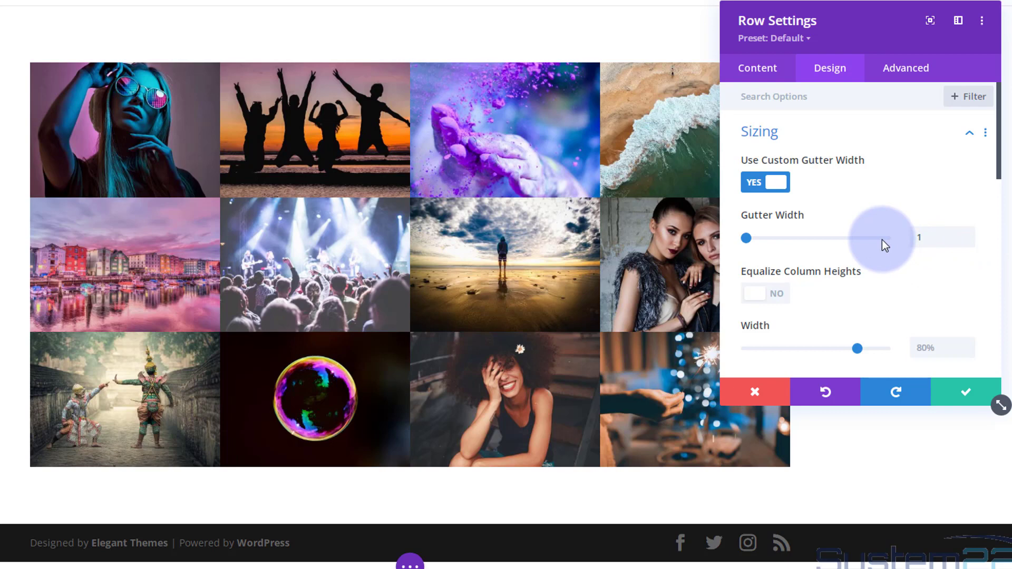
{"action": "mouse_move", "coordinate": [910, 270]}
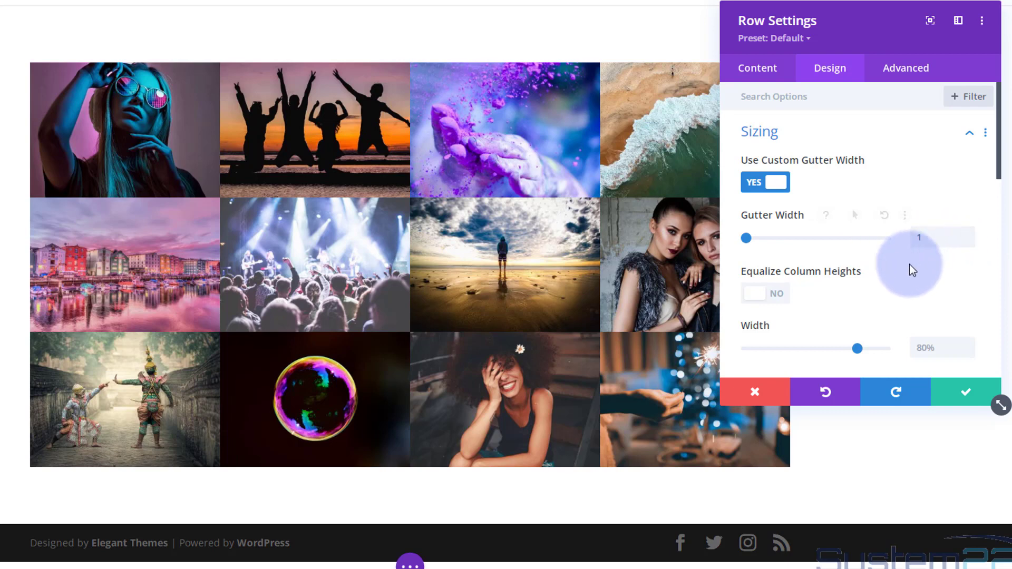
{"action": "mouse_move", "coordinate": [817, 191]}
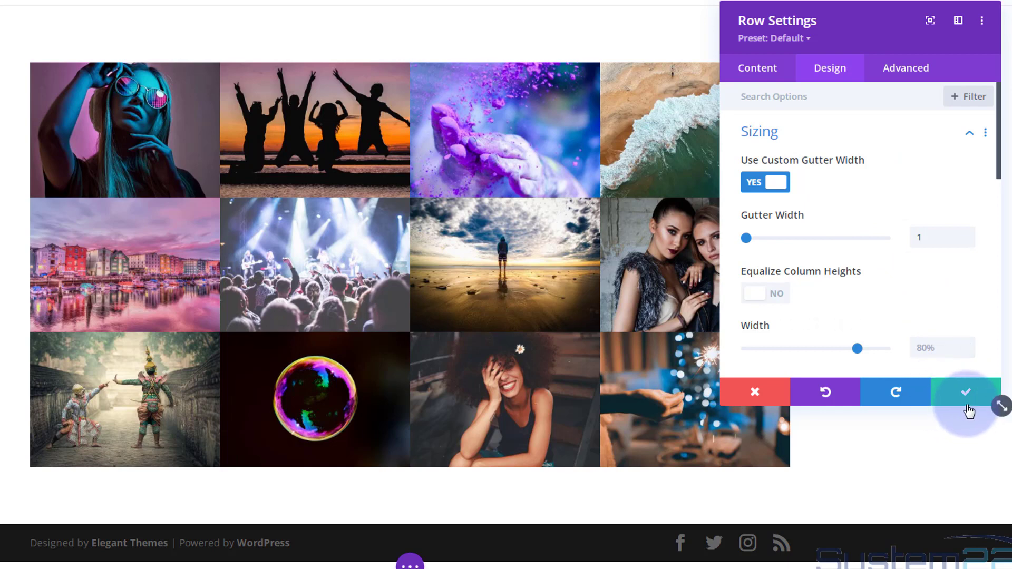
{"action": "left_click", "coordinate": [965, 391]}
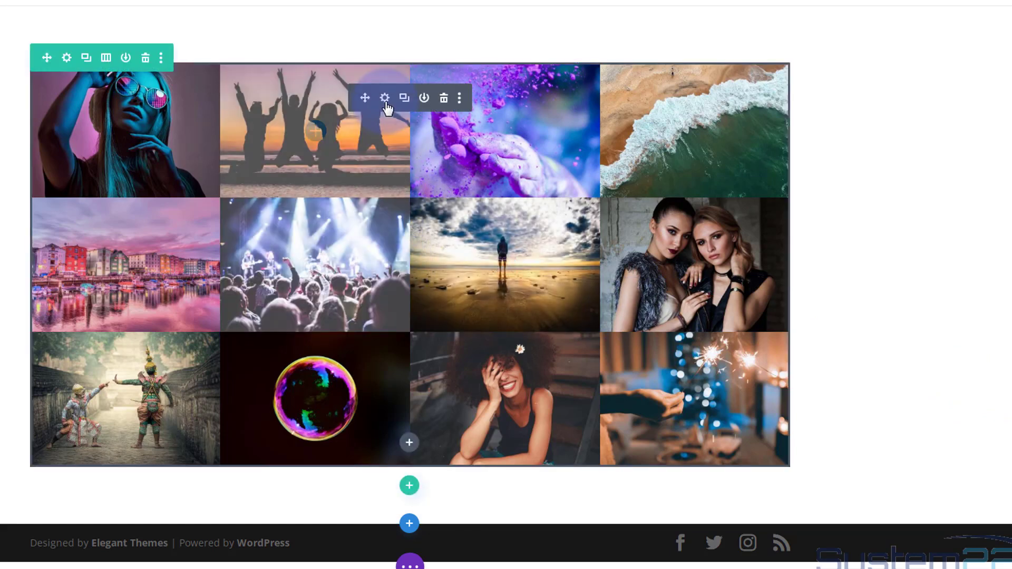
{"action": "mouse_move", "coordinate": [316, 162]}
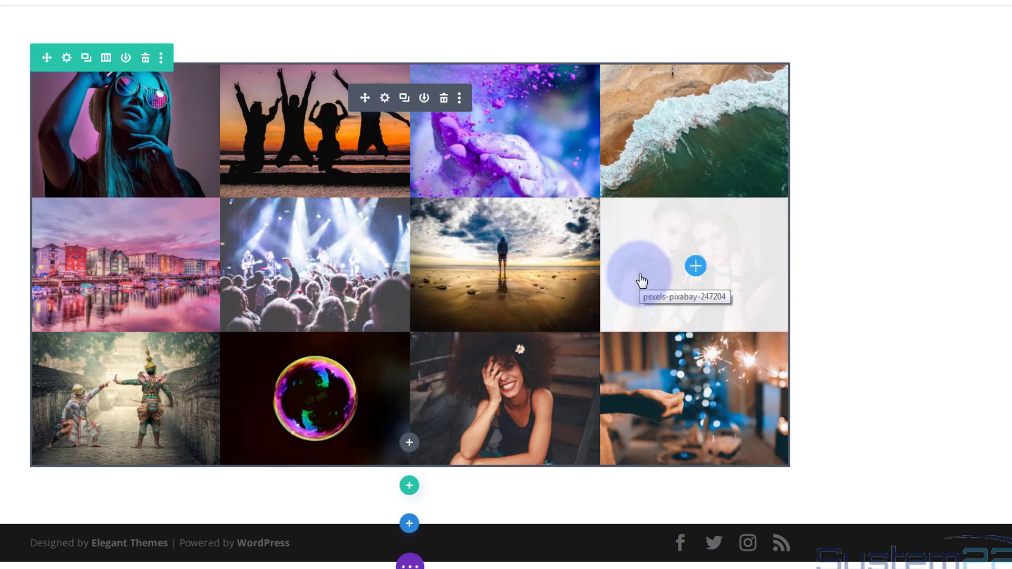
{"action": "mouse_move", "coordinate": [657, 302]}
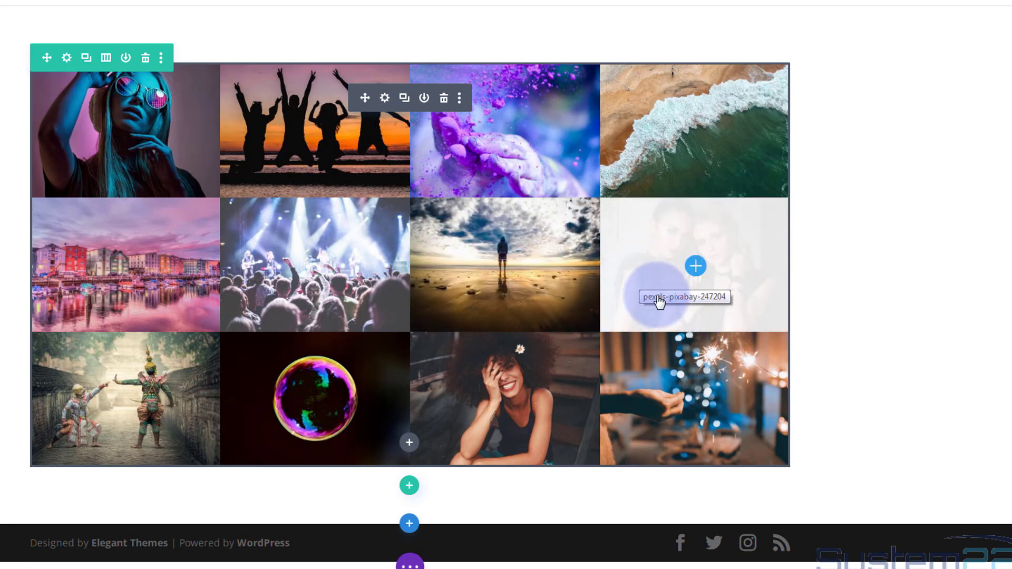
{"action": "mouse_move", "coordinate": [688, 278]}
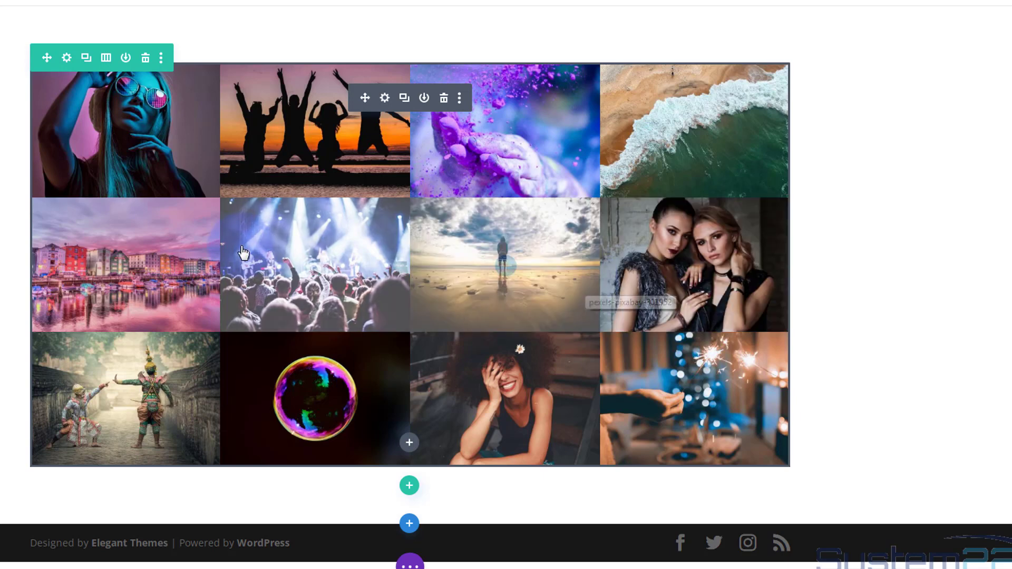
{"action": "mouse_move", "coordinate": [268, 259]}
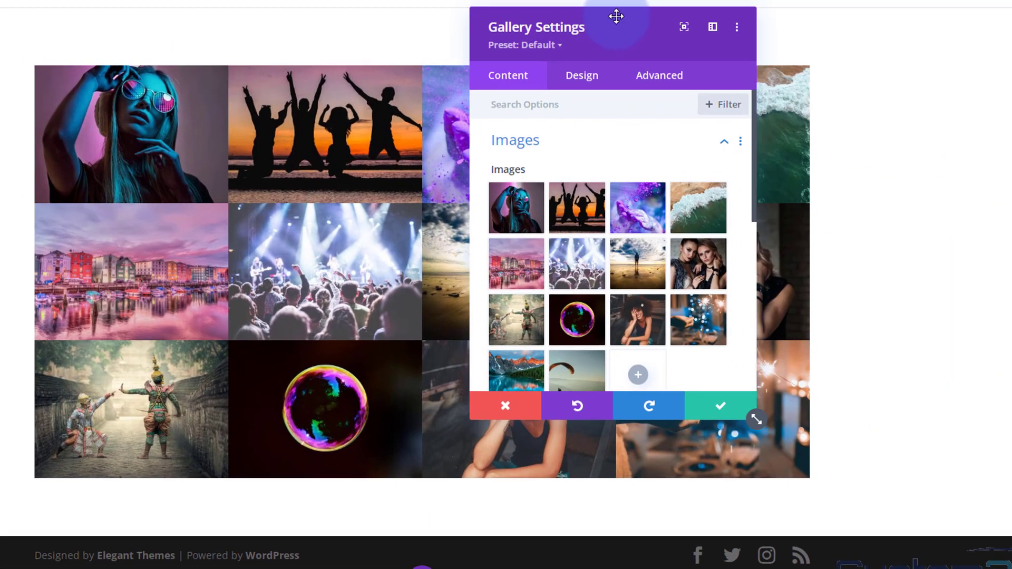
Set the Overlay Icon Color to white and the Overlay Background Color to transparent
{"action": "left_click", "coordinate": [580, 76]}
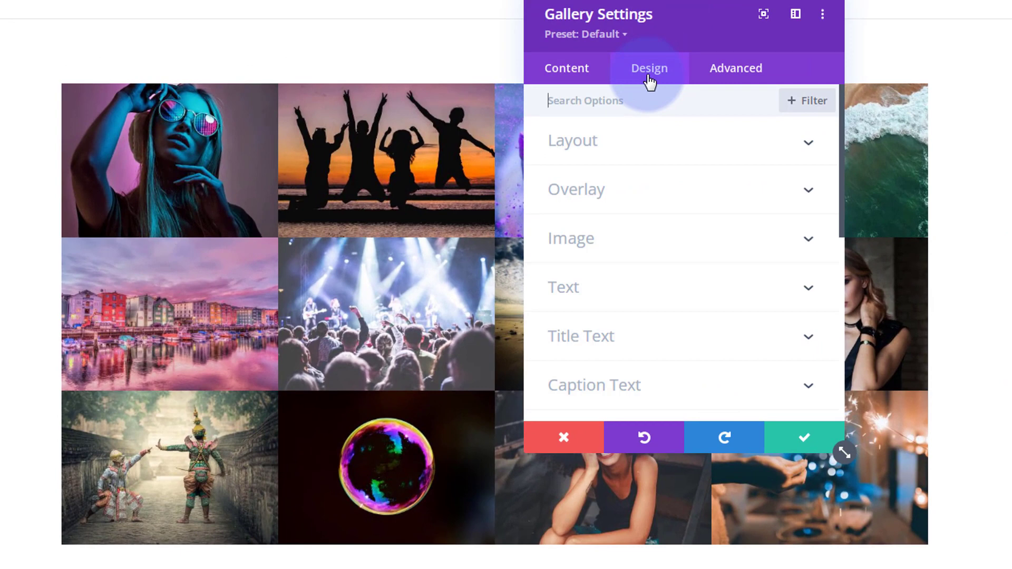
{"action": "mouse_move", "coordinate": [612, 195]}
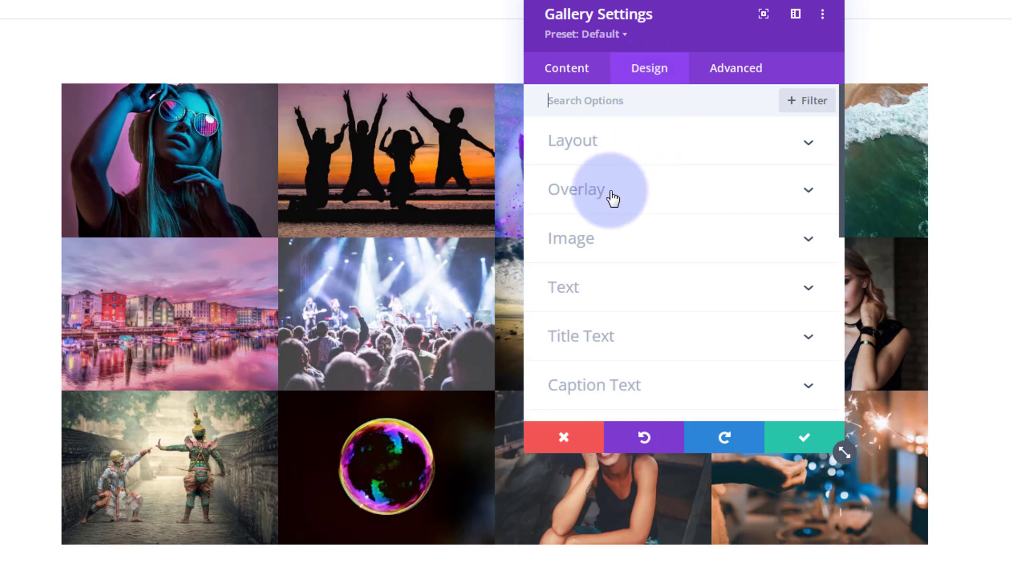
{"action": "left_click", "coordinate": [575, 189]}
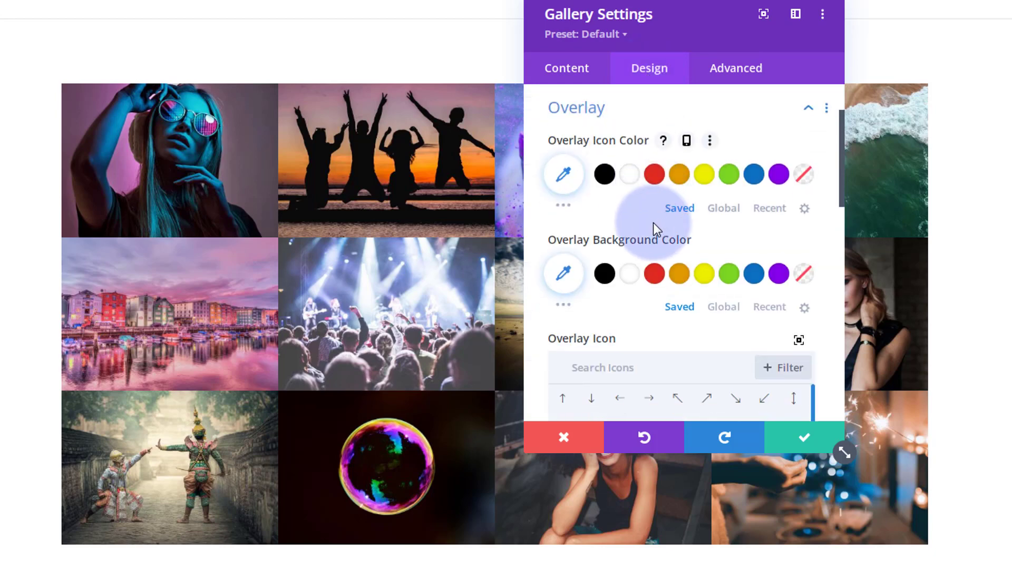
{"action": "mouse_move", "coordinate": [386, 161]}
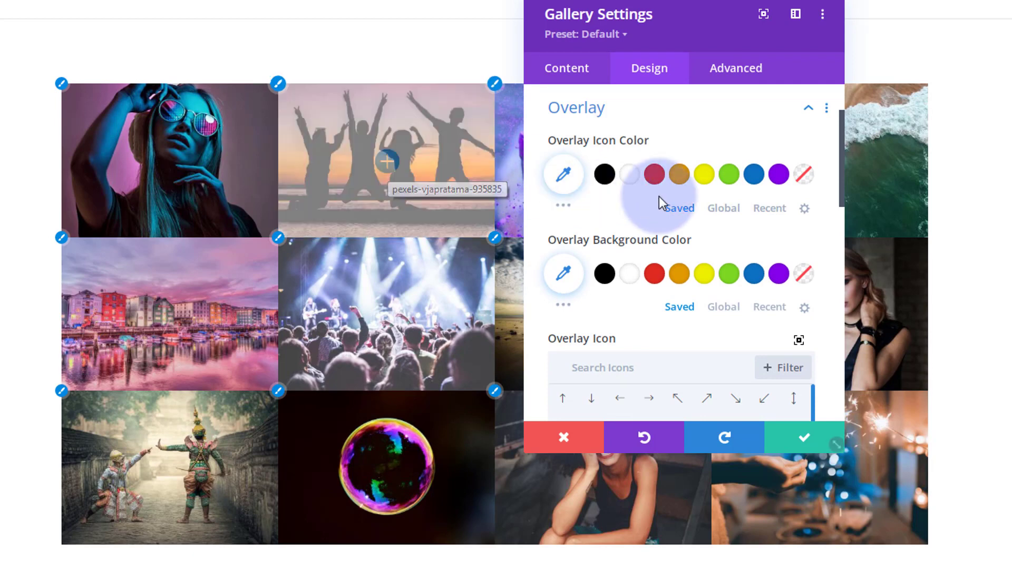
{"action": "left_click", "coordinate": [629, 175]}
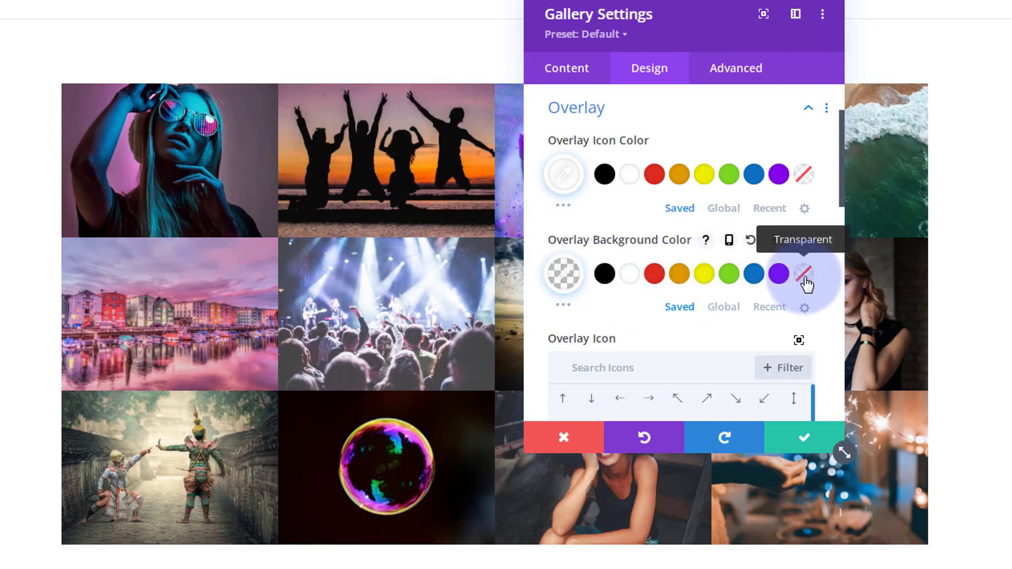
{"action": "mouse_move", "coordinate": [388, 161]}
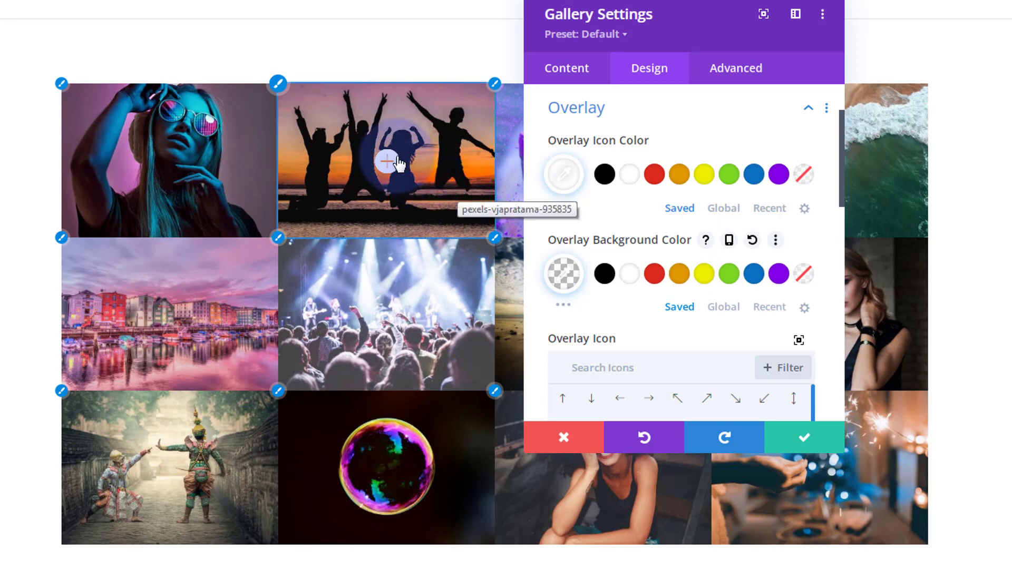
{"action": "scroll", "scroll_direction": "down", "scroll_amount": 3}
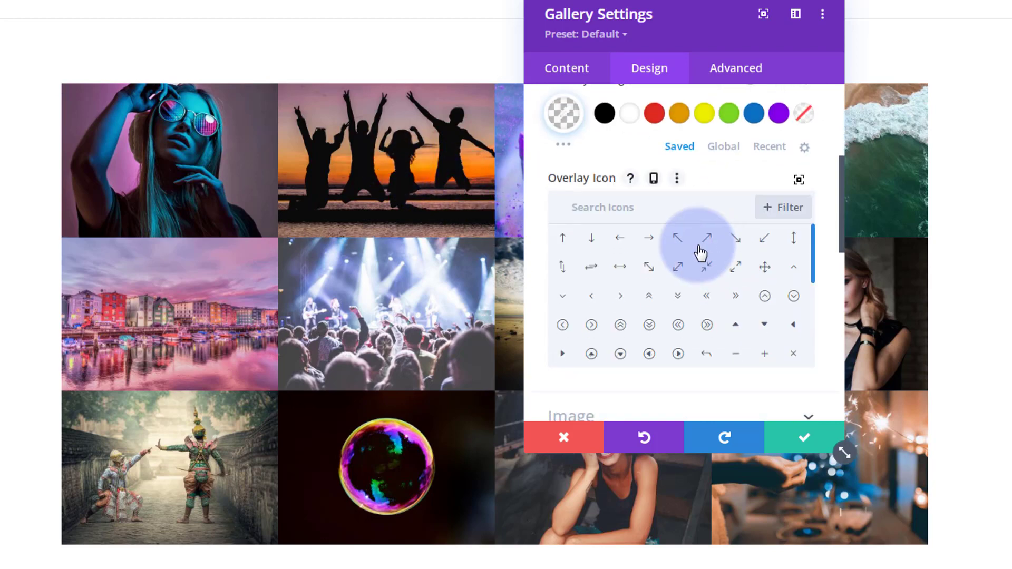
Search the overlay icons for 'eye' and select the eye icon
{"action": "left_click", "coordinate": [601, 207]}
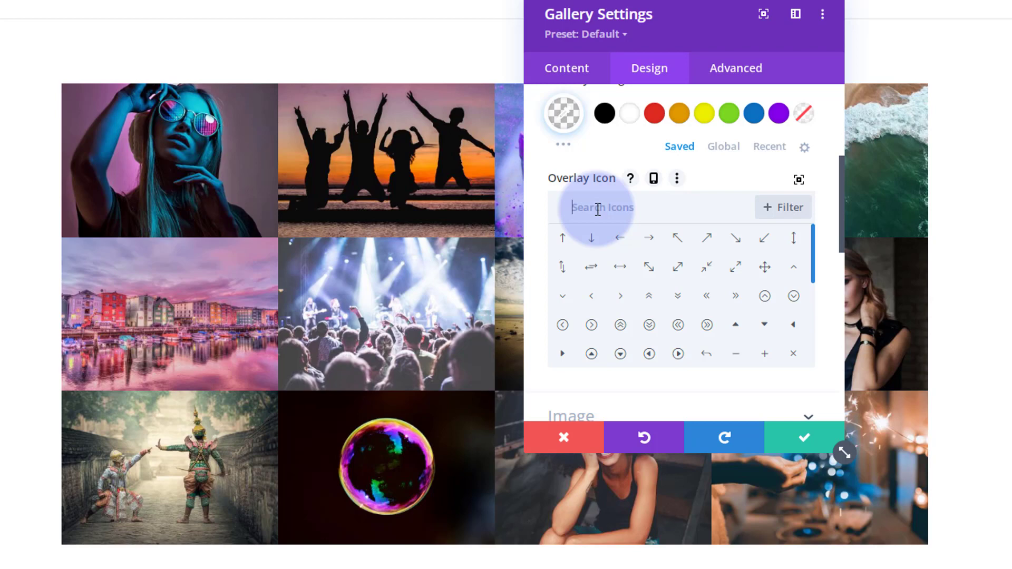
{"action": "type", "text": "eye"}
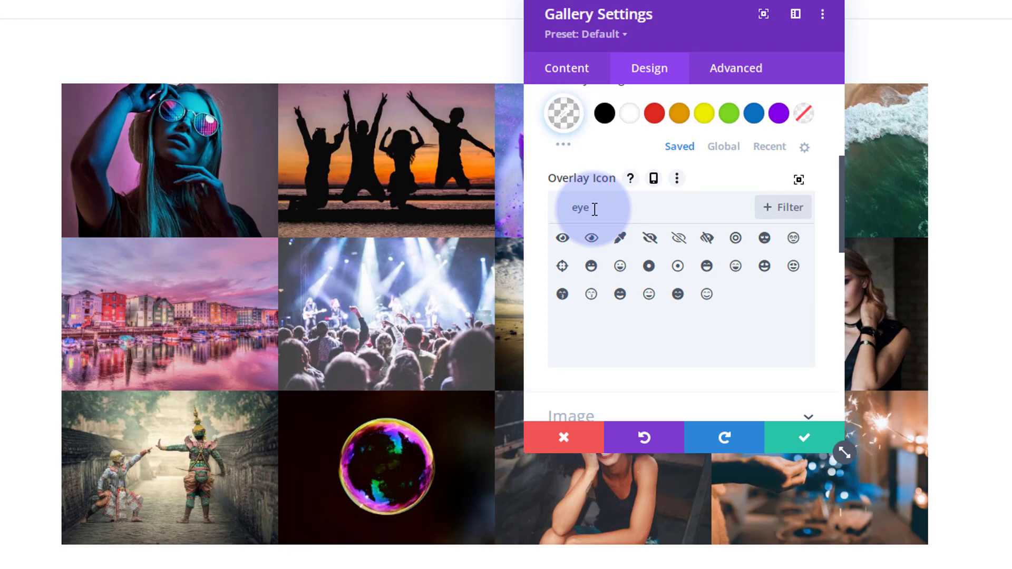
{"action": "left_click", "coordinate": [562, 238]}
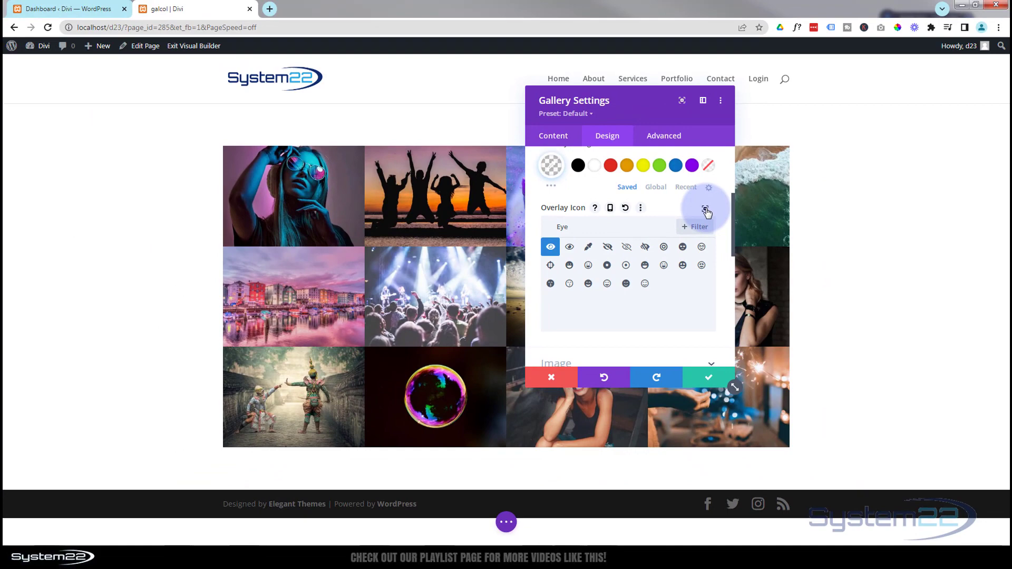
{"action": "left_click", "coordinate": [706, 212]}
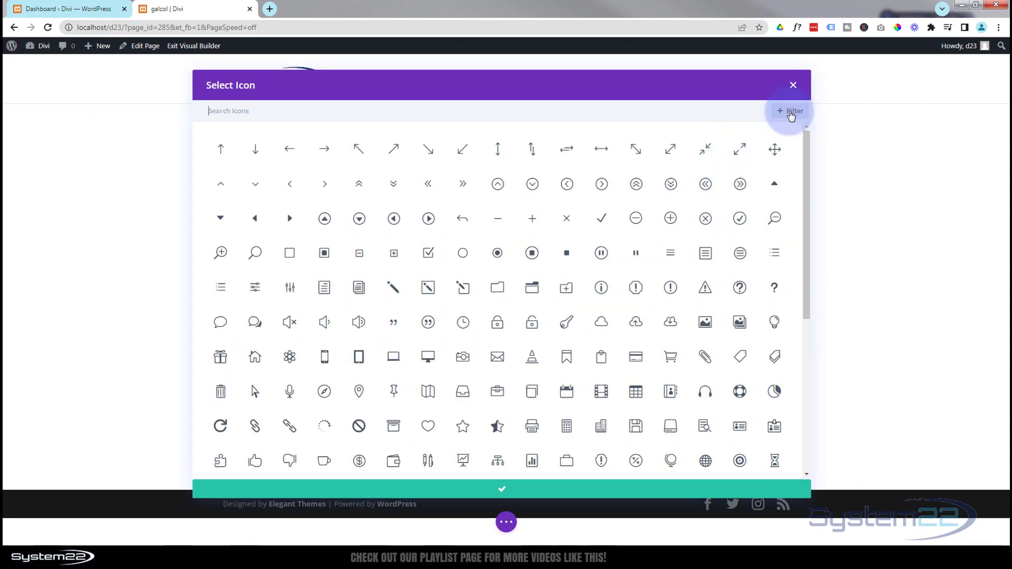
{"action": "left_click", "coordinate": [794, 84]}
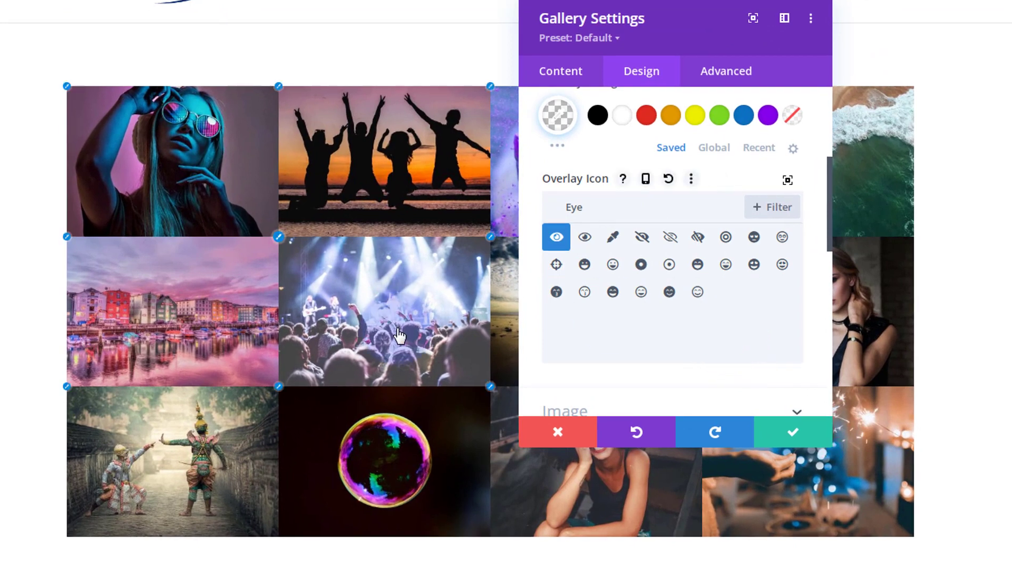
{"action": "scroll", "scroll_direction": "down", "scroll_amount": 3}
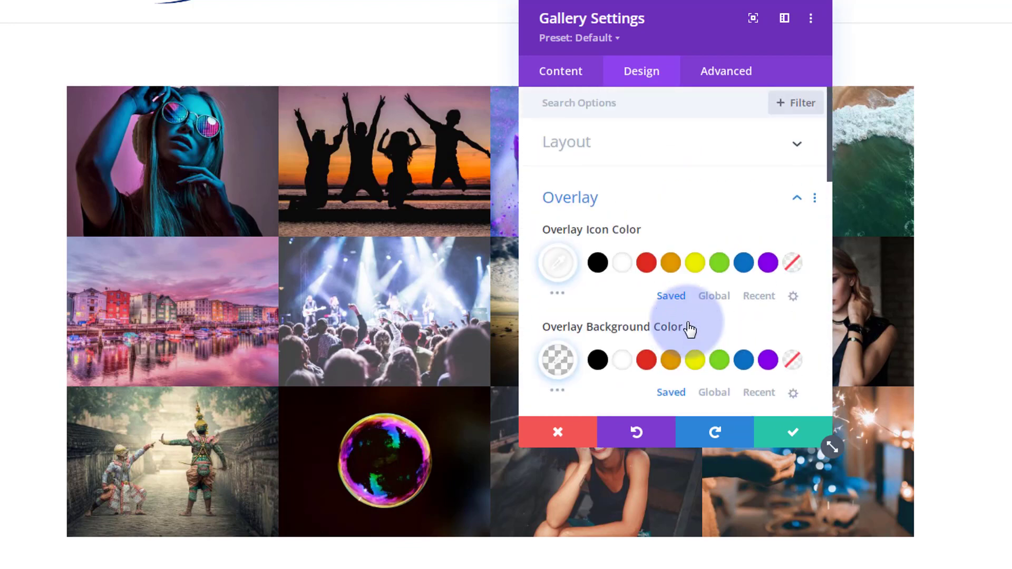
{"action": "mouse_move", "coordinate": [725, 71]}
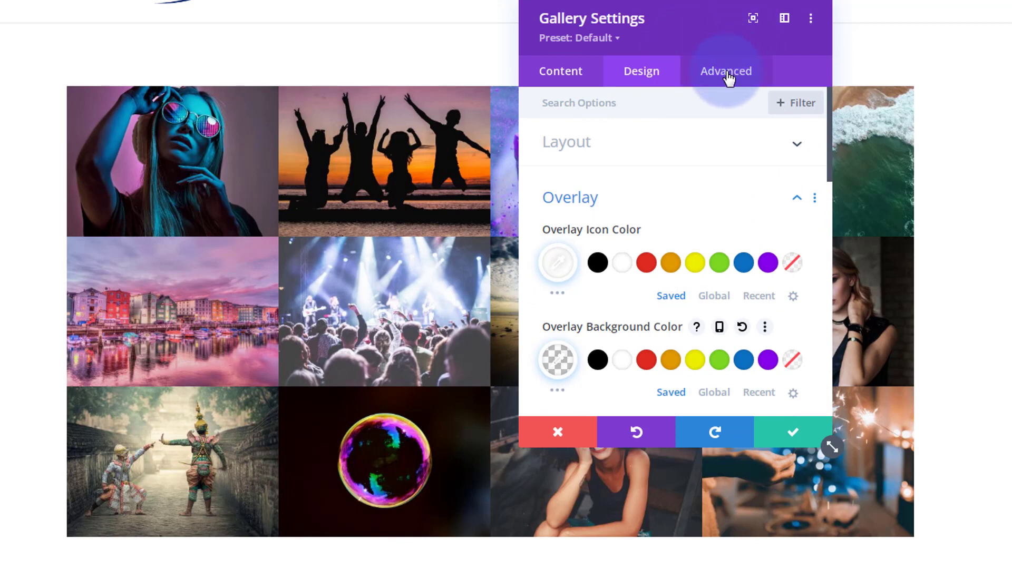
Expand Advanced > Custom CSS and scroll down to the Gallery Item field
{"action": "left_click", "coordinate": [725, 71]}
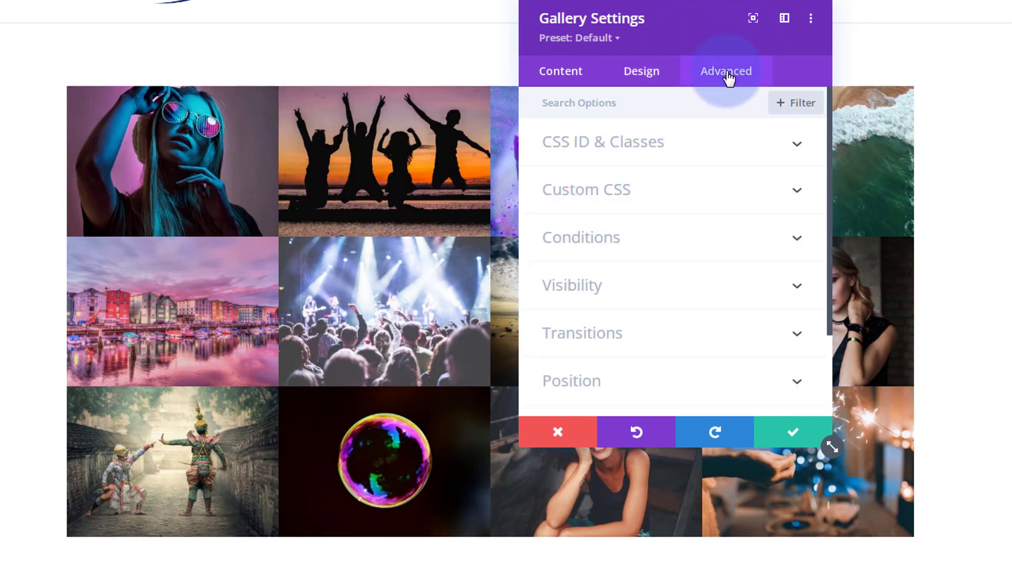
{"action": "left_click", "coordinate": [584, 189]}
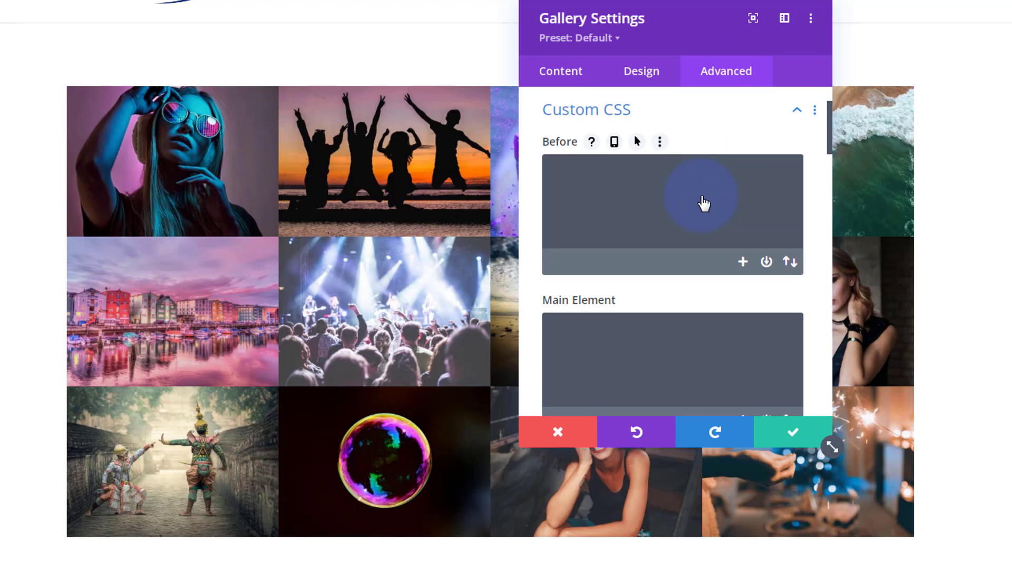
{"action": "scroll", "scroll_direction": "down", "scroll_amount": 3}
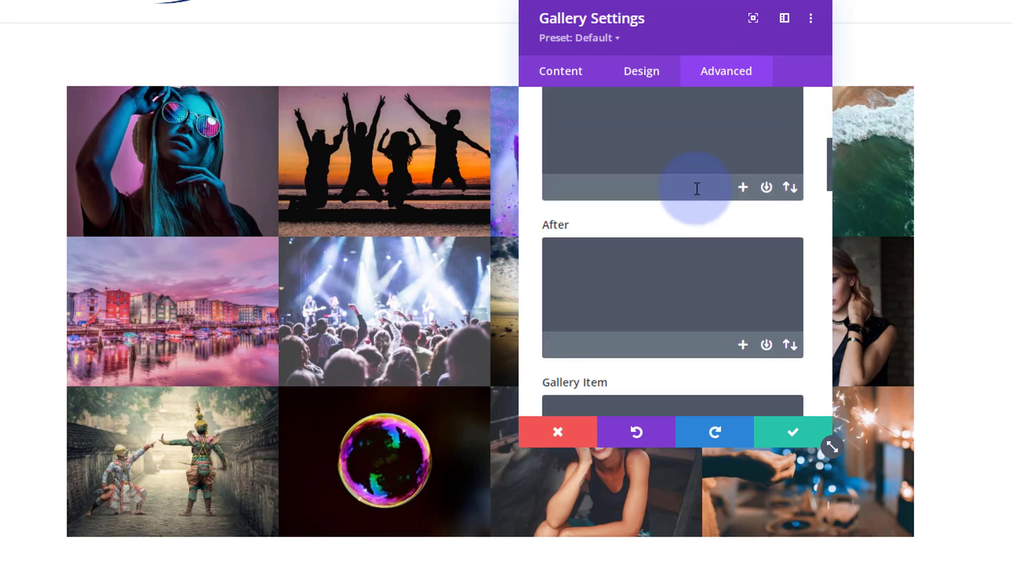
{"action": "scroll", "scroll_direction": "down", "scroll_amount": 3}
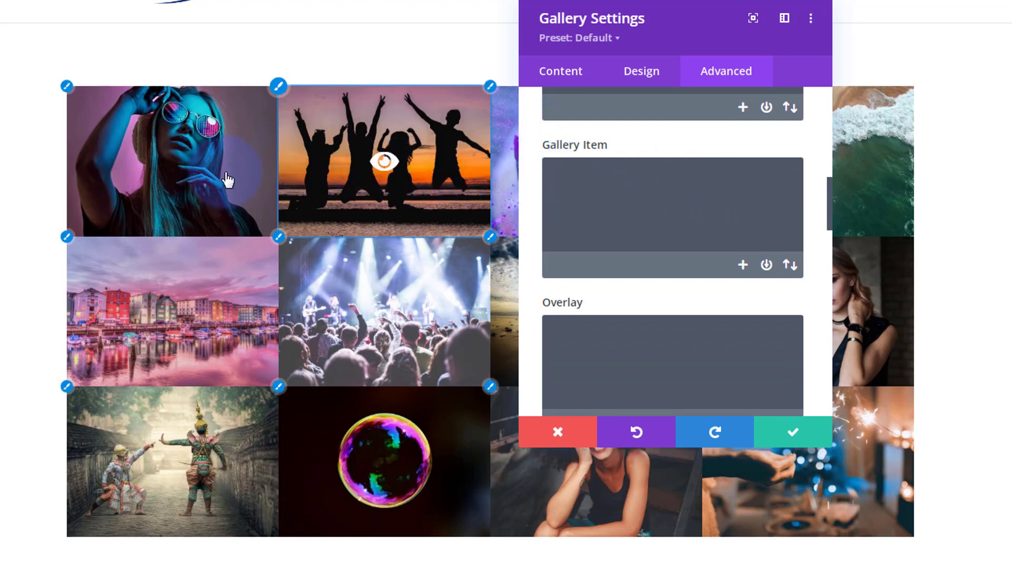
{"action": "mouse_move", "coordinate": [366, 324]}
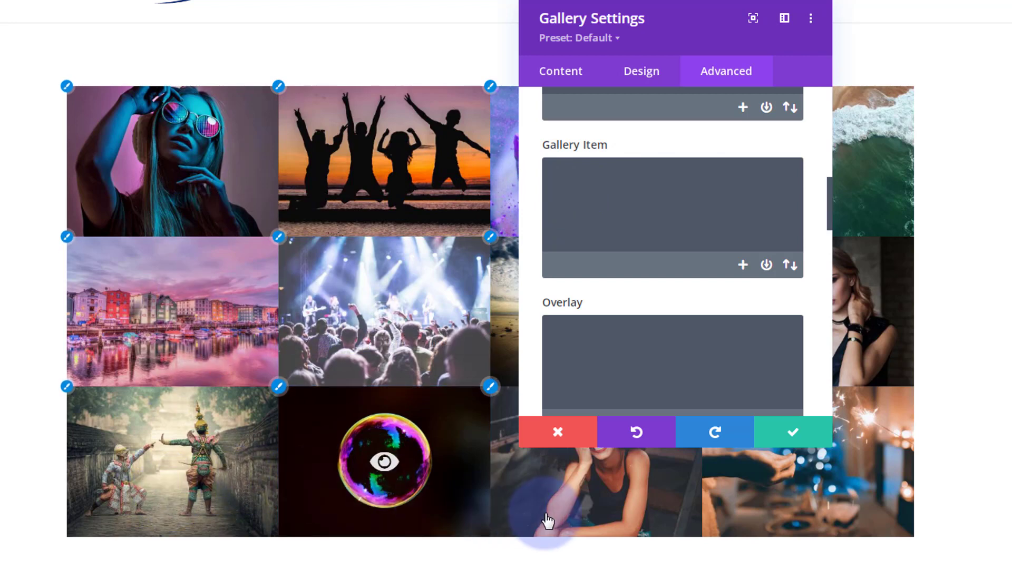
{"action": "mouse_move", "coordinate": [808, 509]}
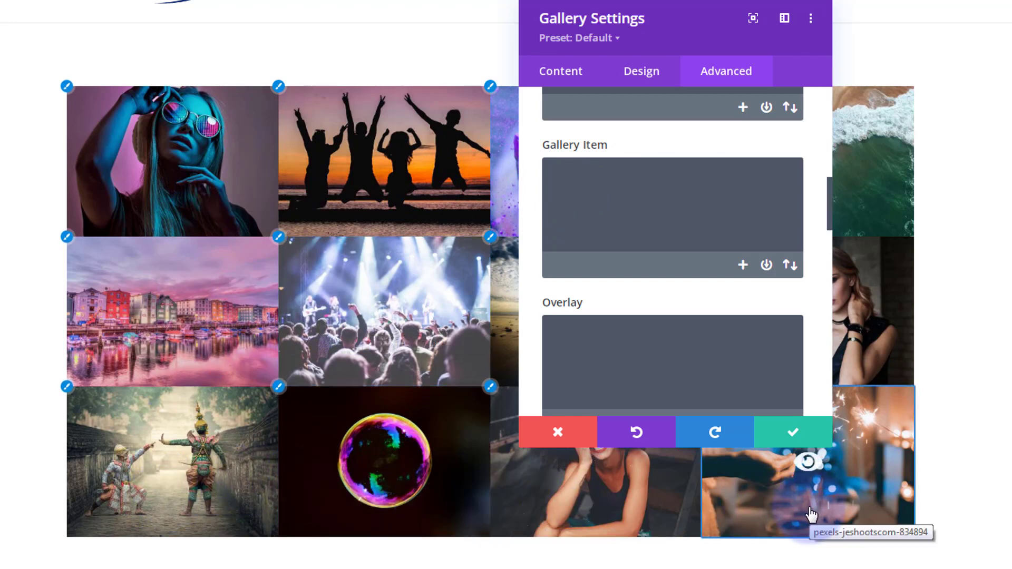
{"action": "mouse_move", "coordinate": [917, 204]}
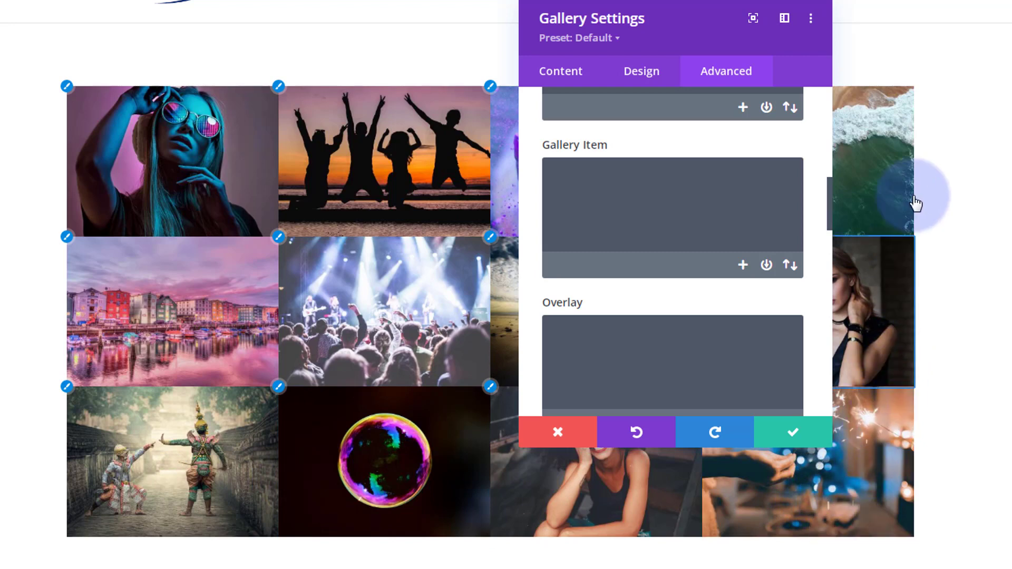
{"action": "mouse_move", "coordinate": [564, 492]}
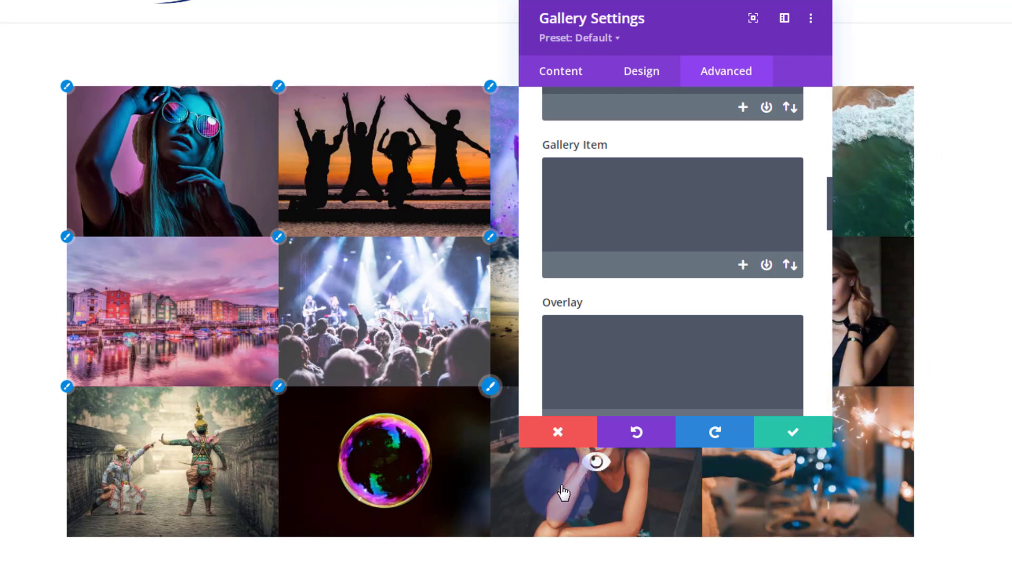
Enter z-index:5; in the Gallery Item custom CSS field
{"action": "left_click", "coordinate": [672, 218]}
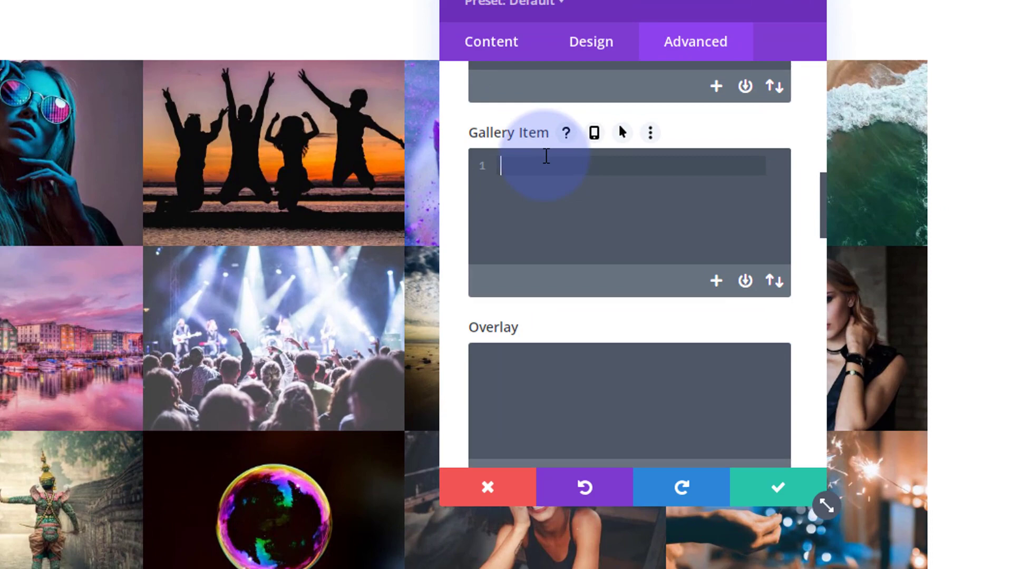
{"action": "type", "text": "z-"}
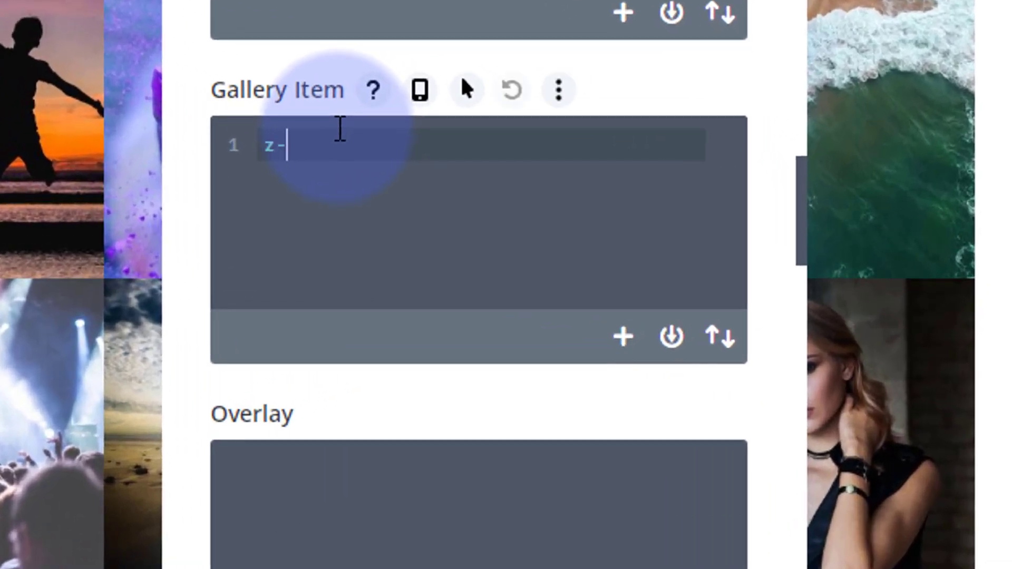
{"action": "type", "text": "index:"}
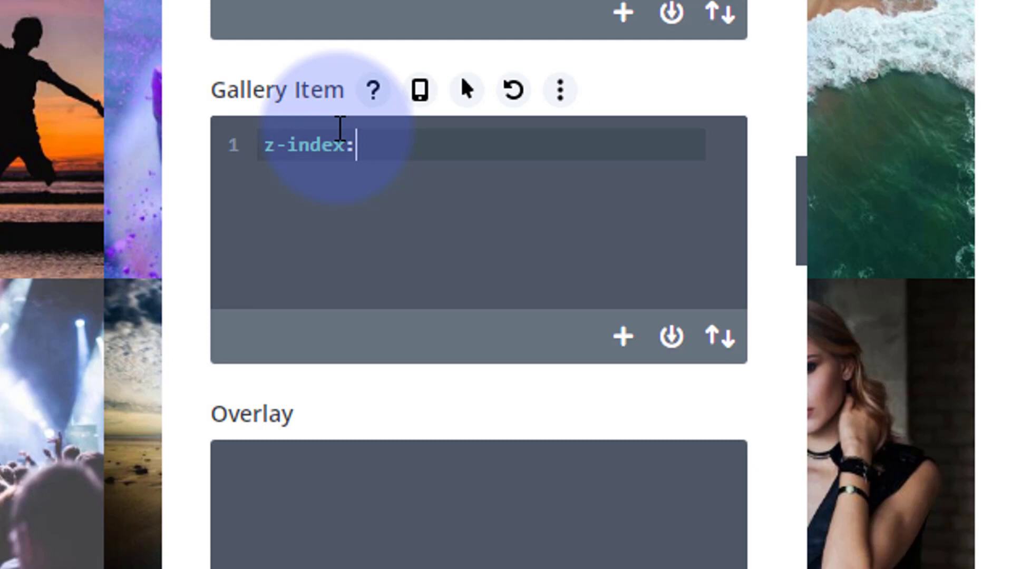
{"action": "type", "text": "5"}
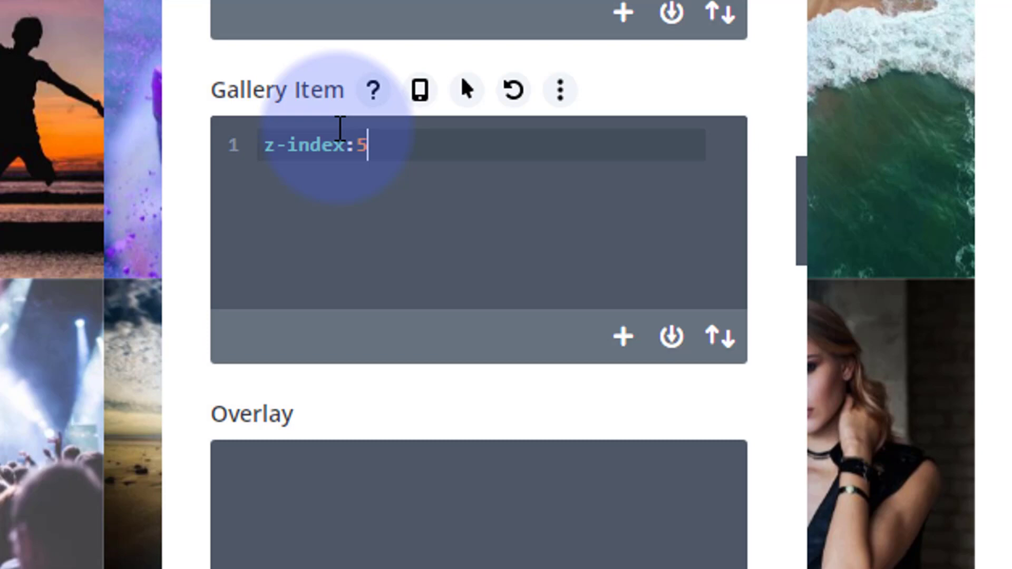
{"action": "type", "text": ";"}
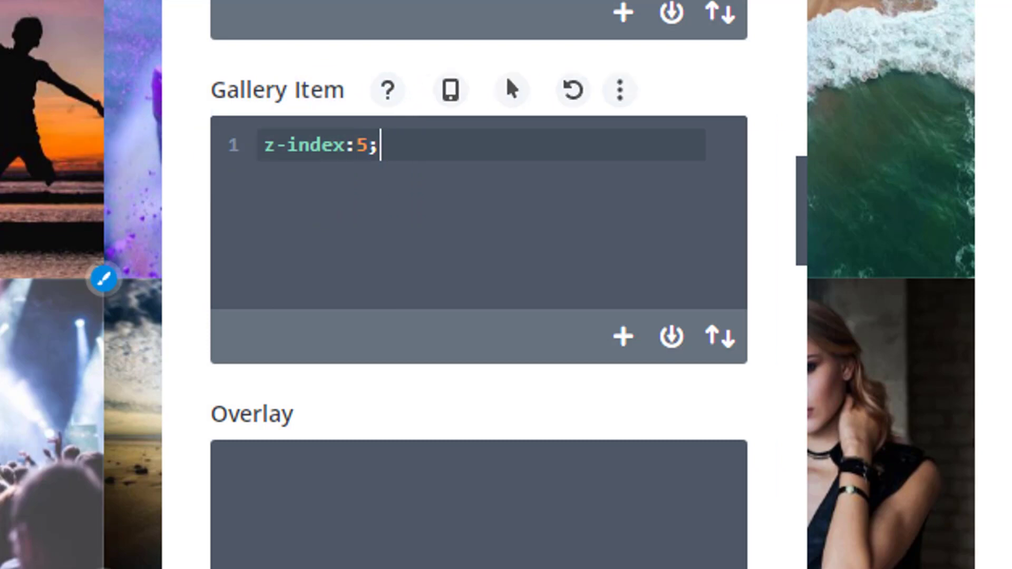
{"action": "left_click", "coordinate": [339, 155]}
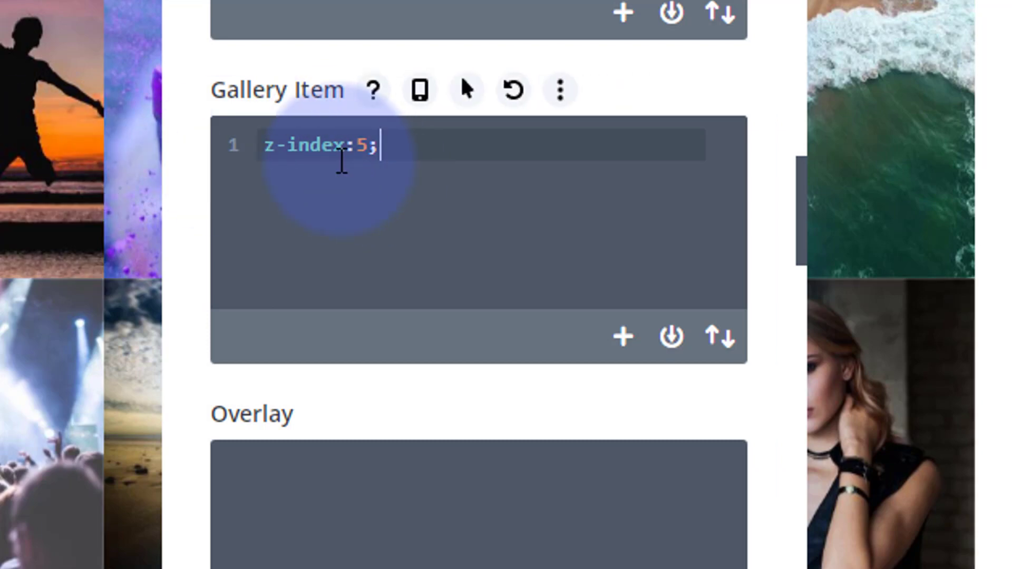
{"action": "mouse_move", "coordinate": [193, 242]}
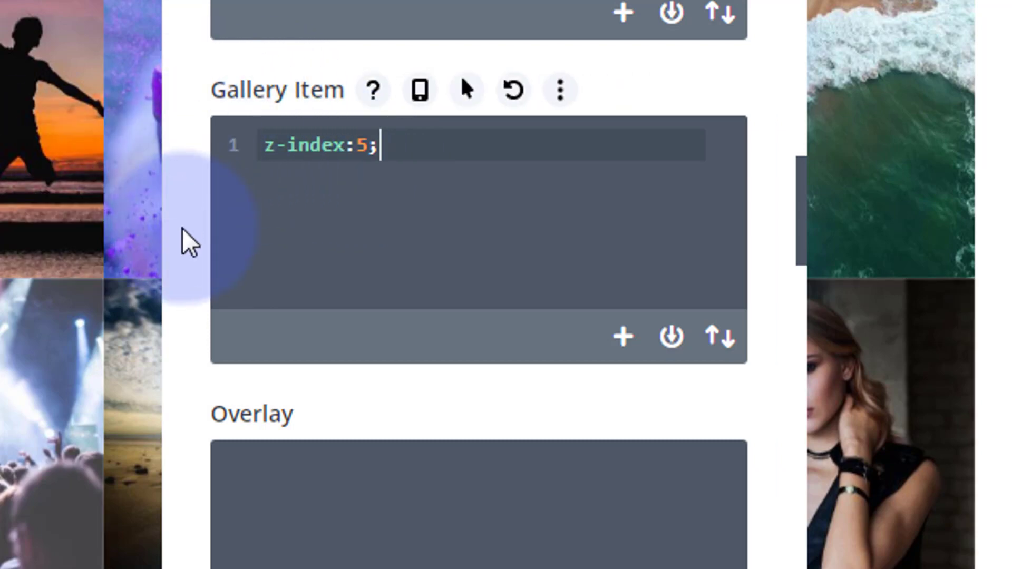
{"action": "mouse_move", "coordinate": [251, 419]}
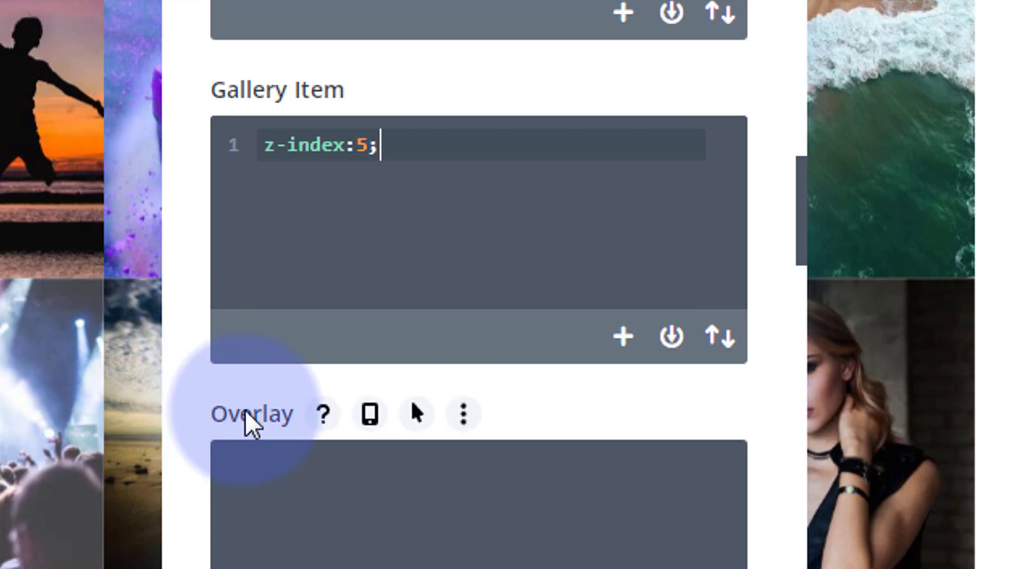
{"action": "mouse_move", "coordinate": [257, 100]}
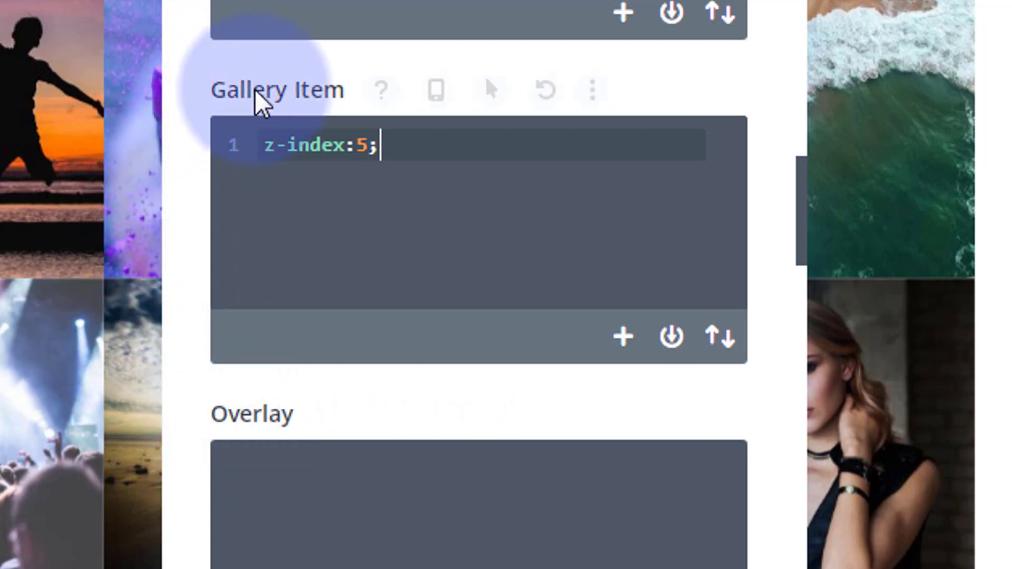
{"action": "mouse_move", "coordinate": [487, 90]}
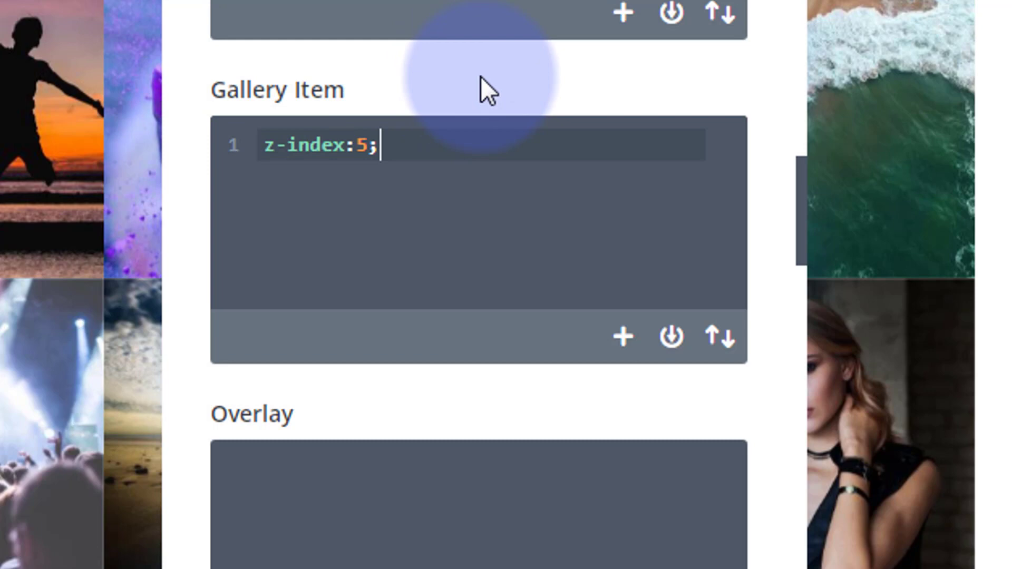
{"action": "mouse_move", "coordinate": [297, 107]}
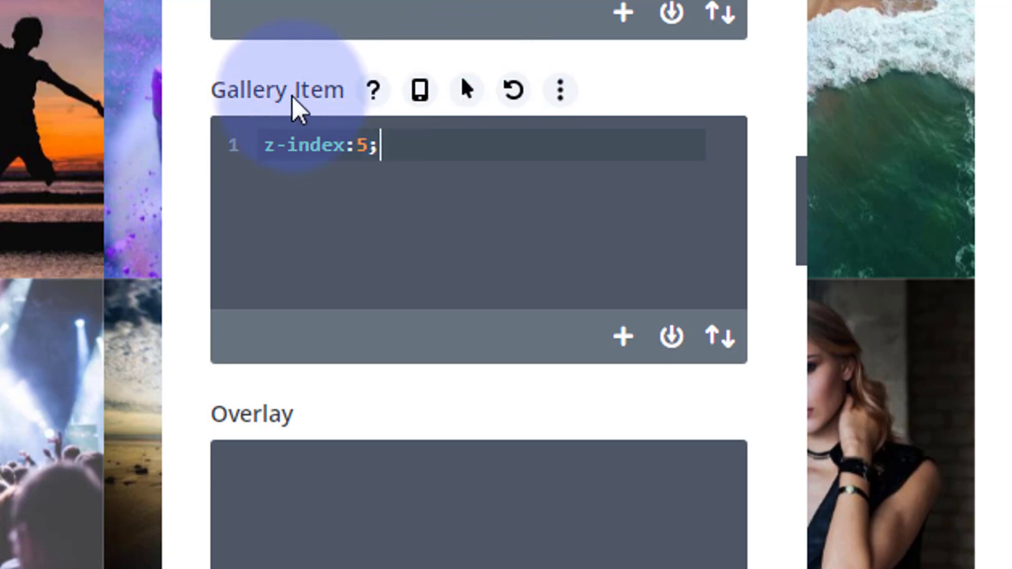
{"action": "mouse_move", "coordinate": [468, 91]}
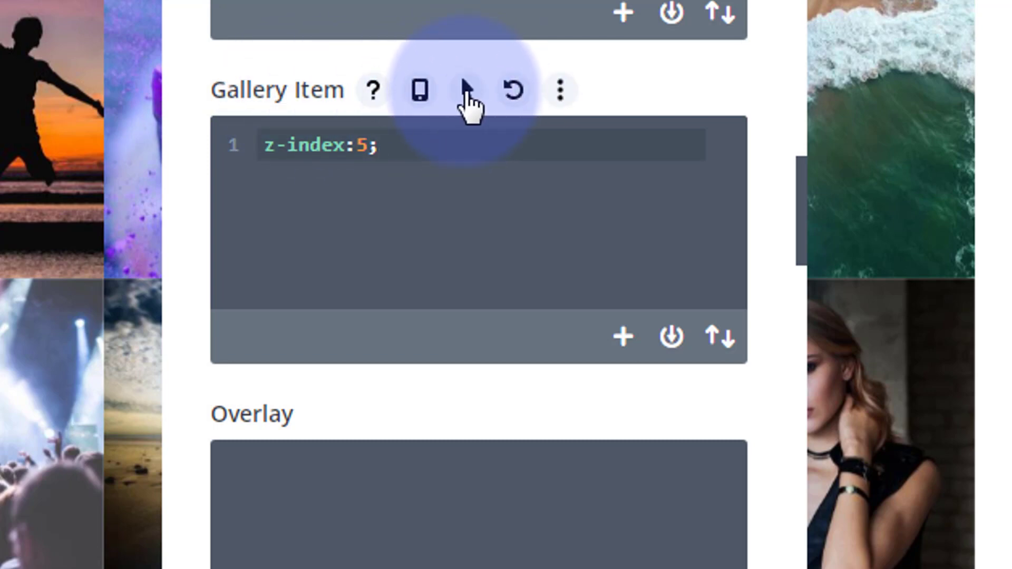
Enable hover styling on Gallery Item and change the hover z-index to 10
{"action": "left_click", "coordinate": [419, 90]}
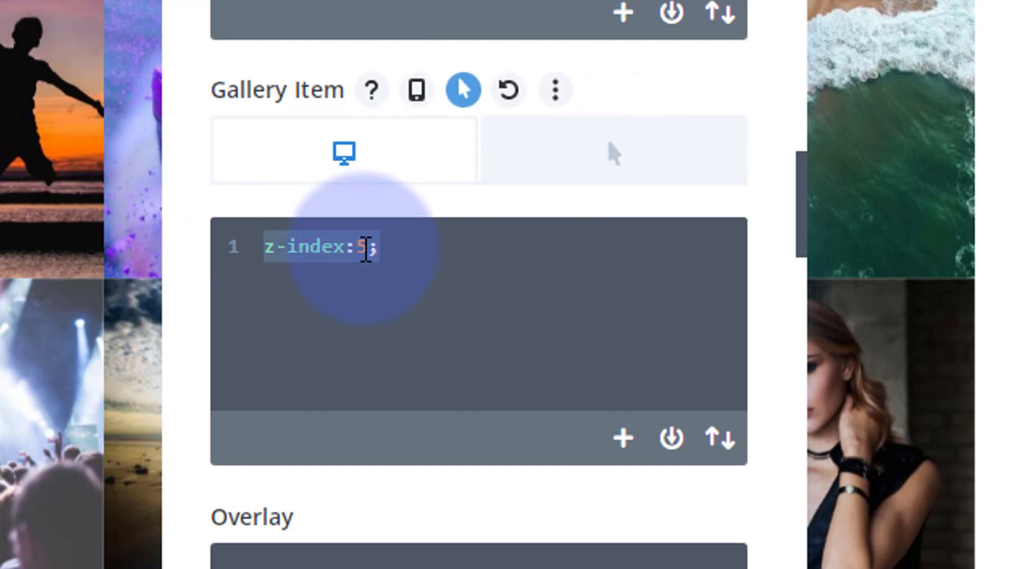
{"action": "mouse_move", "coordinate": [613, 152]}
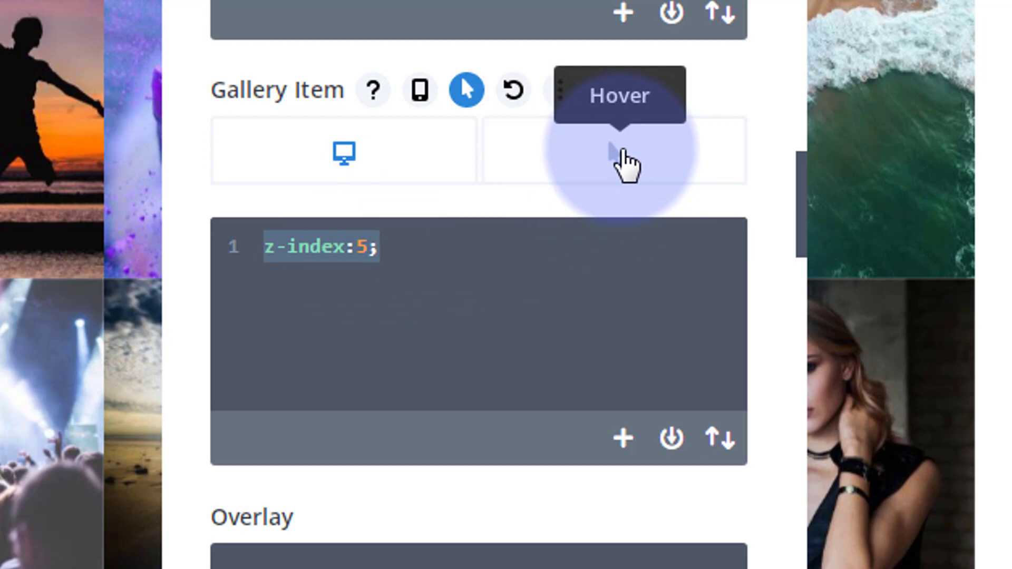
{"action": "left_click", "coordinate": [529, 247]}
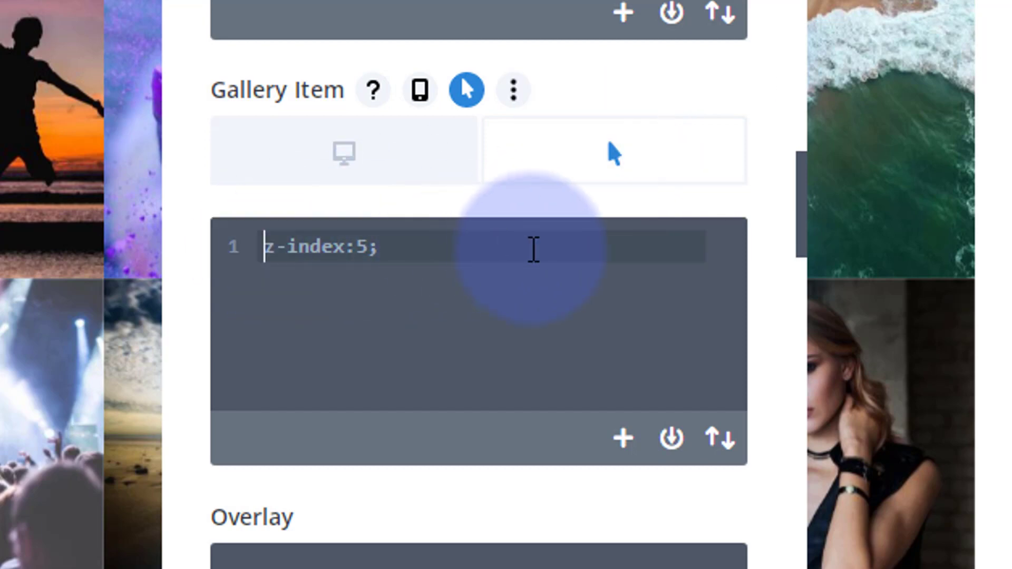
{"action": "left_click", "coordinate": [362, 247]}
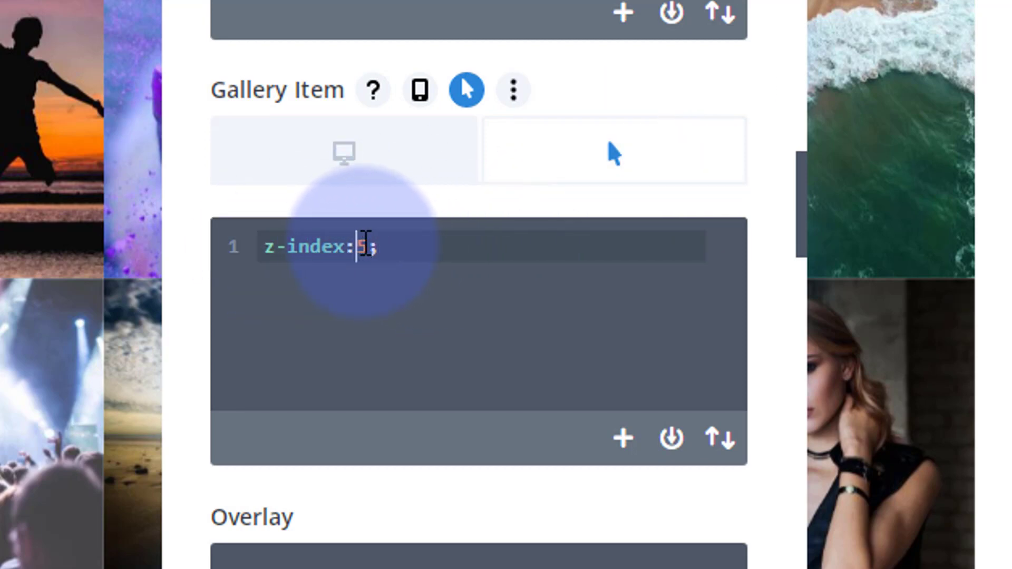
{"action": "type", "text": "10"}
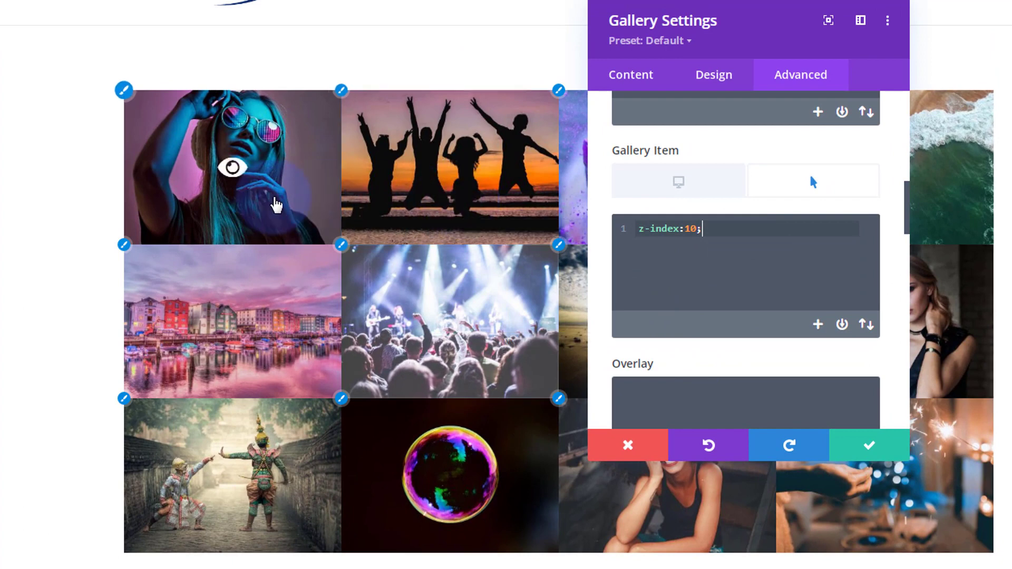
{"action": "mouse_move", "coordinate": [400, 335]}
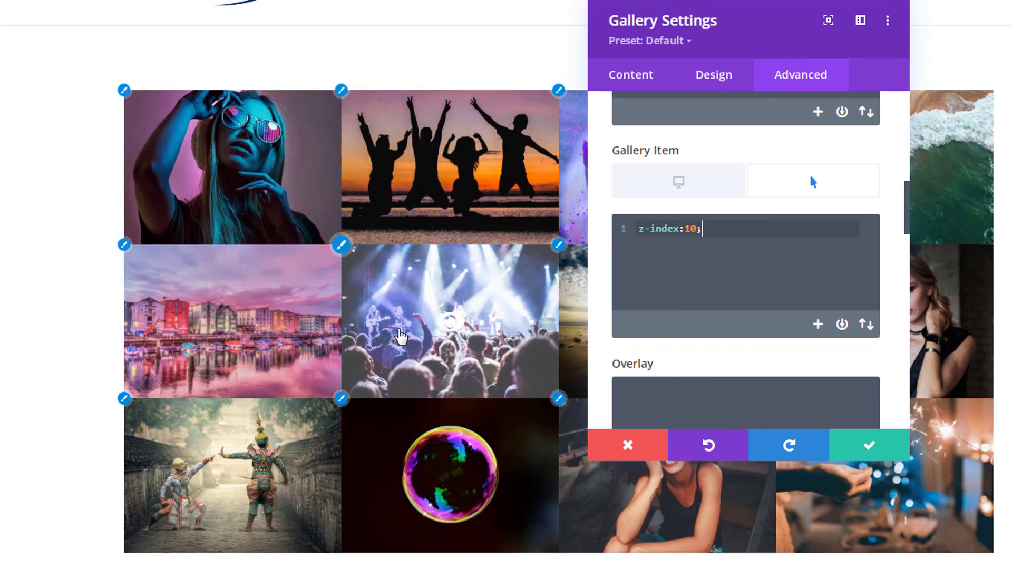
{"action": "mouse_move", "coordinate": [316, 321]}
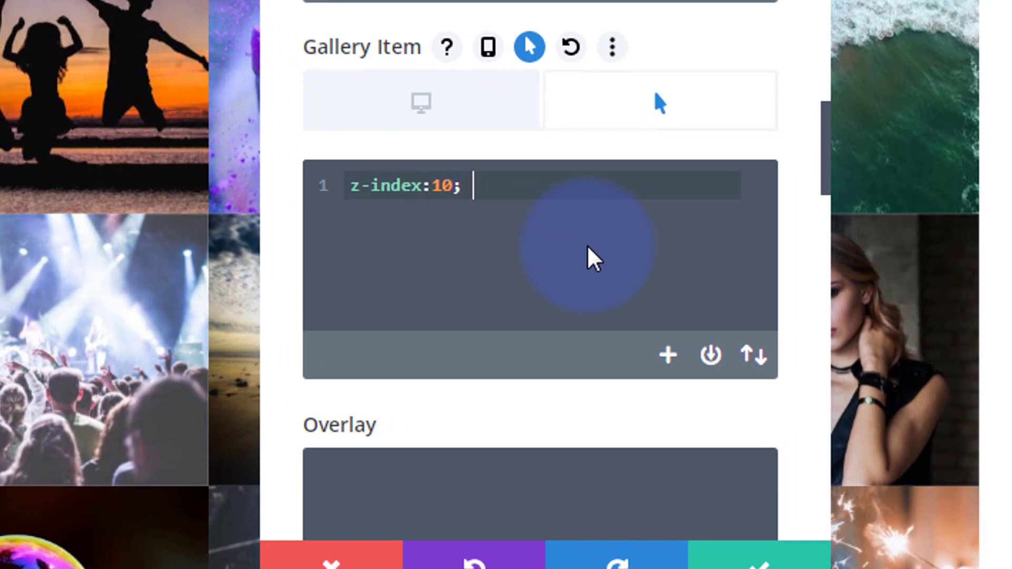
Add transform:scale(1.5); to the Gallery Item hover CSS
{"action": "type", "text": "trans"}
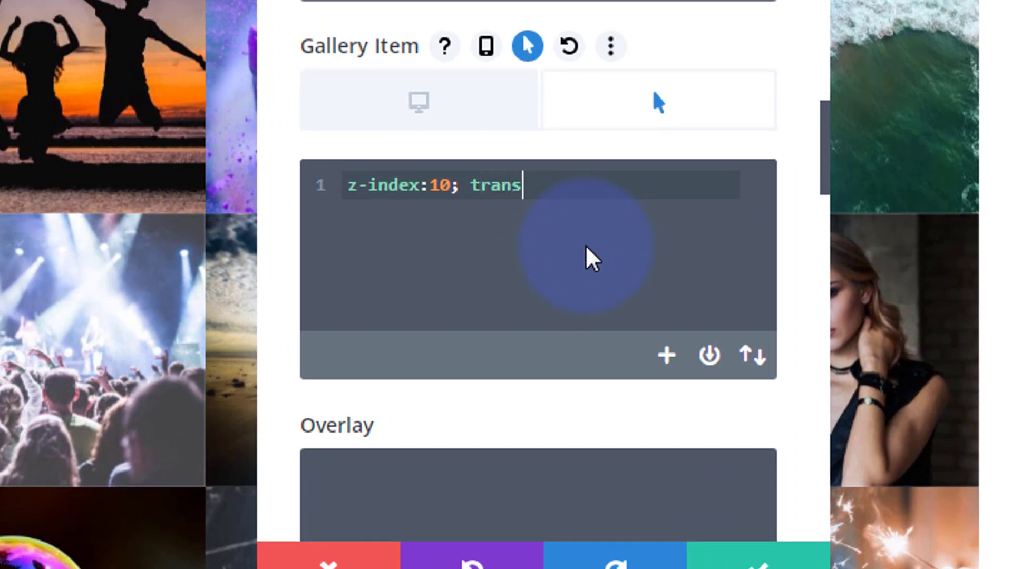
{"action": "type", "text": "form:s"}
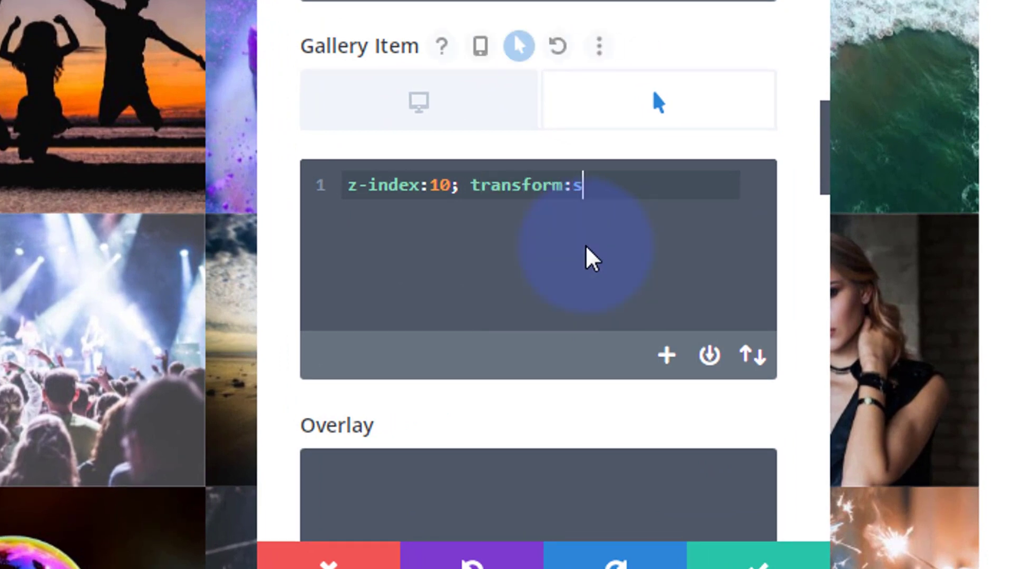
{"action": "type", "text": "cale"}
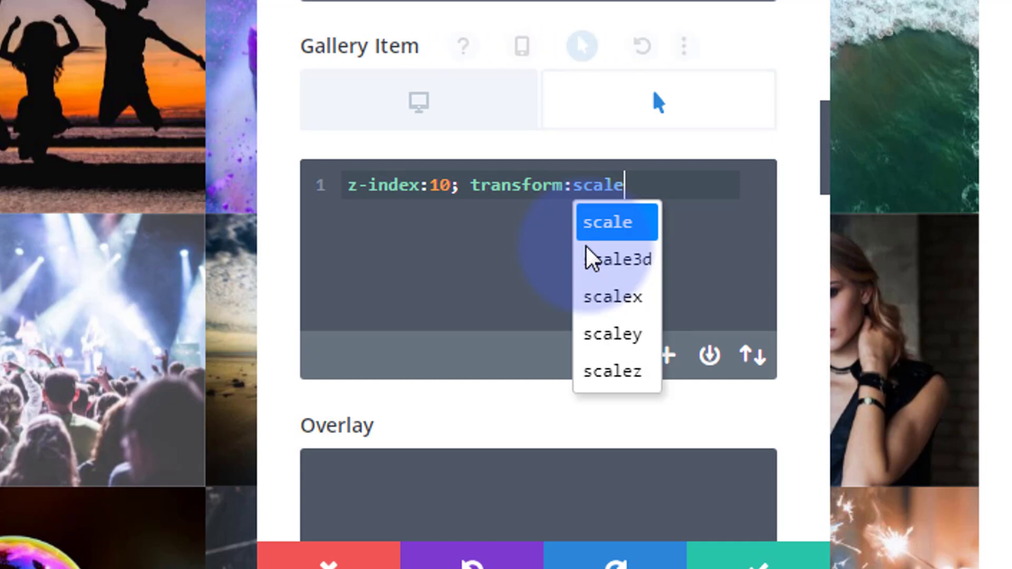
{"action": "left_click", "coordinate": [606, 222]}
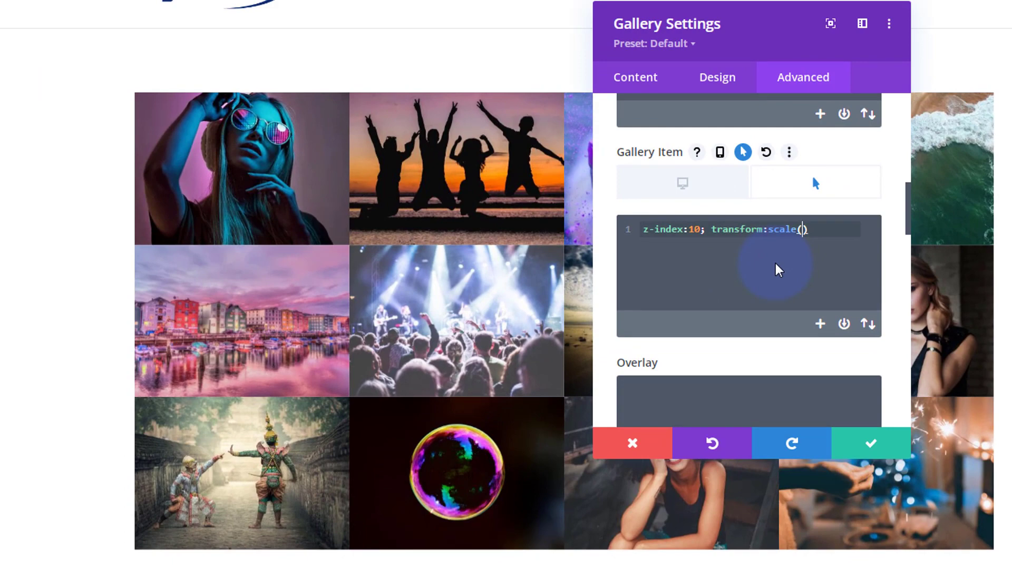
{"action": "type", "text": "(1.3"}
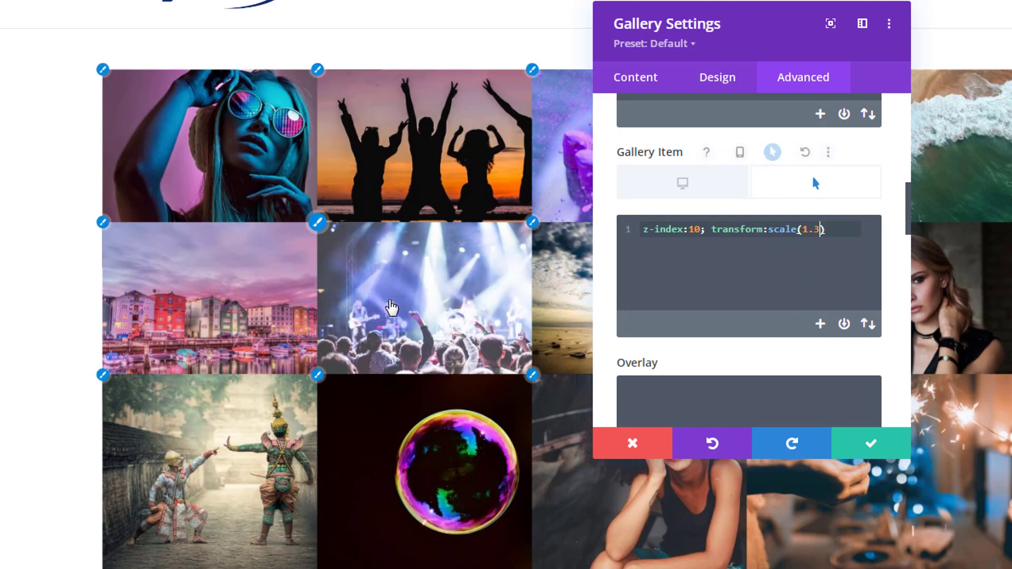
{"action": "left_click", "coordinate": [697, 290]}
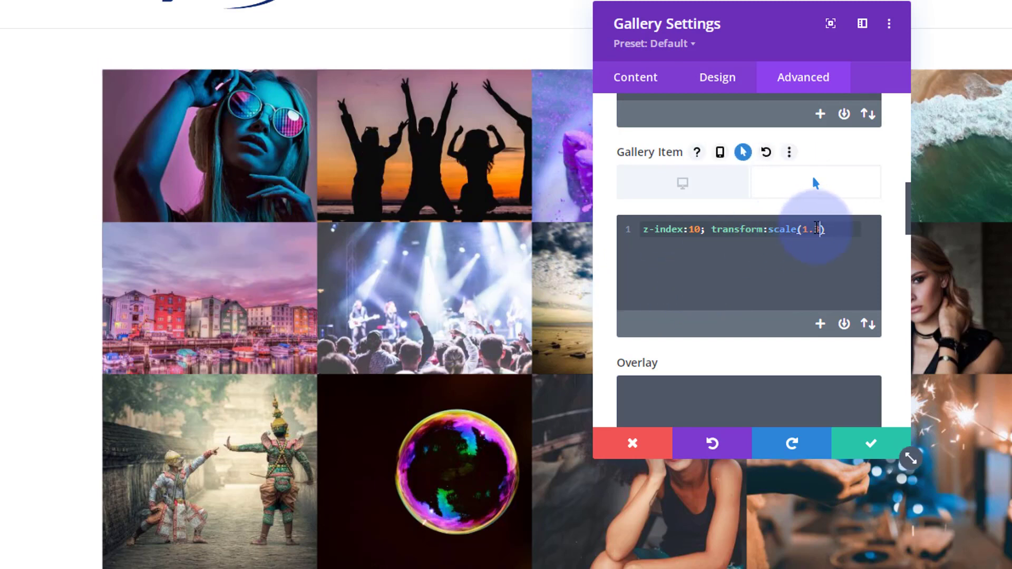
{"action": "type", "text": "5"}
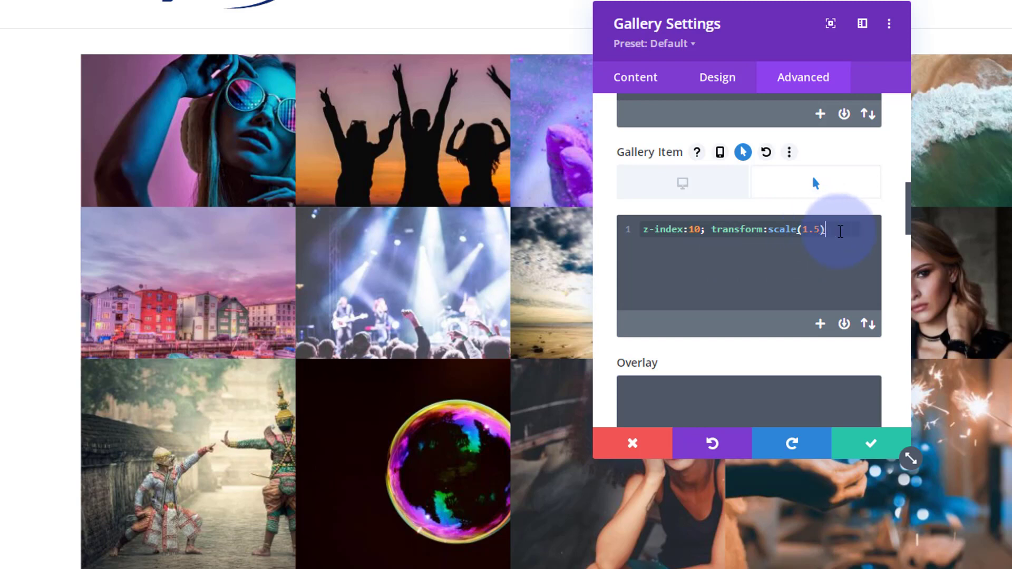
{"action": "type", "text": ";"}
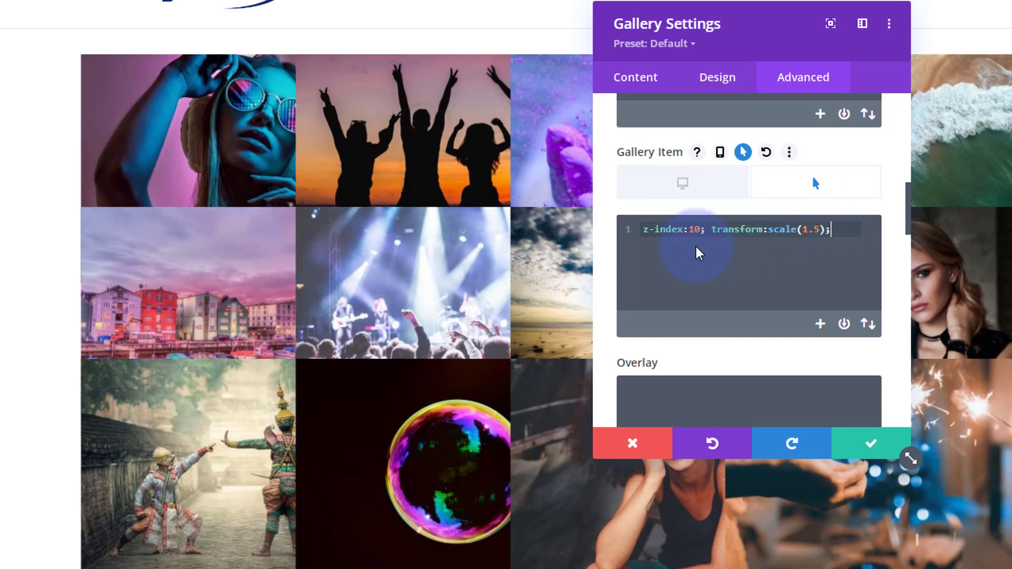
In the default Gallery Item CSS, add transition-duration:.8s; below z-index:5;
{"action": "left_click", "coordinate": [681, 182]}
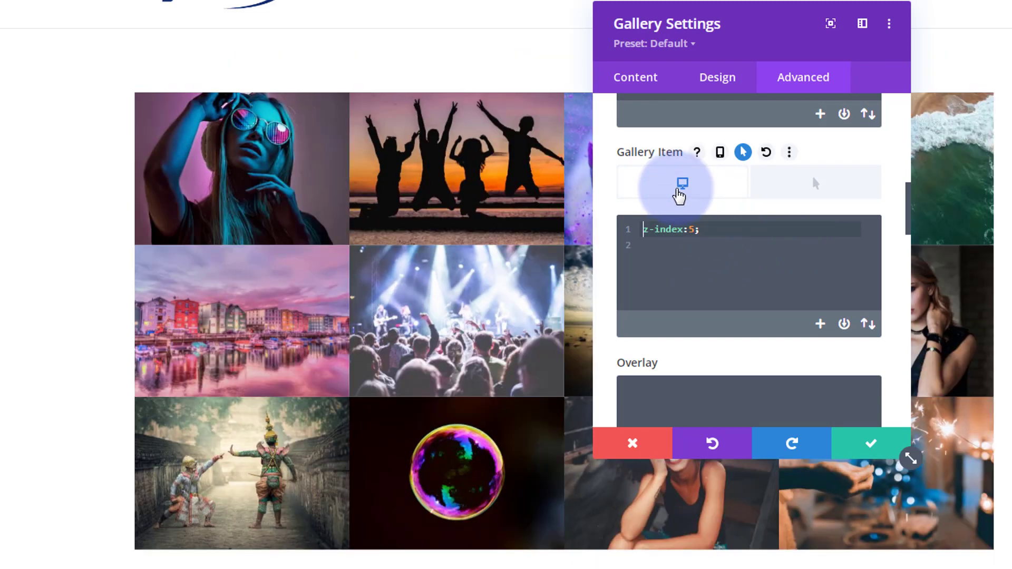
{"action": "mouse_move", "coordinate": [815, 185]}
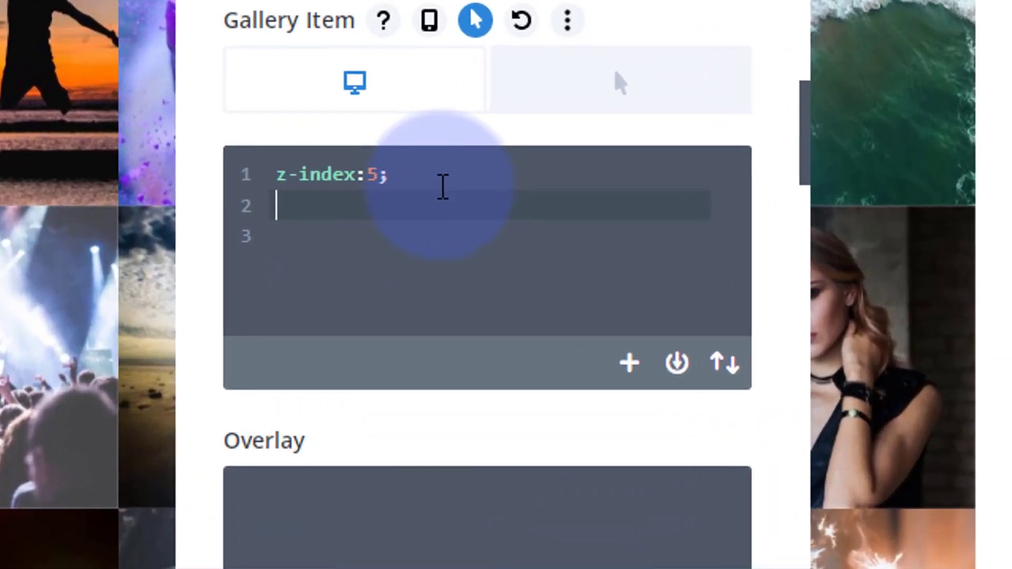
{"action": "type", "text": "transition-d"}
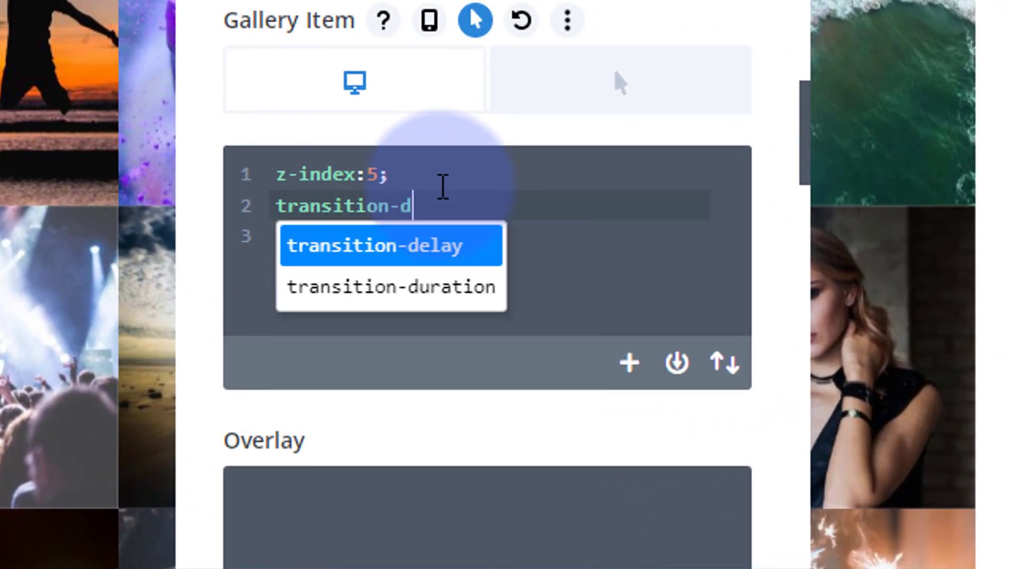
{"action": "left_click", "coordinate": [390, 287]}
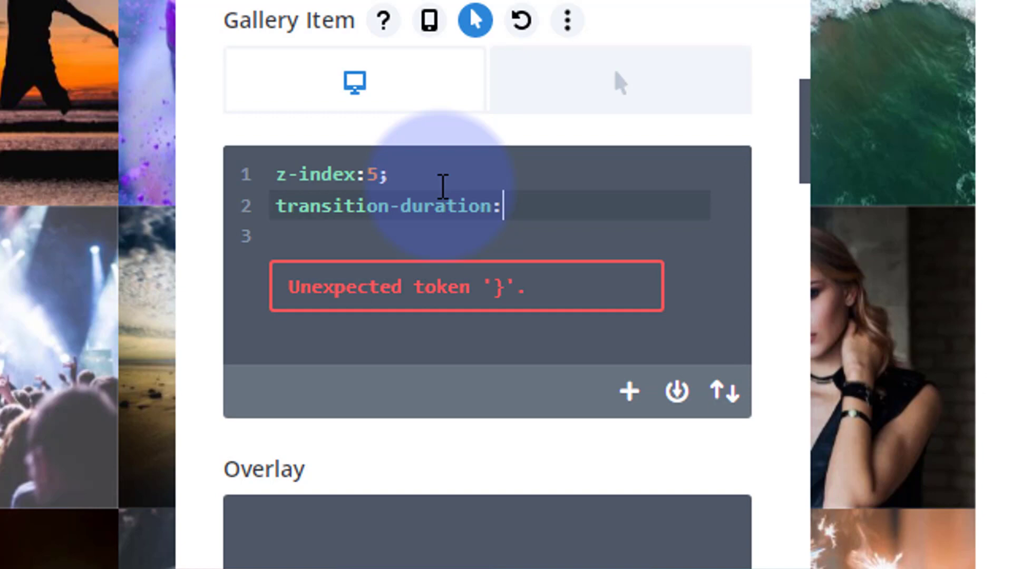
{"action": "type", "text": ".8"}
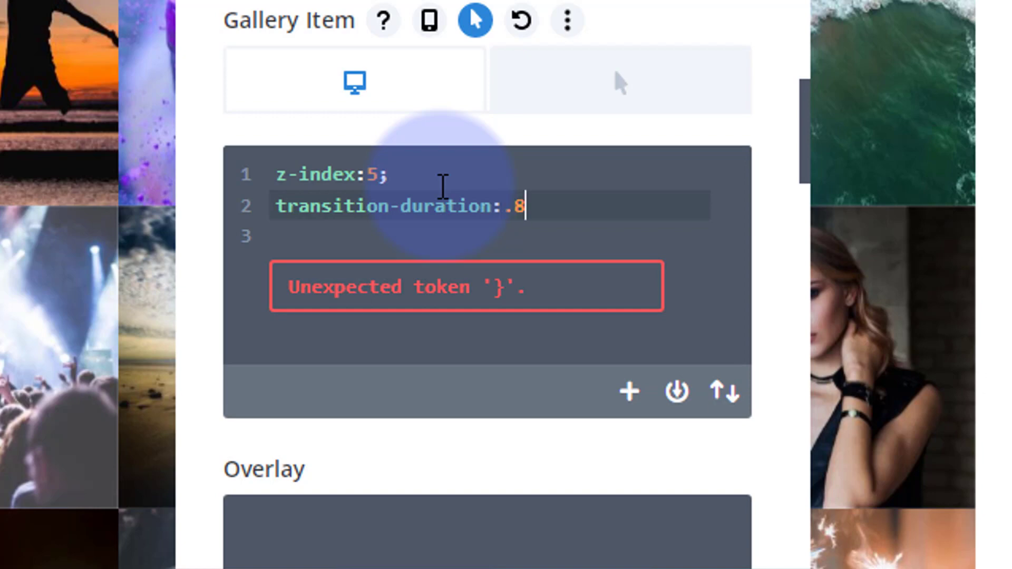
{"action": "type", "text": "s"}
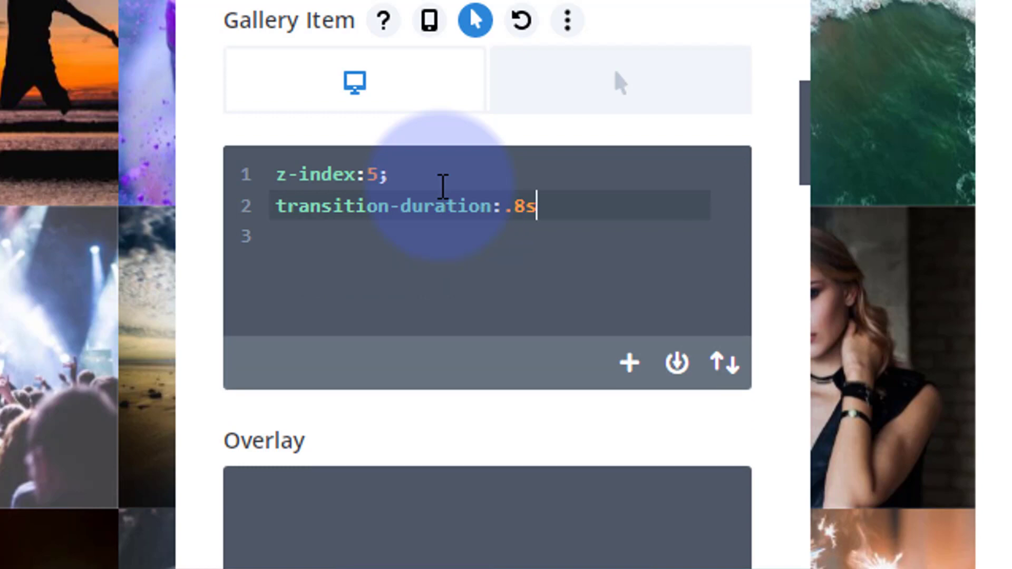
{"action": "type", "text": ";"}
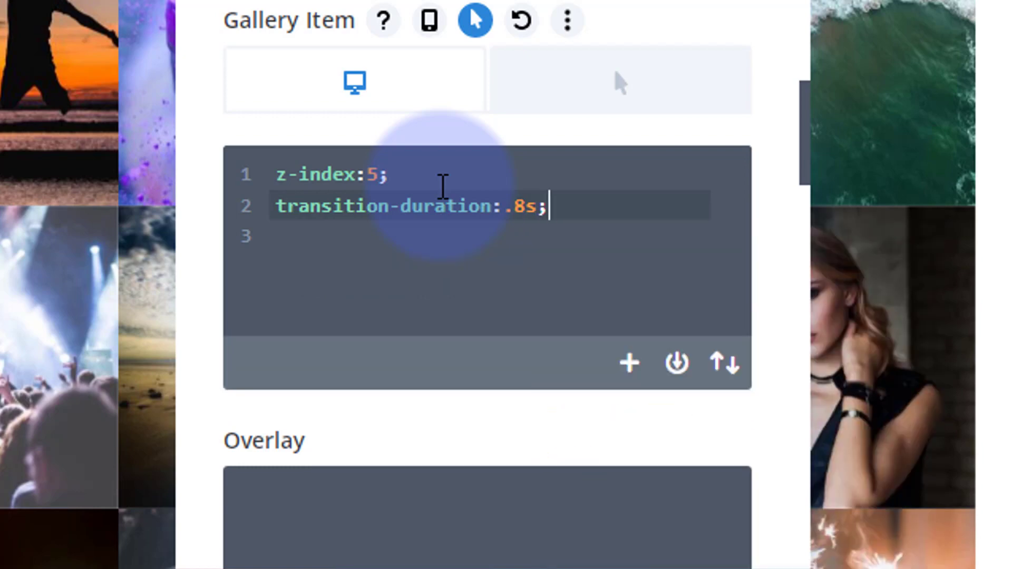
{"action": "mouse_move", "coordinate": [354, 129]}
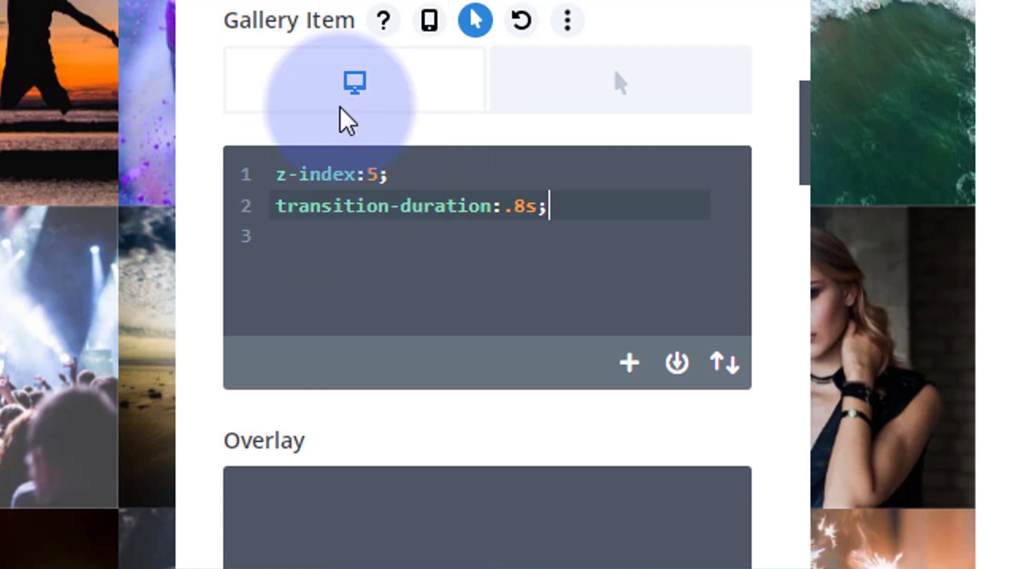
{"action": "mouse_move", "coordinate": [529, 207]}
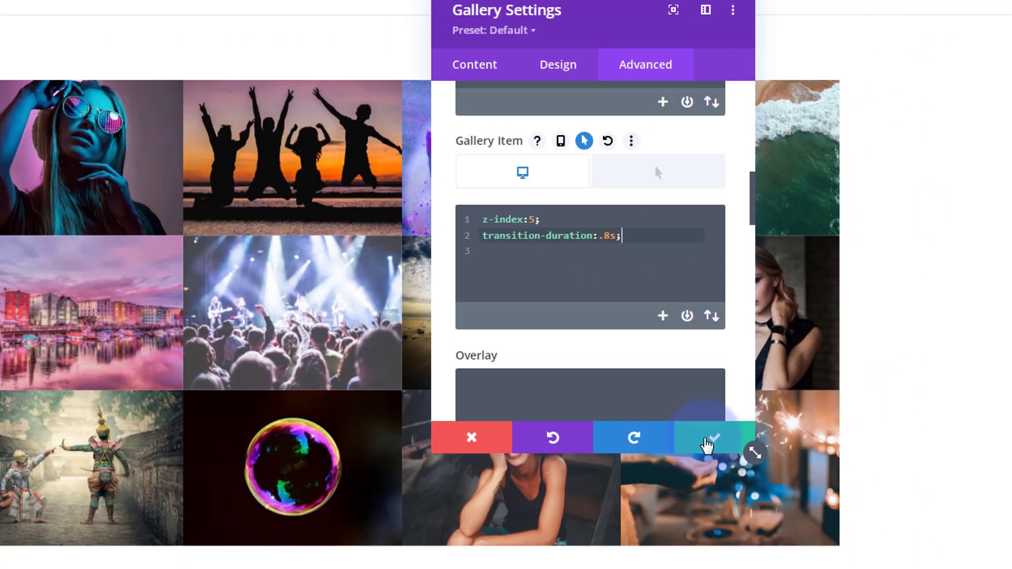
Confirm the gallery module settings, save the draft, and preview the live page
{"action": "left_click", "coordinate": [709, 437]}
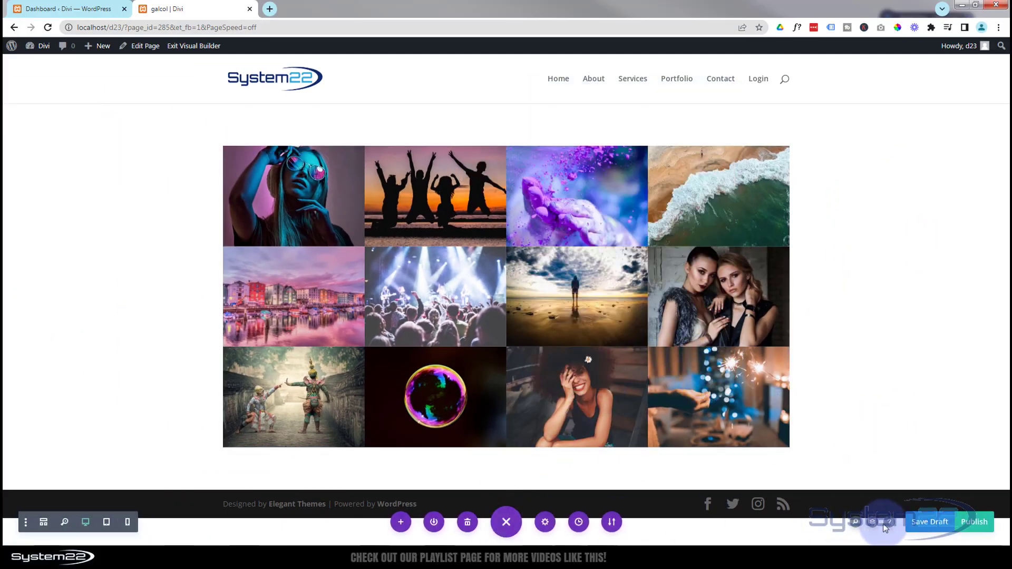
{"action": "left_click", "coordinate": [929, 522]}
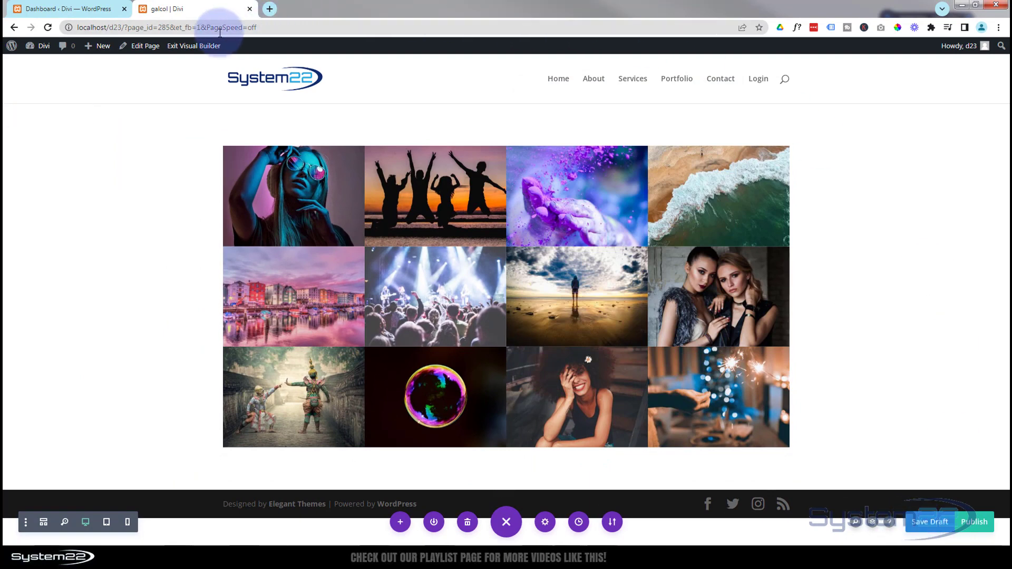
{"action": "left_click", "coordinate": [193, 46]}
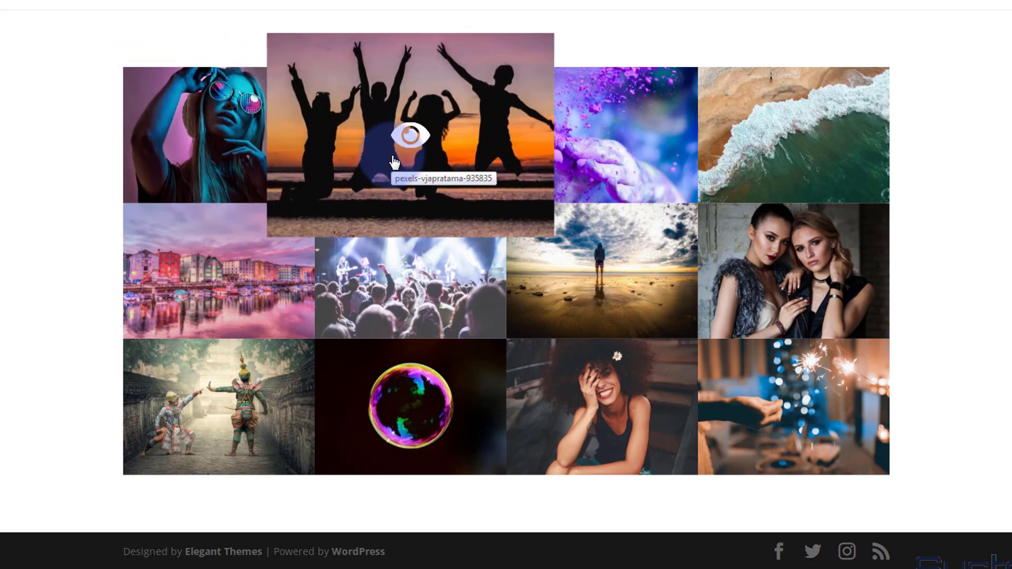
{"action": "scroll", "scroll_direction": "up", "scroll_amount": 3}
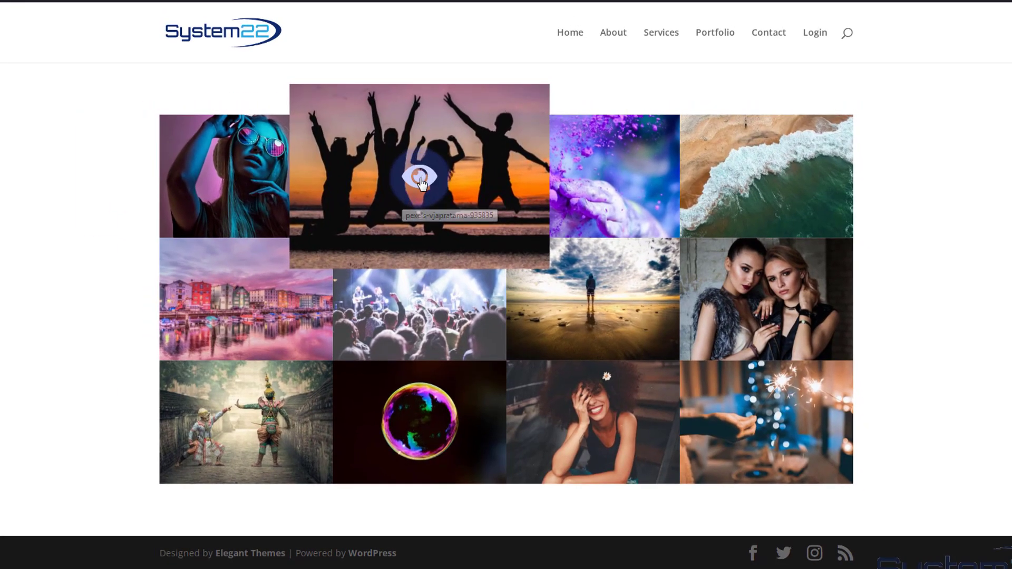
{"action": "left_click", "coordinate": [419, 177]}
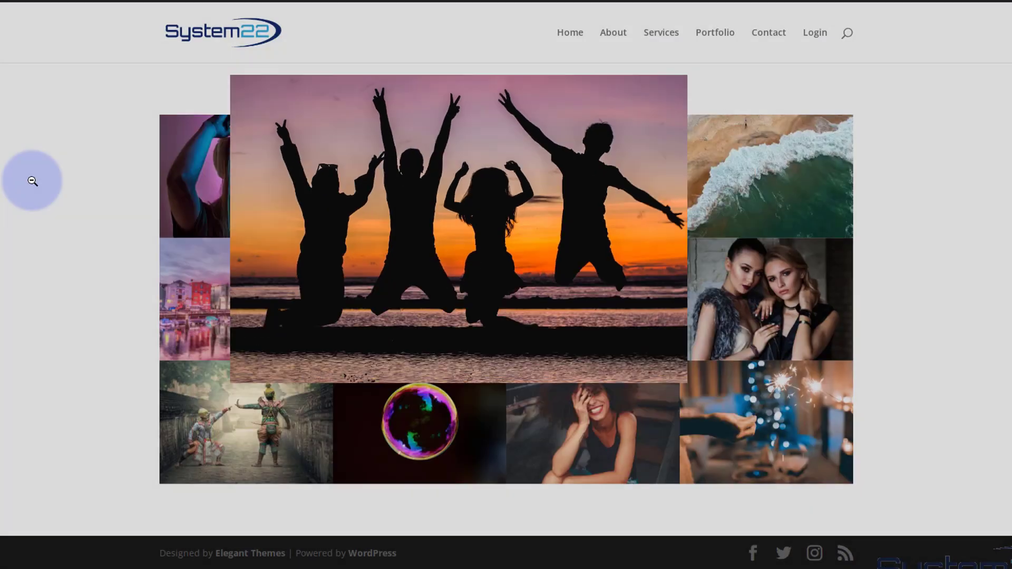
{"action": "left_click", "coordinate": [419, 176]}
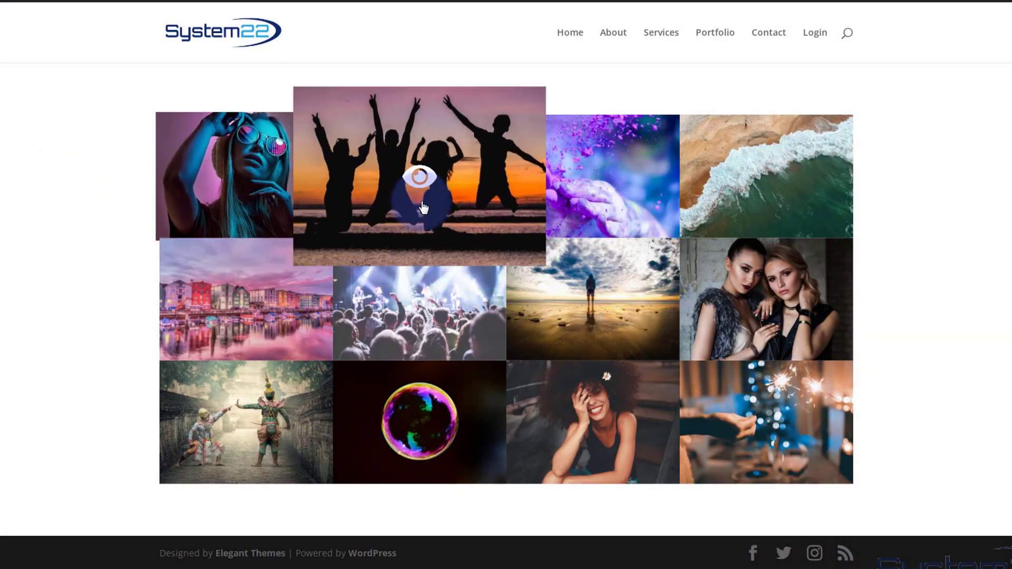
{"action": "mouse_move", "coordinate": [755, 201]}
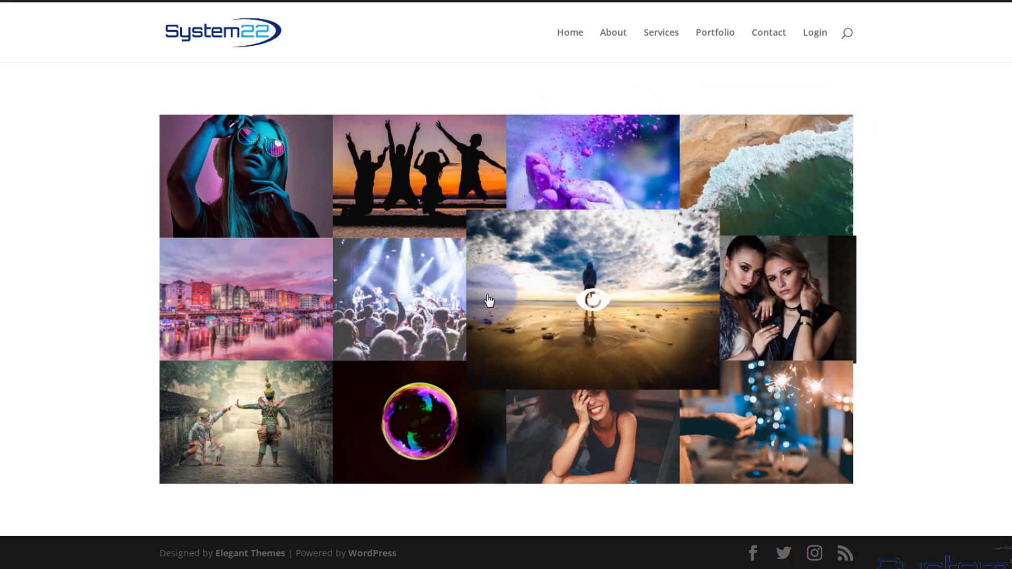
{"action": "mouse_move", "coordinate": [245, 385]}
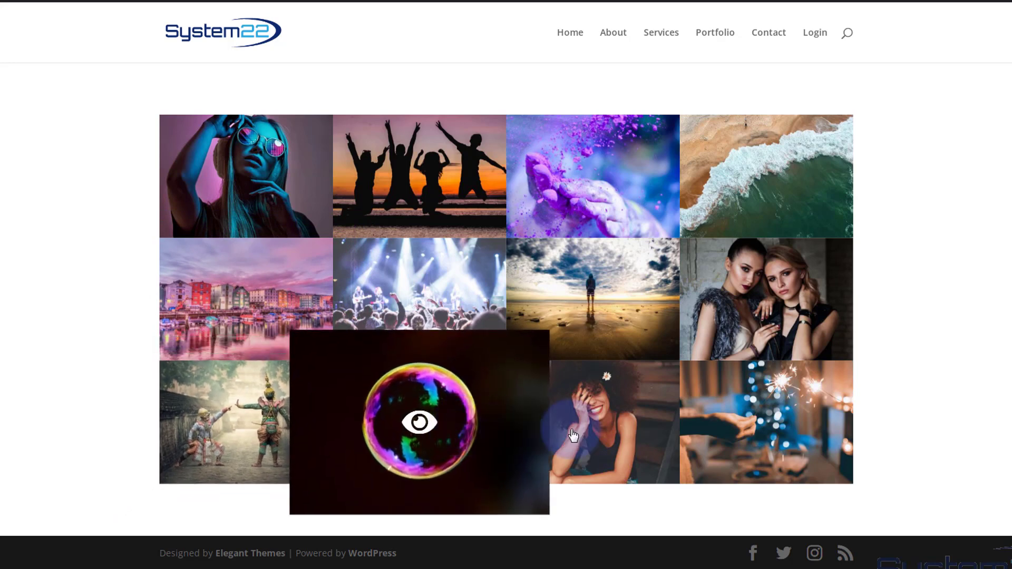
{"action": "mouse_move", "coordinate": [779, 384]}
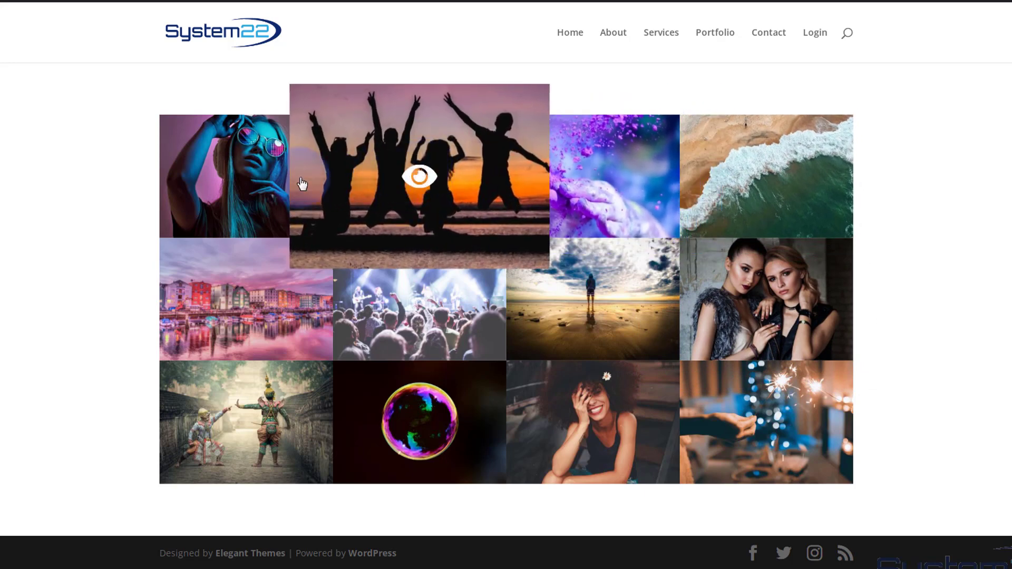
{"action": "mouse_move", "coordinate": [245, 176]}
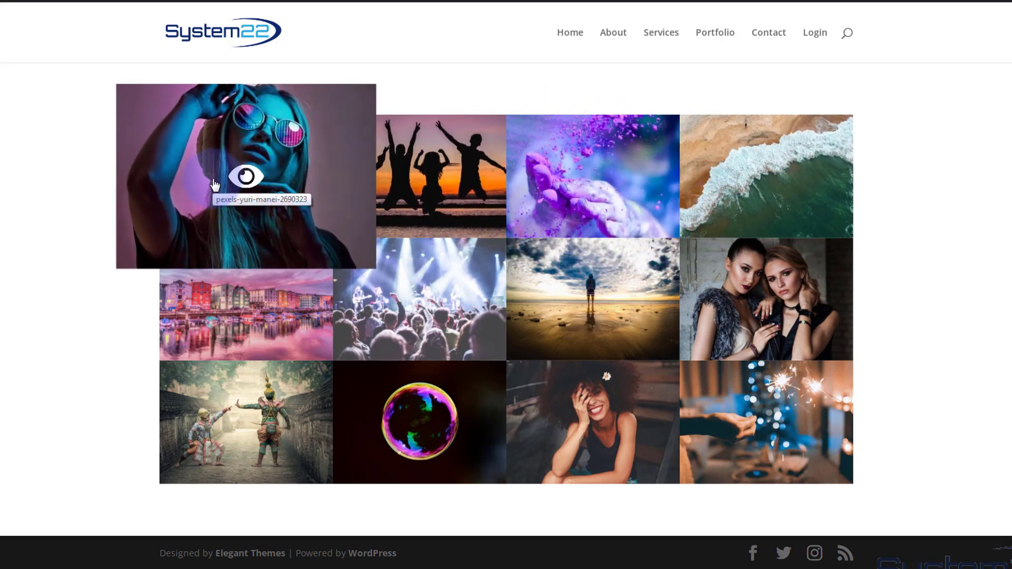
{"action": "mouse_move", "coordinate": [418, 218]}
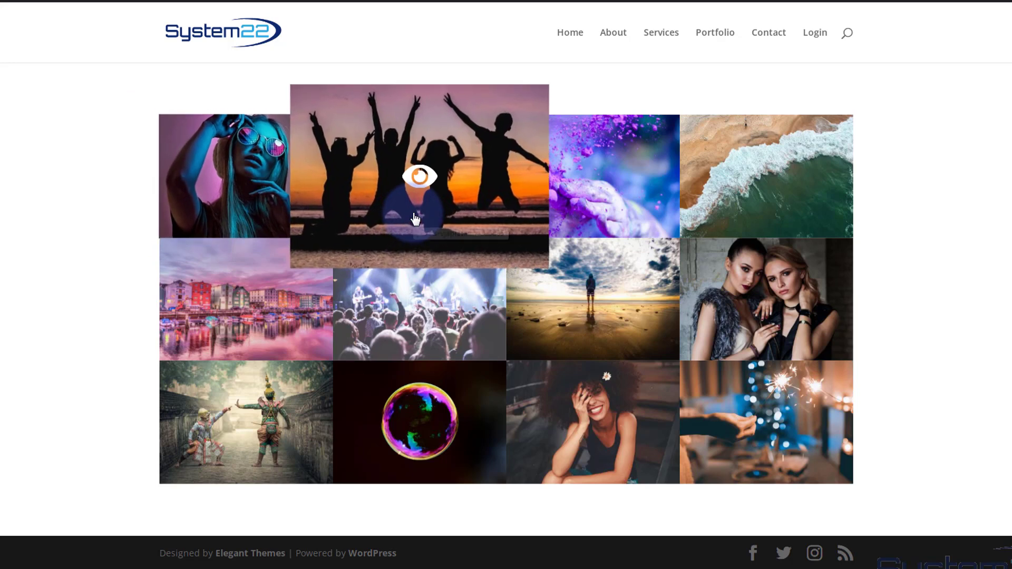
{"action": "mouse_move", "coordinate": [765, 221]}
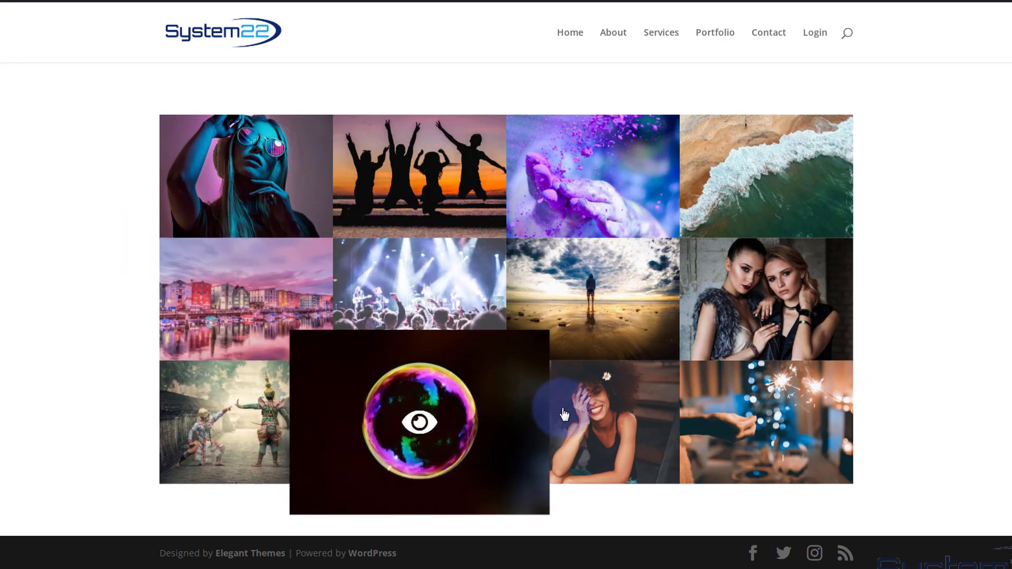
{"action": "mouse_move", "coordinate": [733, 296]}
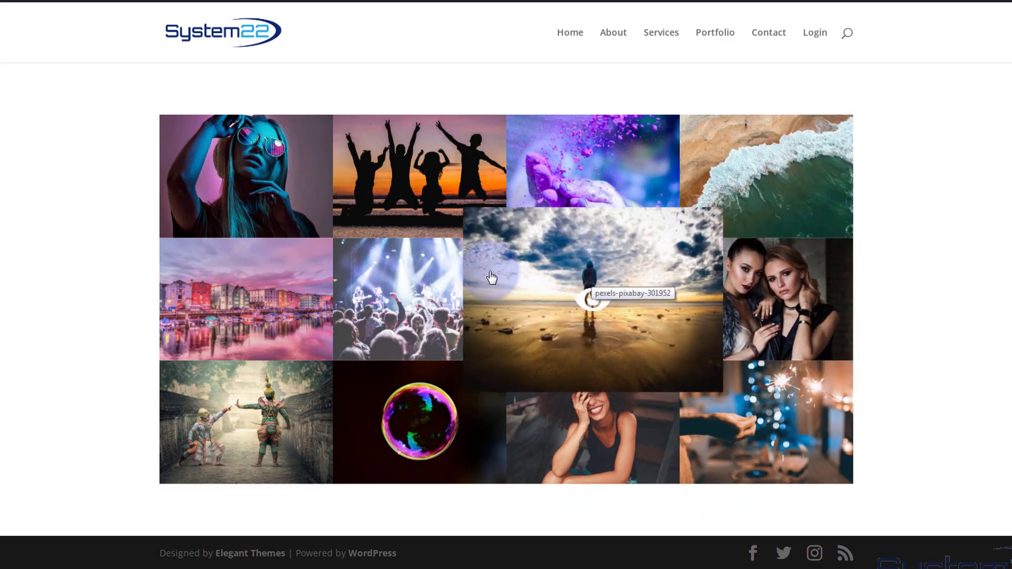
{"action": "mouse_move", "coordinate": [420, 303]}
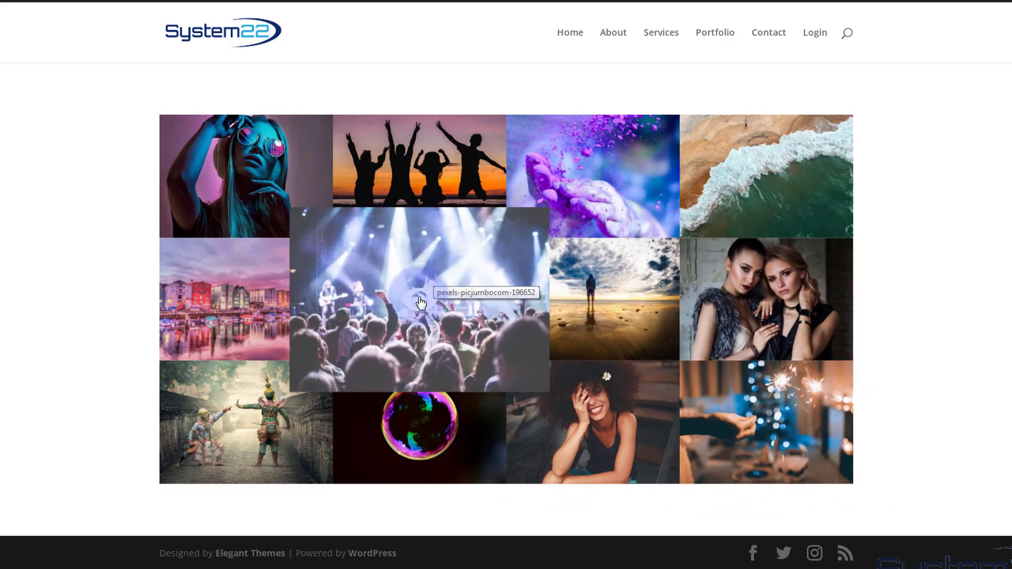
{"action": "mouse_move", "coordinate": [18, 181]}
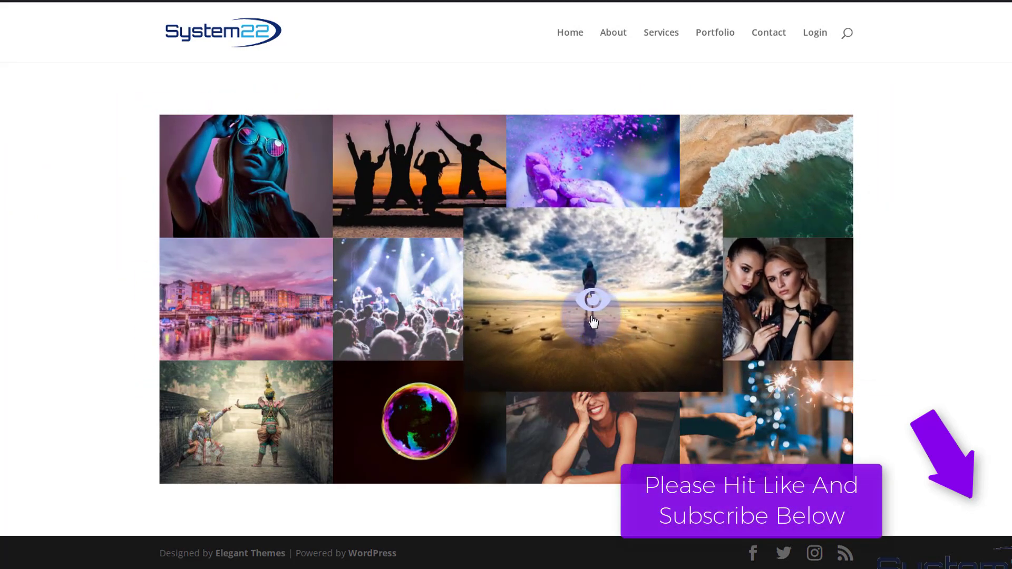
{"action": "mouse_move", "coordinate": [245, 299]}
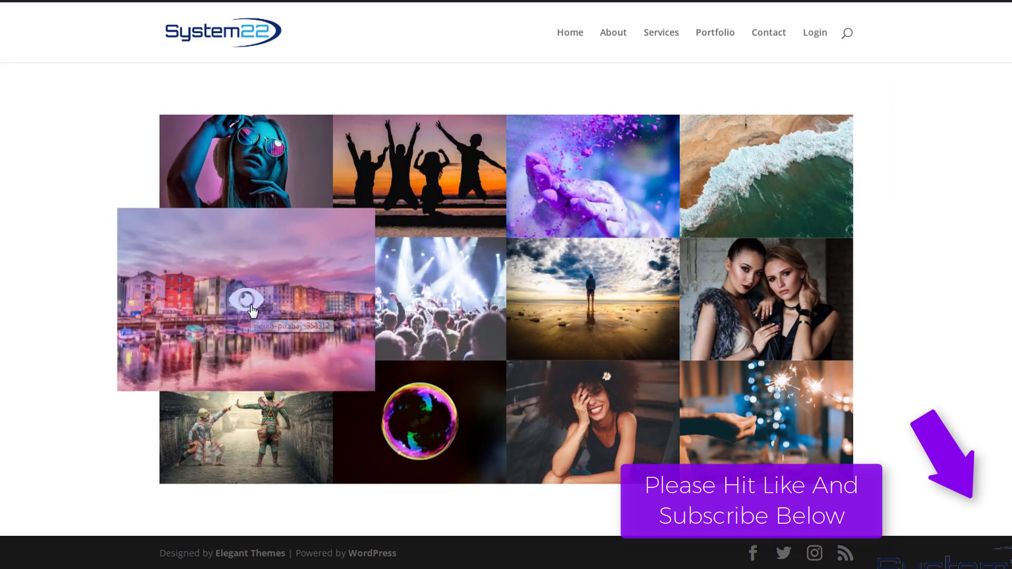
{"action": "left_click", "coordinate": [245, 299]}
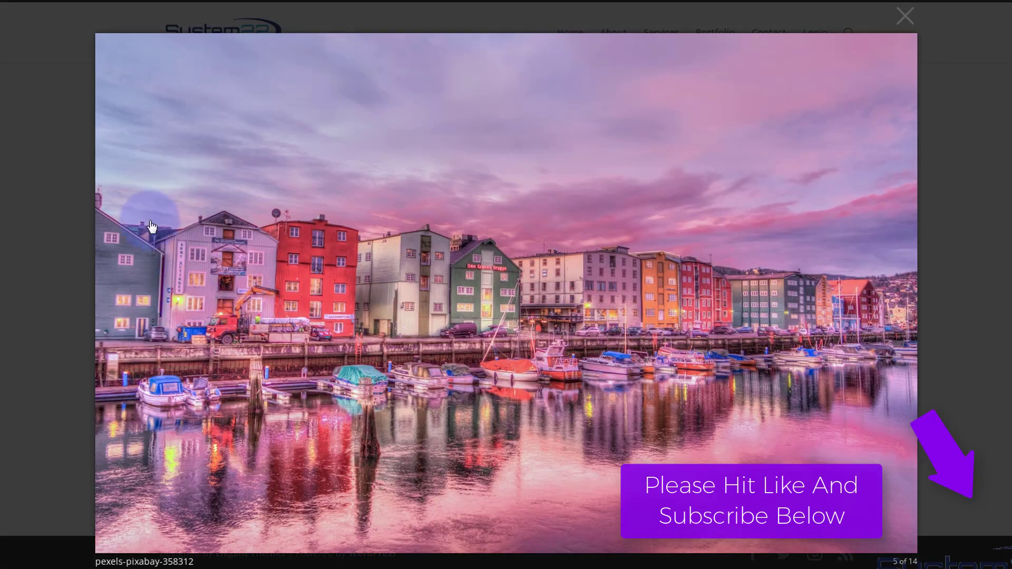
{"action": "left_click", "coordinate": [903, 15]}
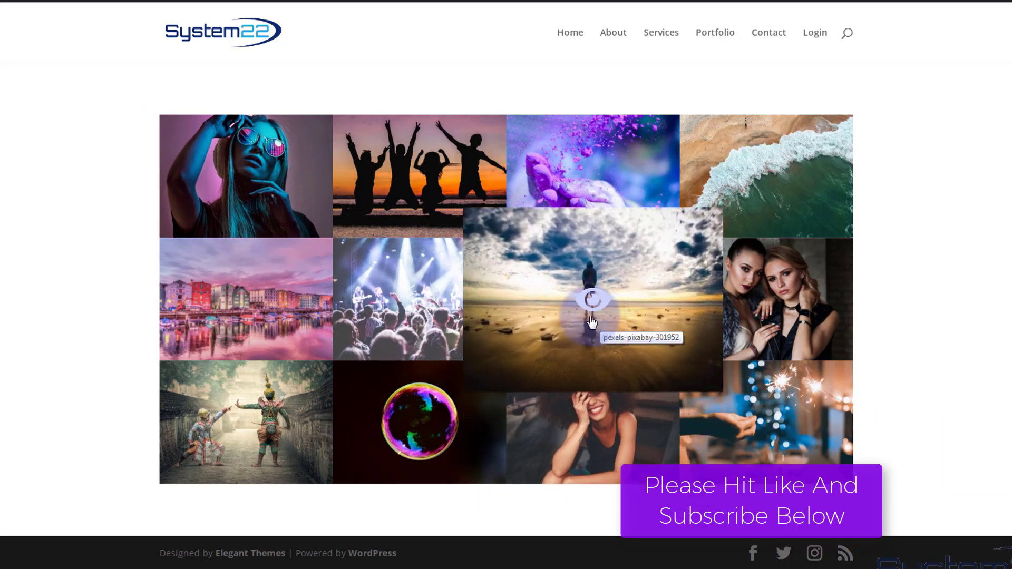
{"action": "mouse_move", "coordinate": [526, 331]}
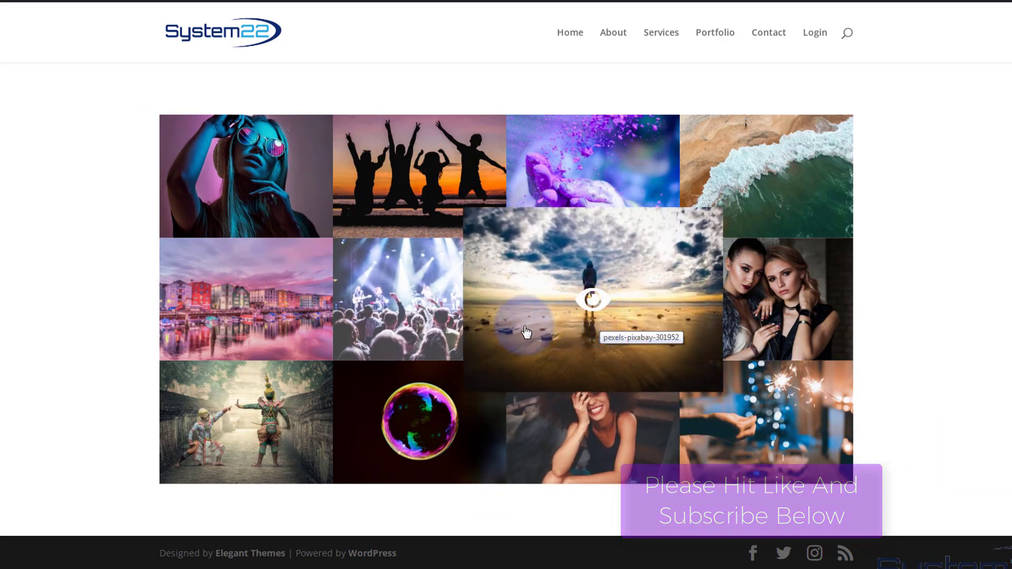